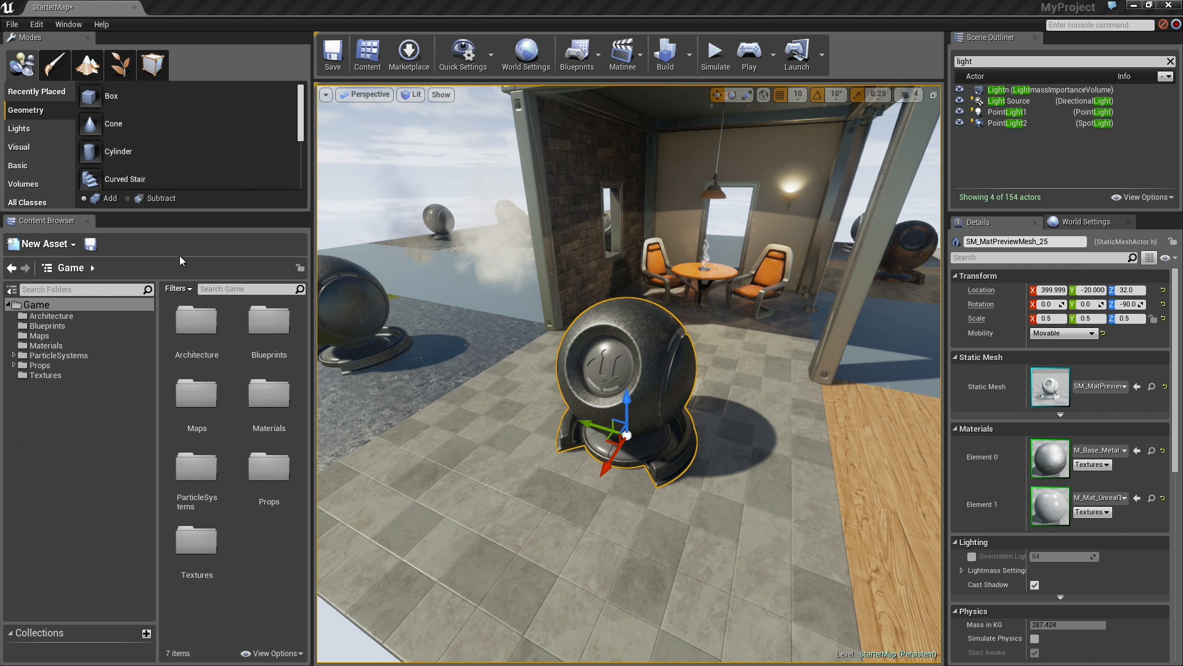
mouse_move(161, 505)
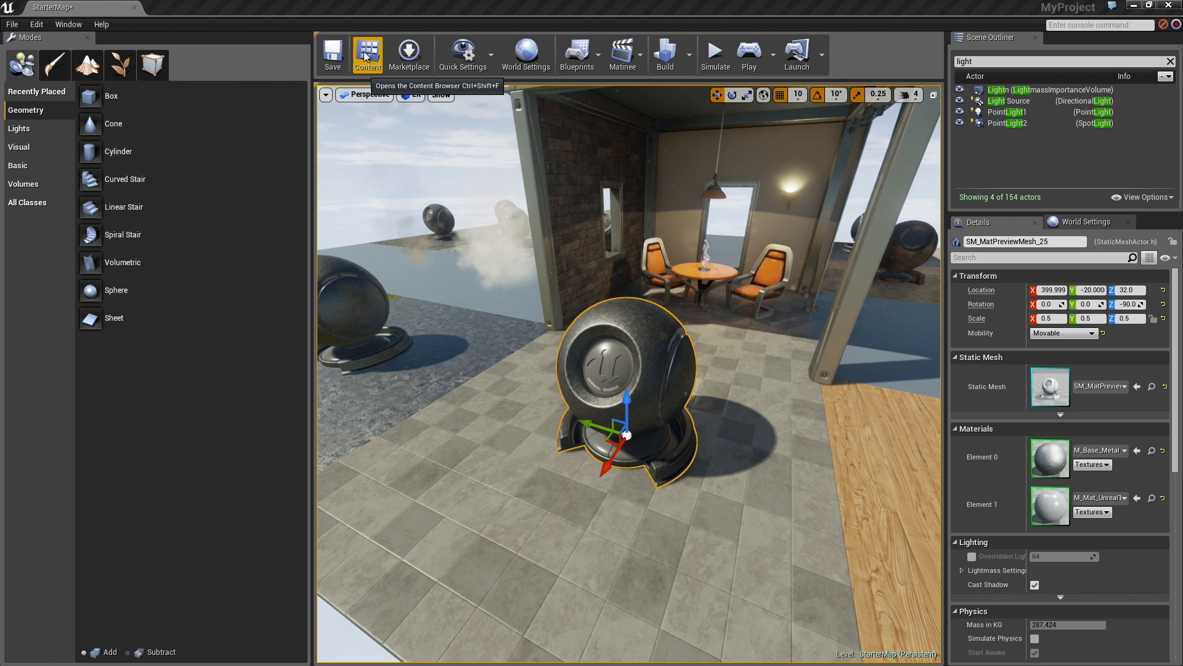
- Reopen the Content Browser at the Game root, showing its seven subfolders
left_click(368, 53)
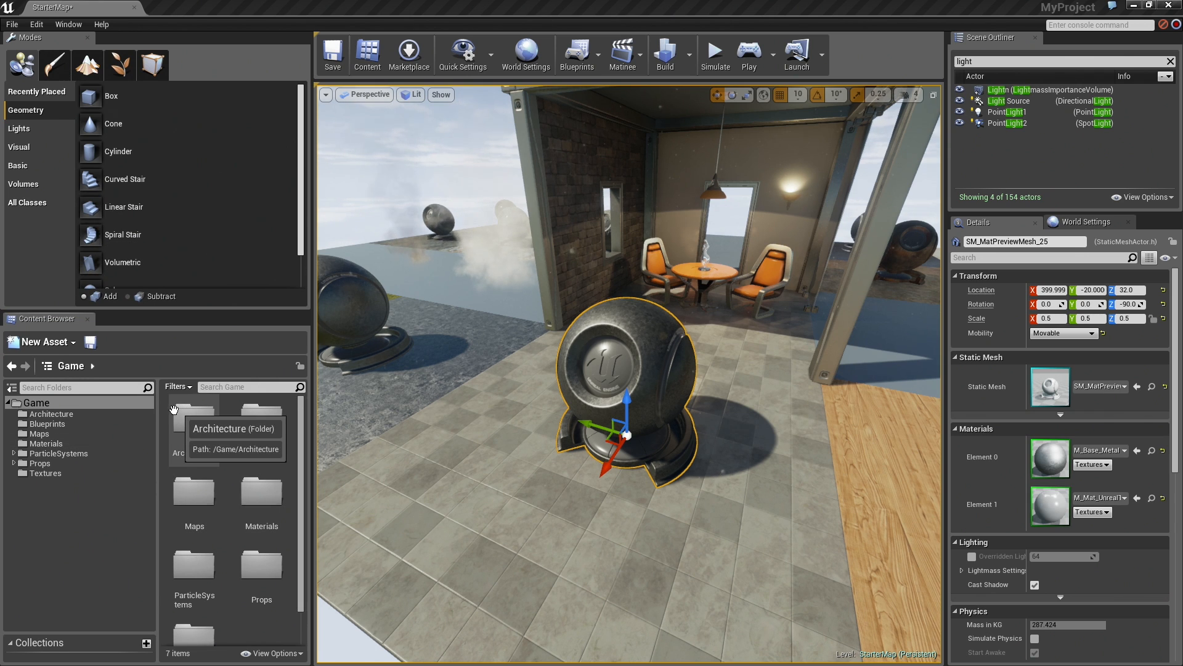
mouse_move(134, 432)
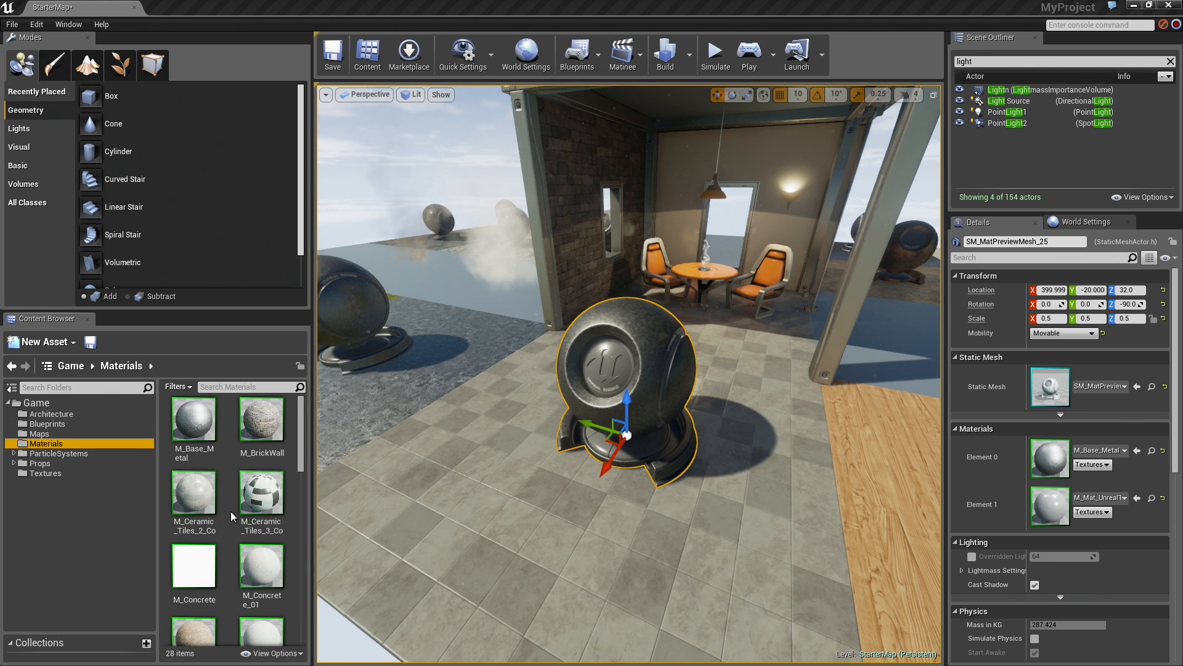
- Browse the Materials folder's assets and select M_Metal_Copper
scroll("down", 3)
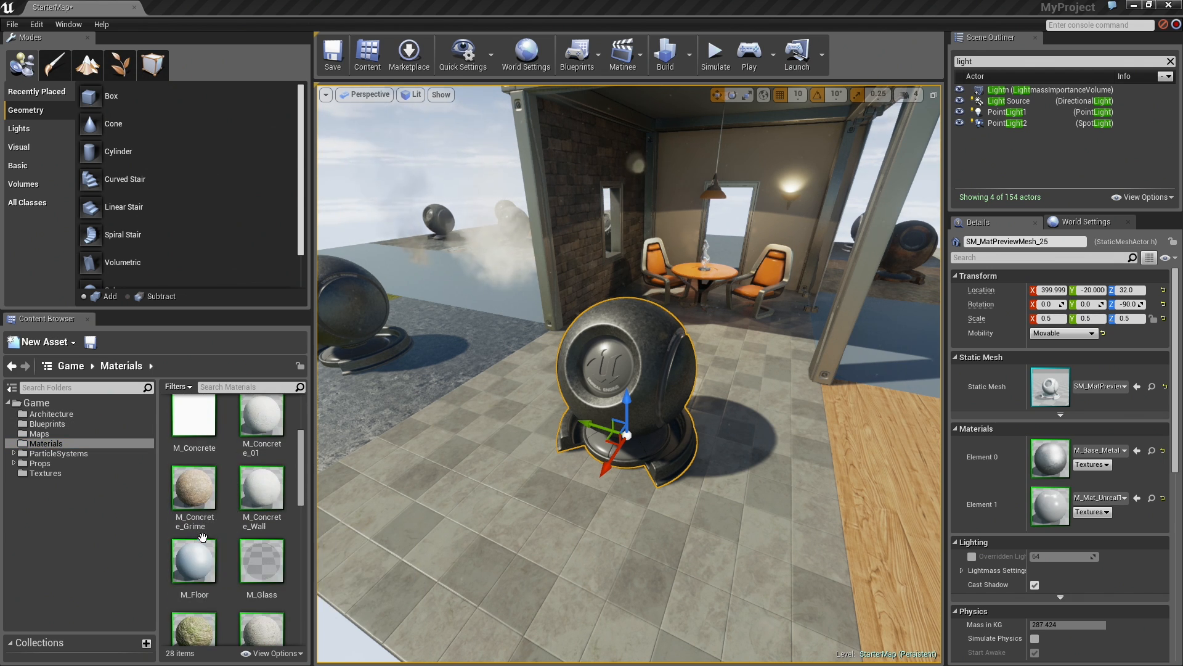
scroll("down", 3)
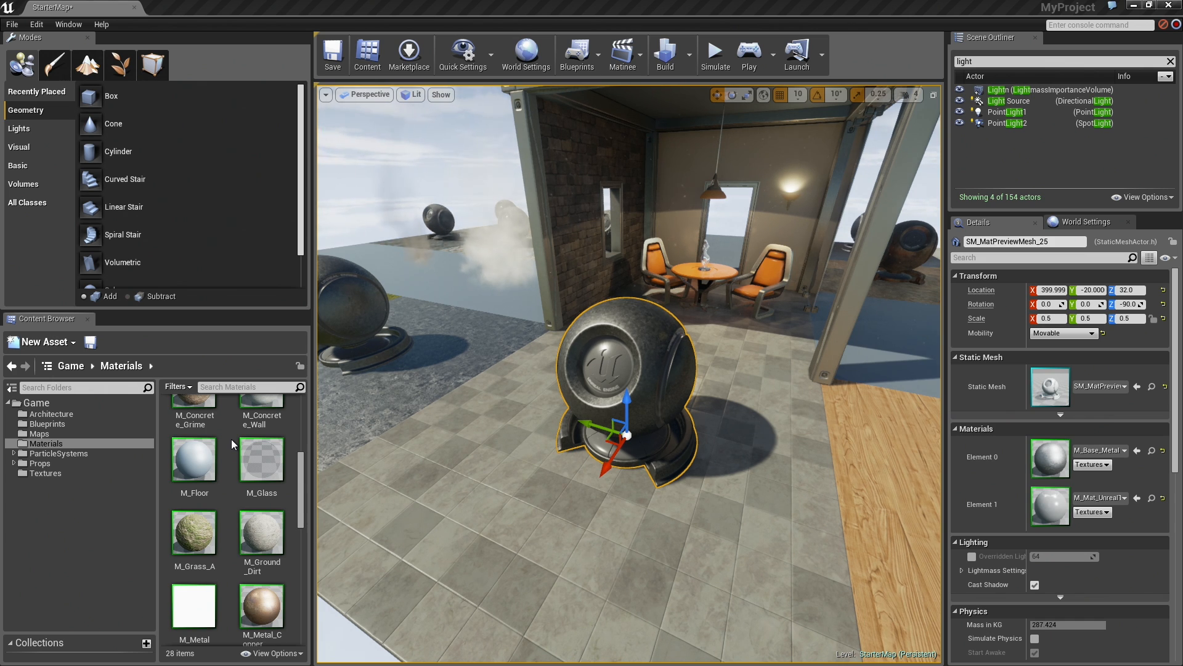
mouse_move(261, 531)
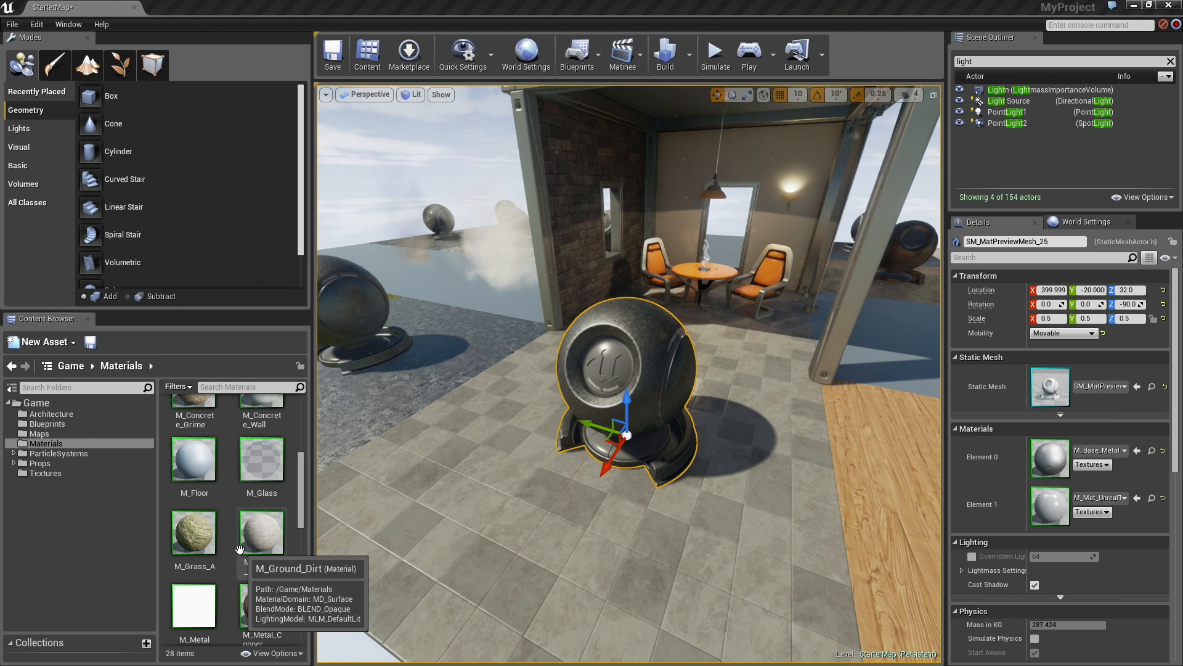
mouse_move(193, 535)
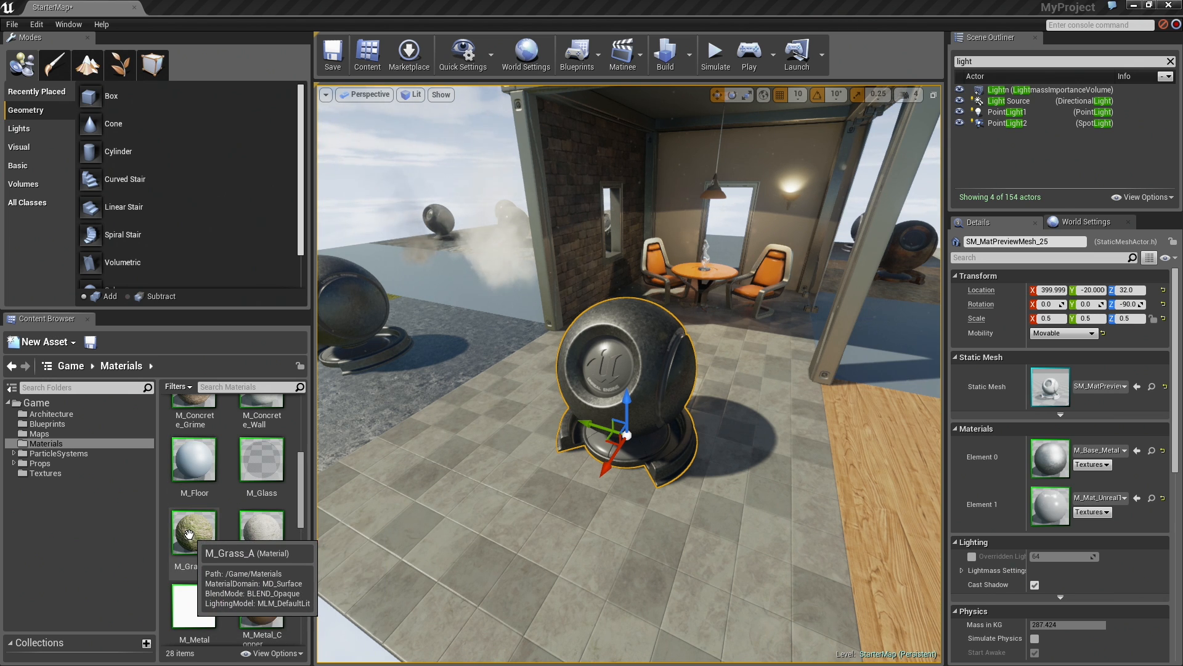
left_click_drag(193, 532, 530, 569)
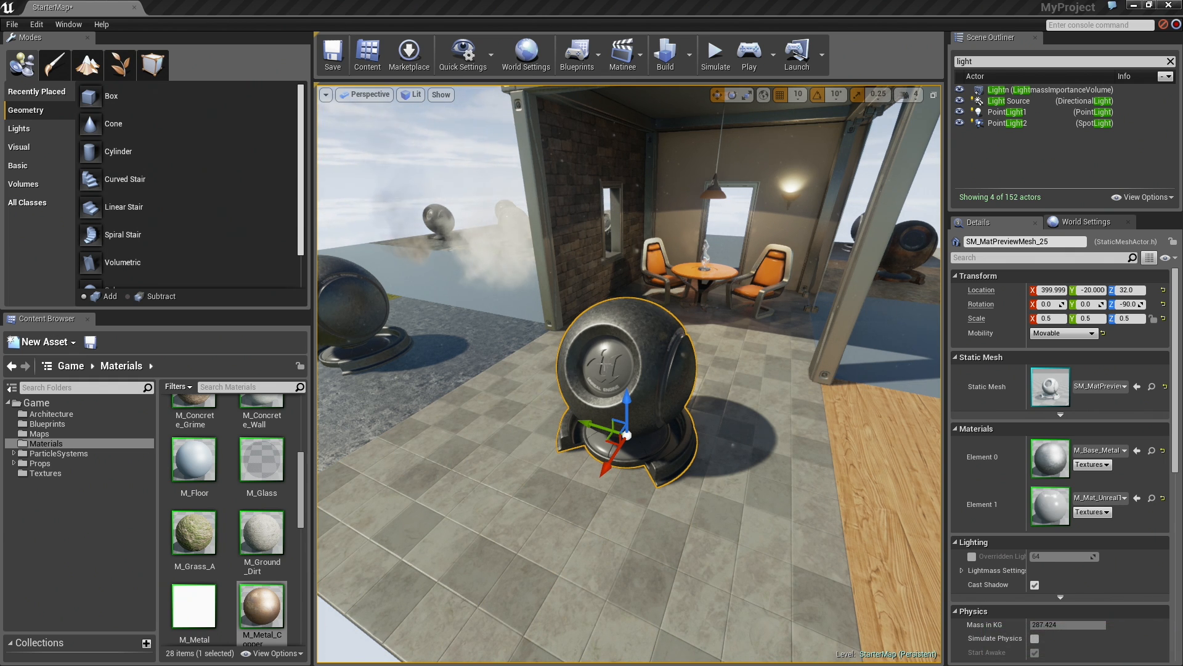
scroll("down", 3)
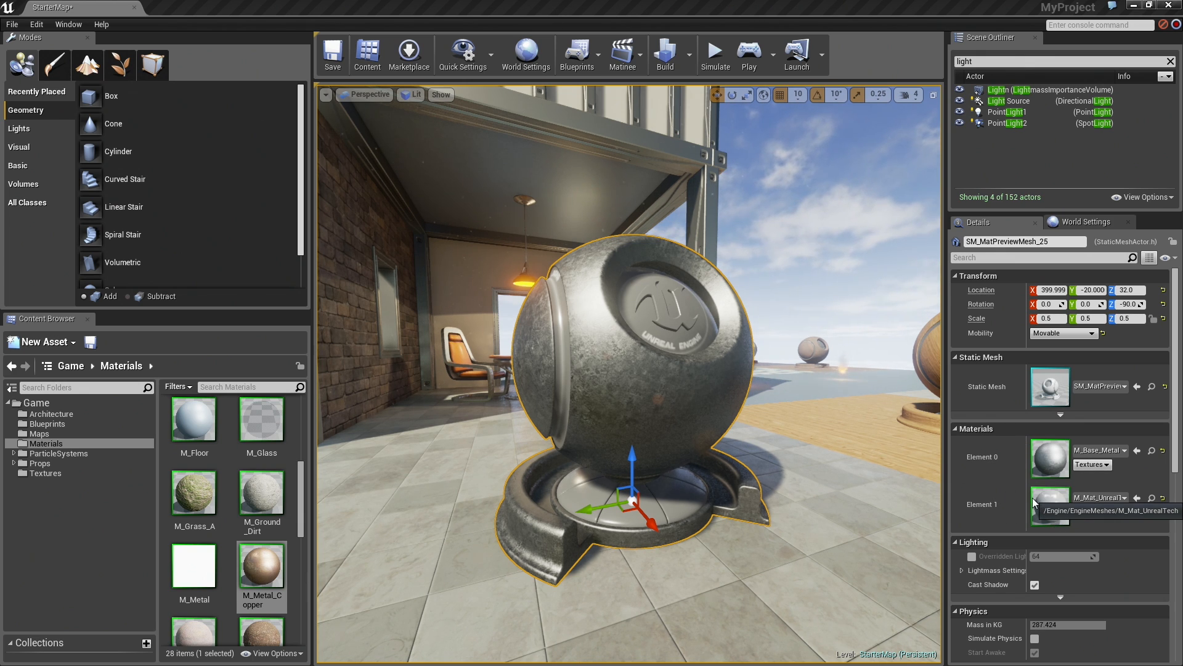
mouse_move(984, 478)
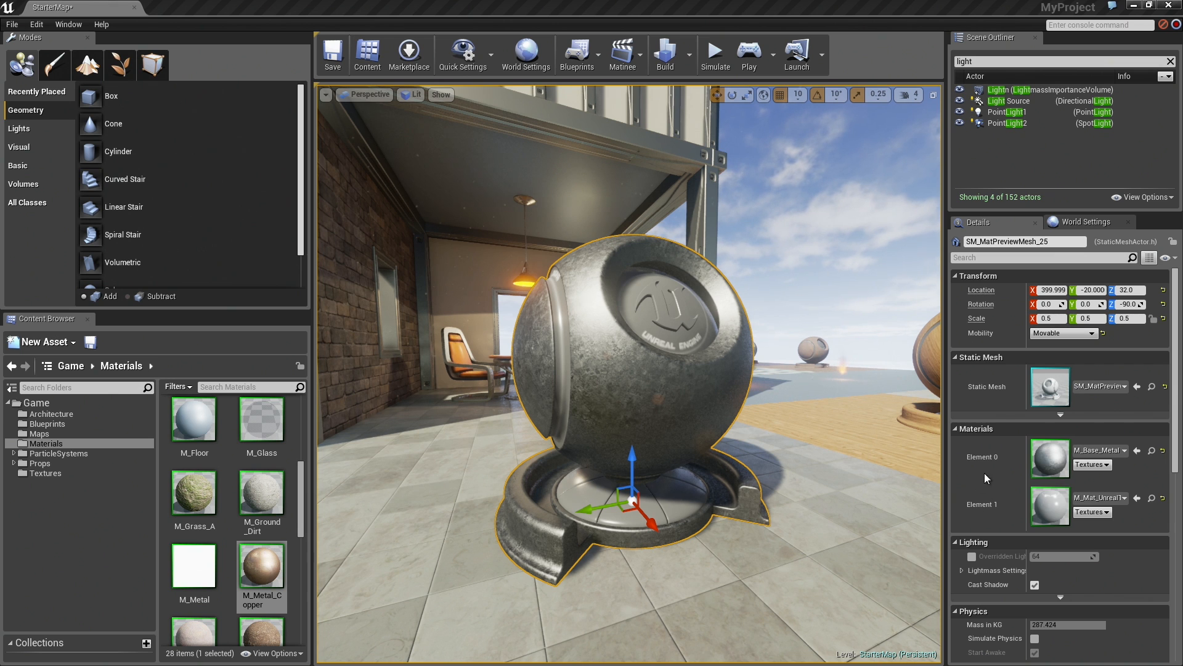
mouse_move(1049, 458)
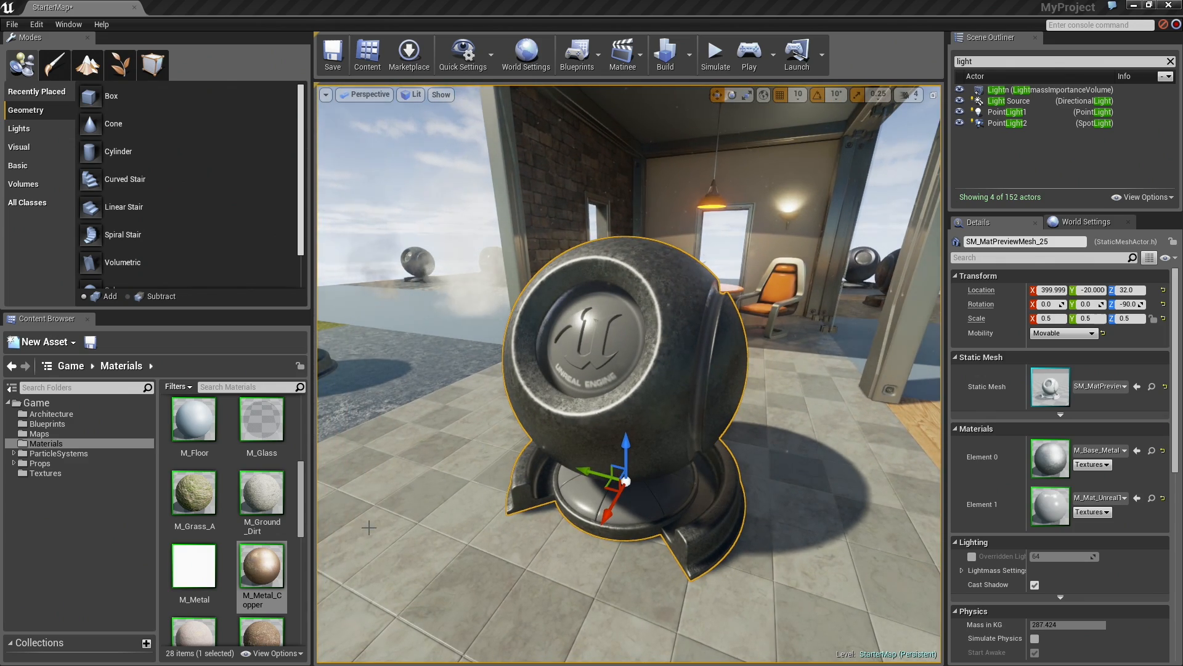
mouse_move(259, 566)
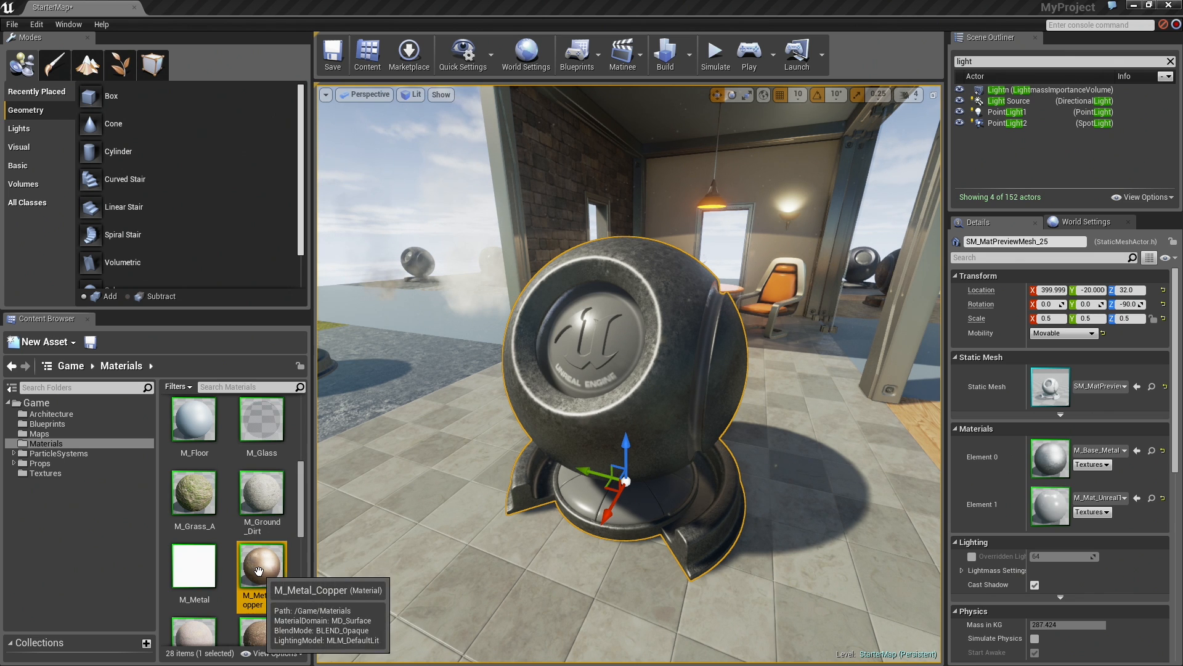
- Drag M_Metal_Copper onto the preview sphere so its first slot turns copper
left_click_drag(260, 565, 686, 415)
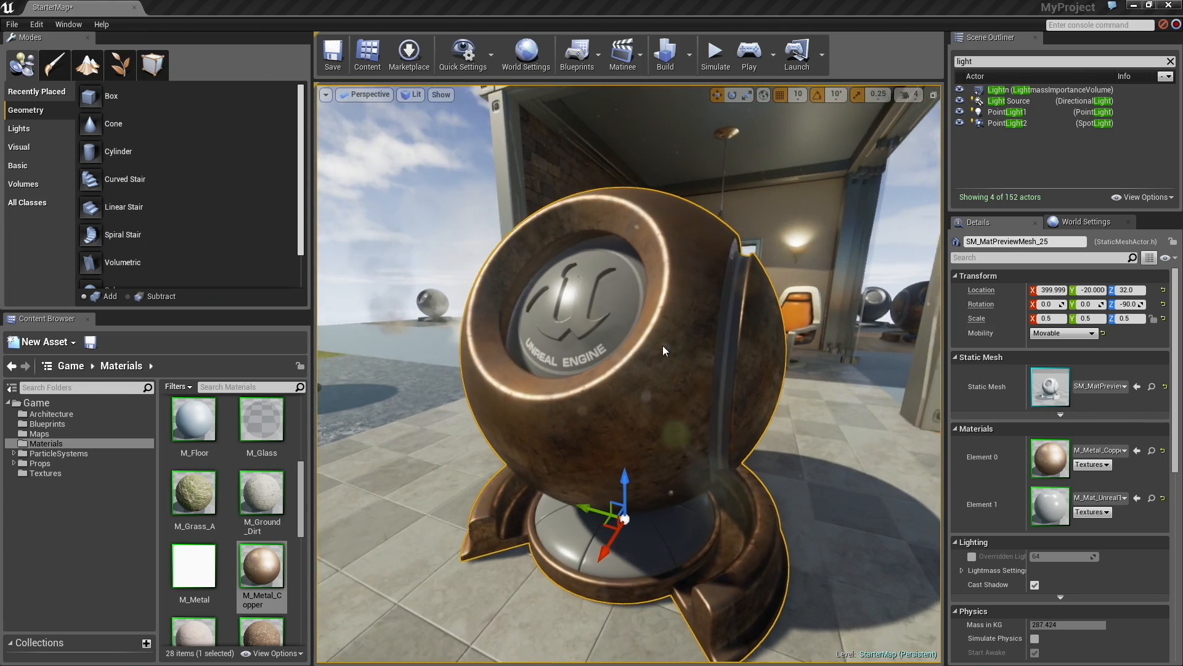
mouse_move(260, 491)
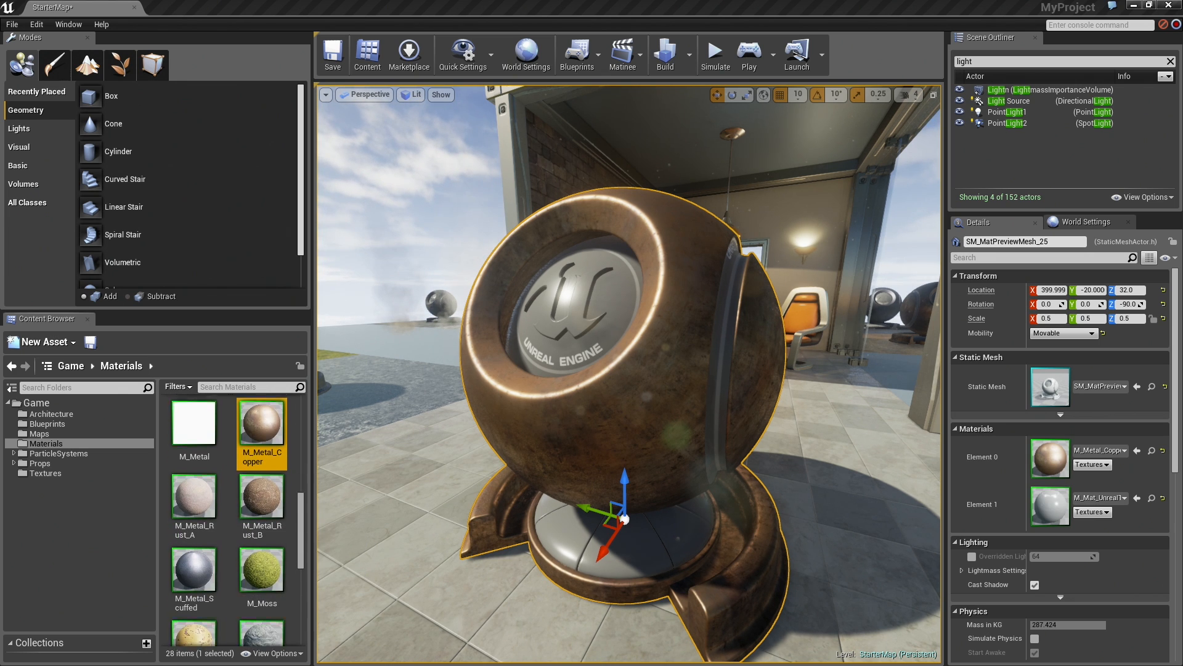
scroll("down", 3)
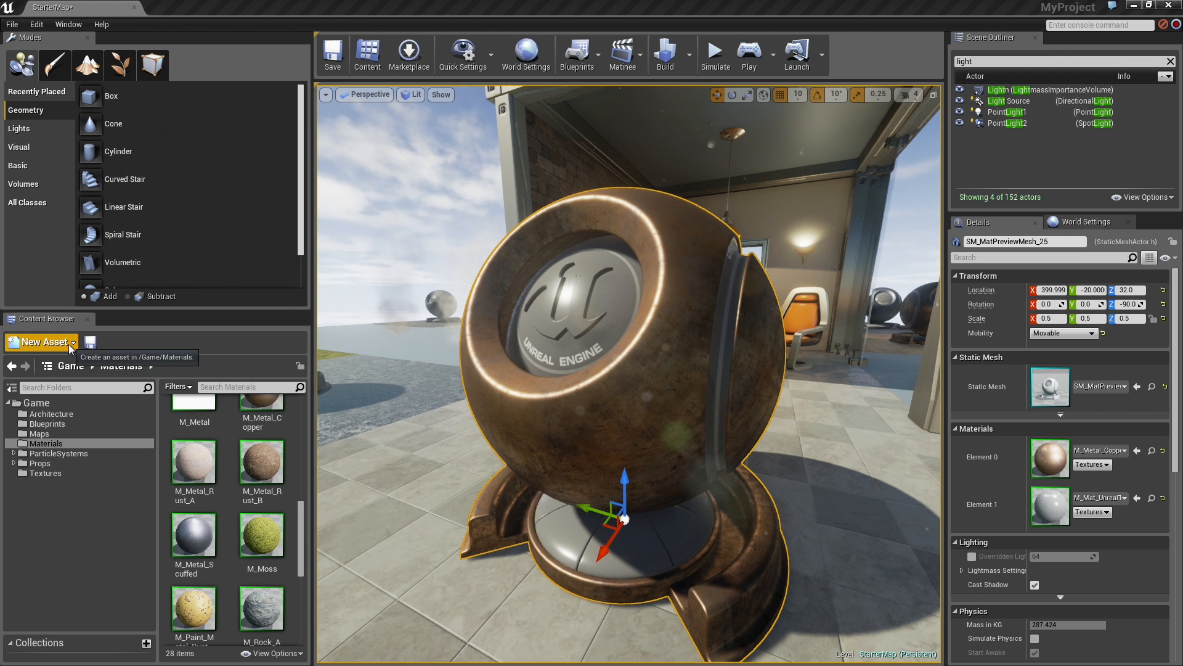
- Create a new Material asset named MyMaterial and open it in the Material Editor
left_click(40, 341)
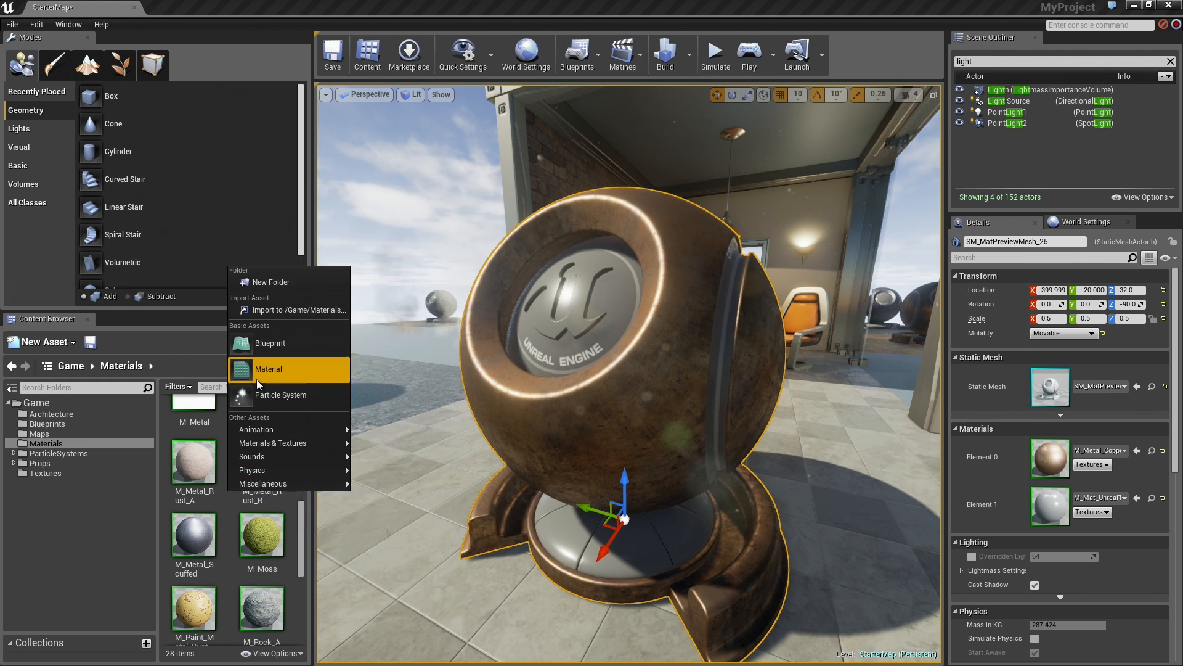
mouse_move(268, 369)
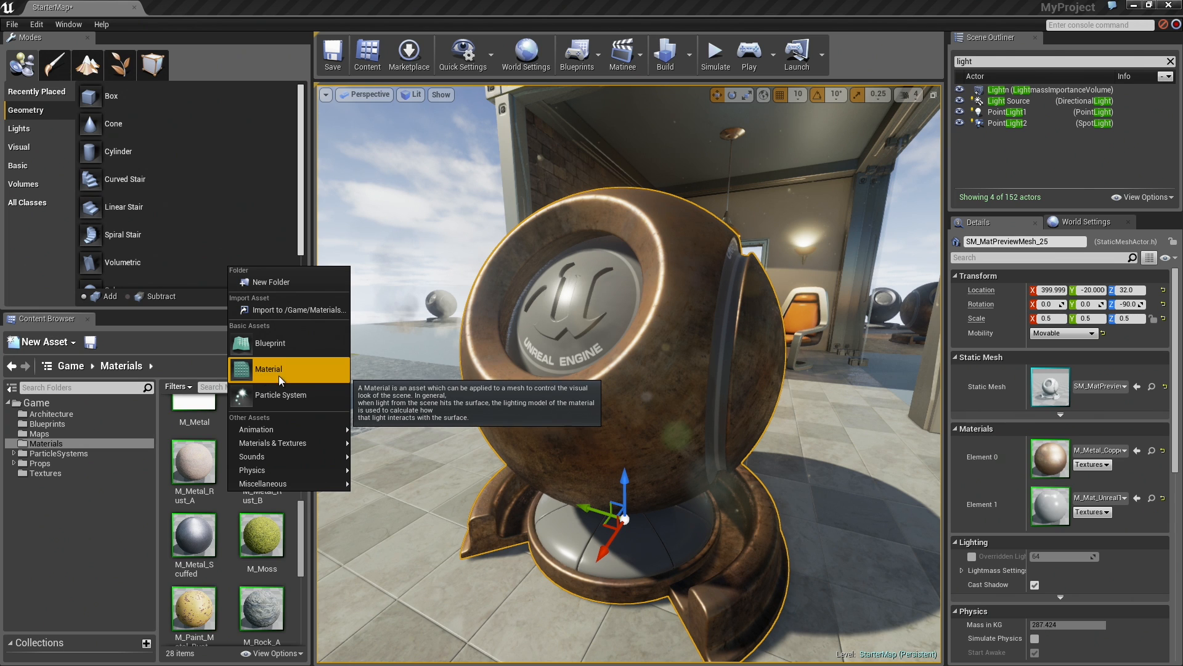
left_click(268, 369)
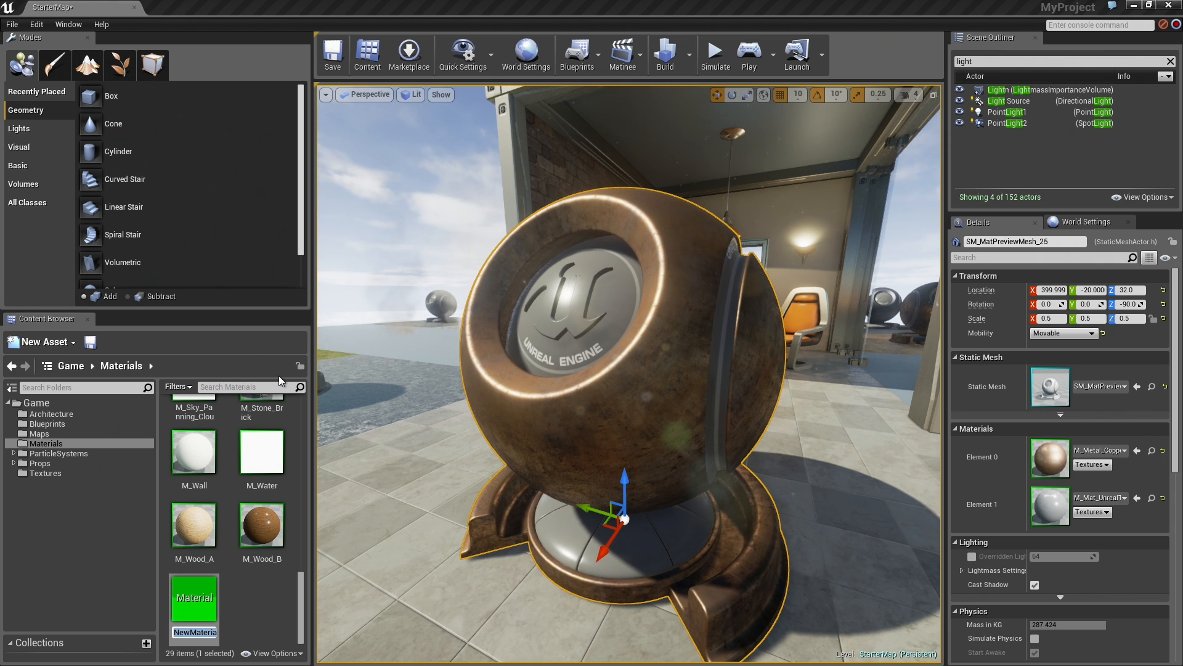
type("MyMaterial")
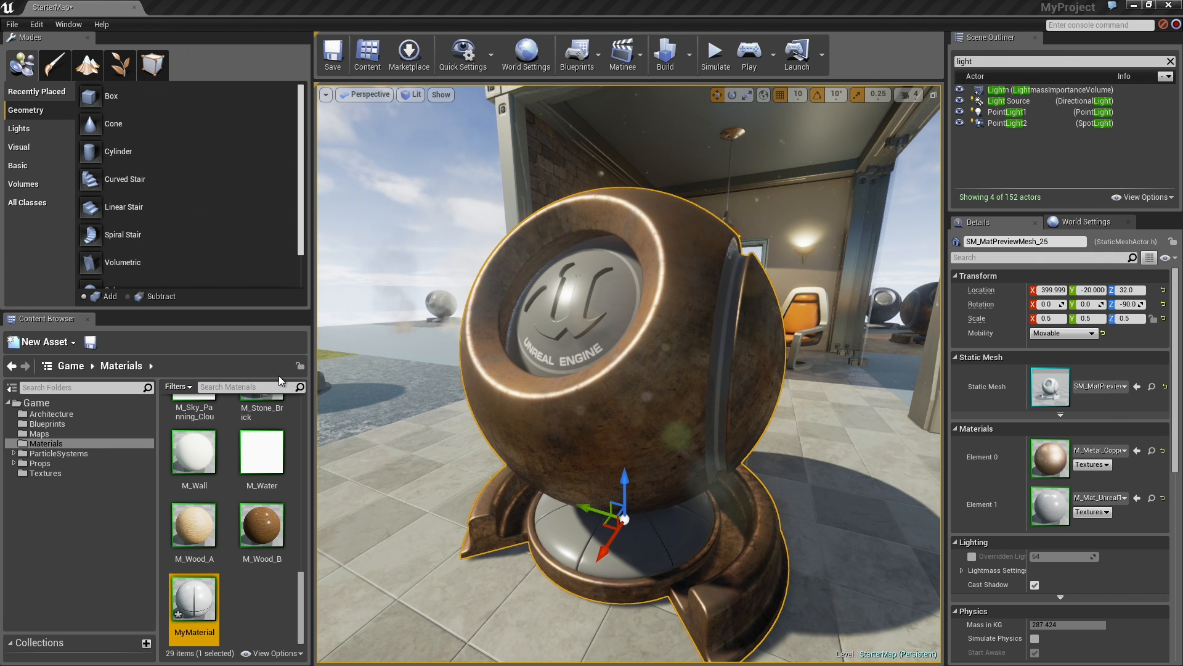
mouse_move(181, 604)
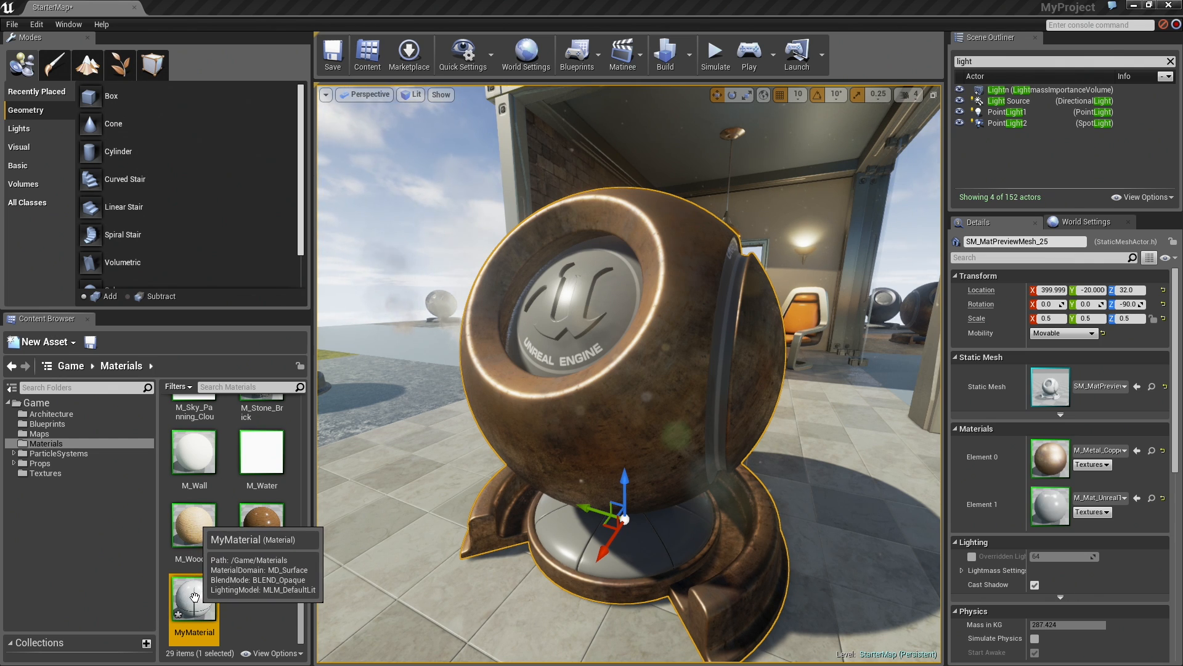
double_click(193, 598)
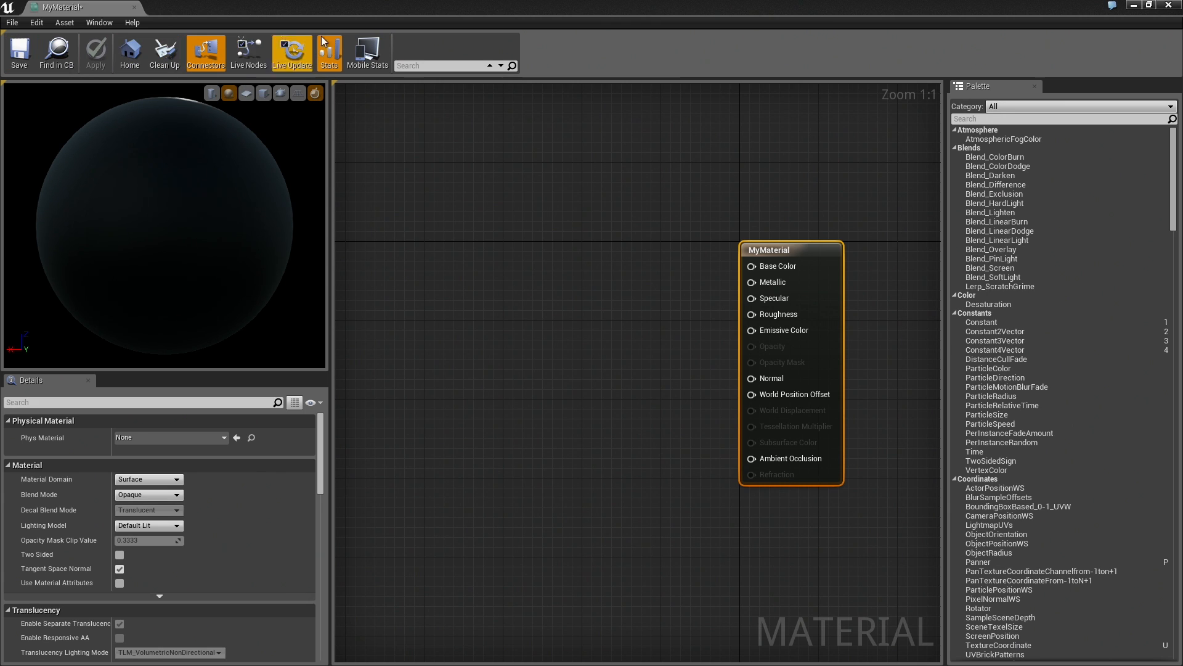
mouse_move(56, 53)
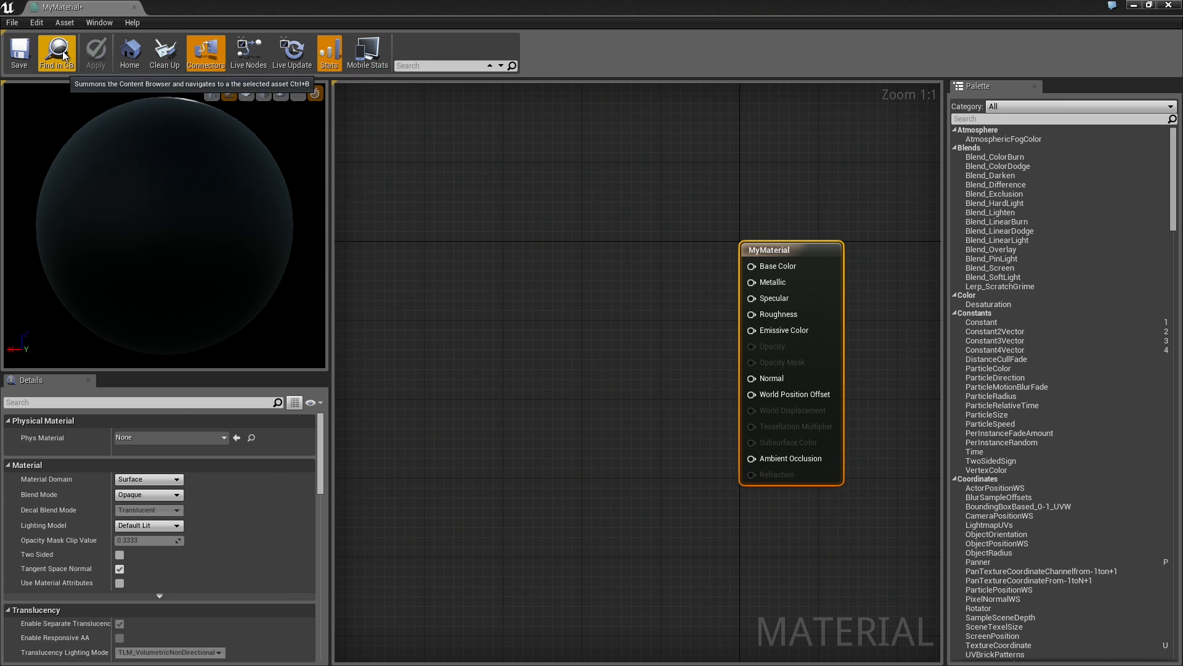
mouse_move(329, 52)
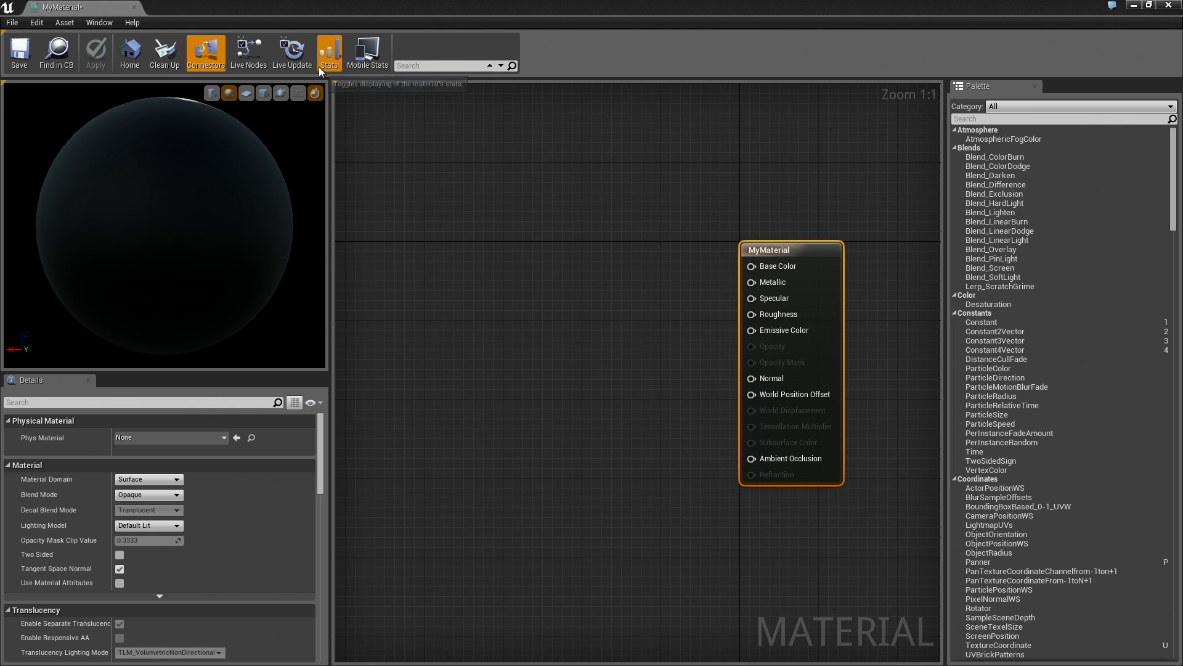
mouse_move(399, 187)
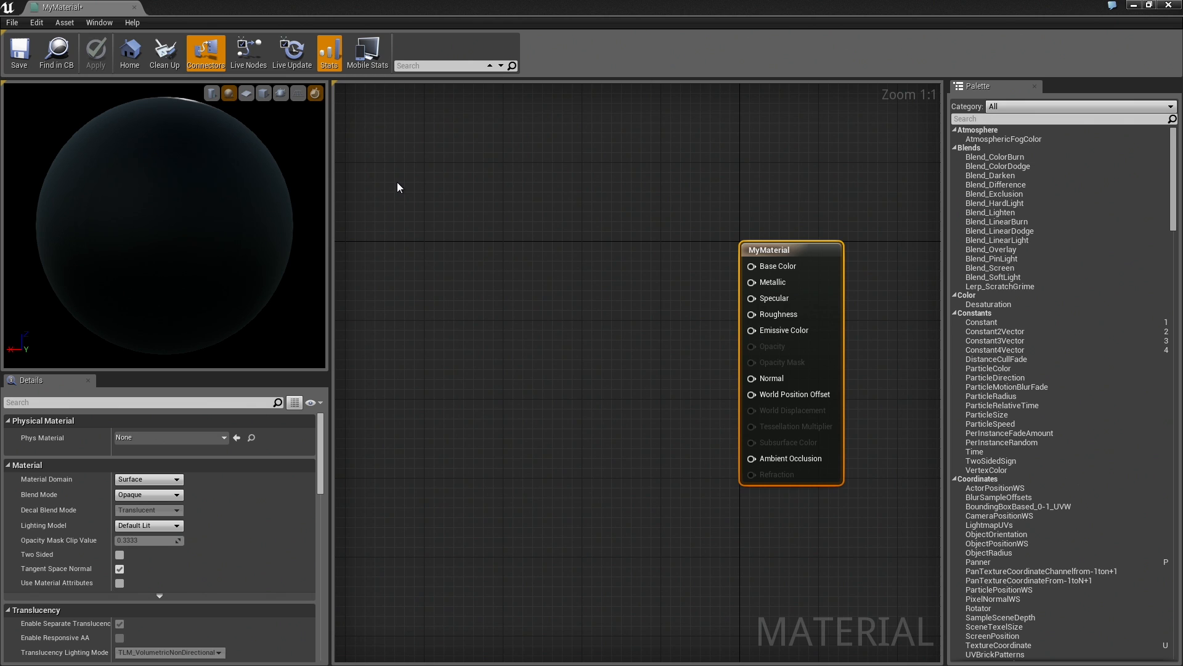
mouse_move(127, 214)
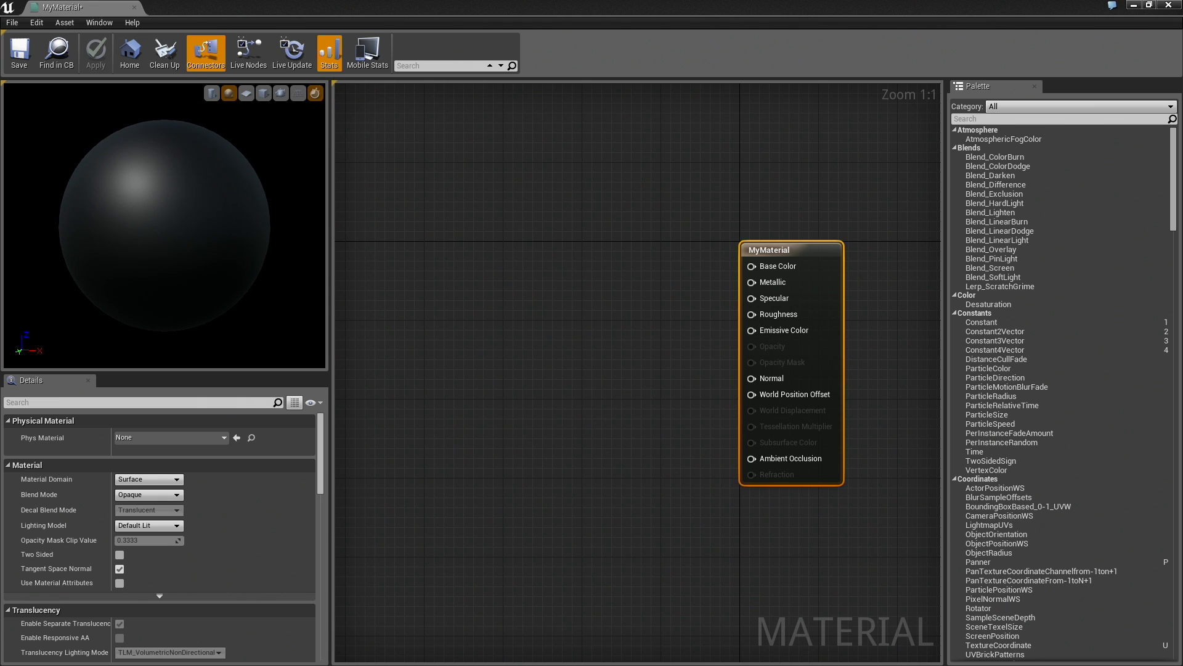
- Toggle the preview viewport's grid button to show a floor under the sphere
left_click(299, 92)
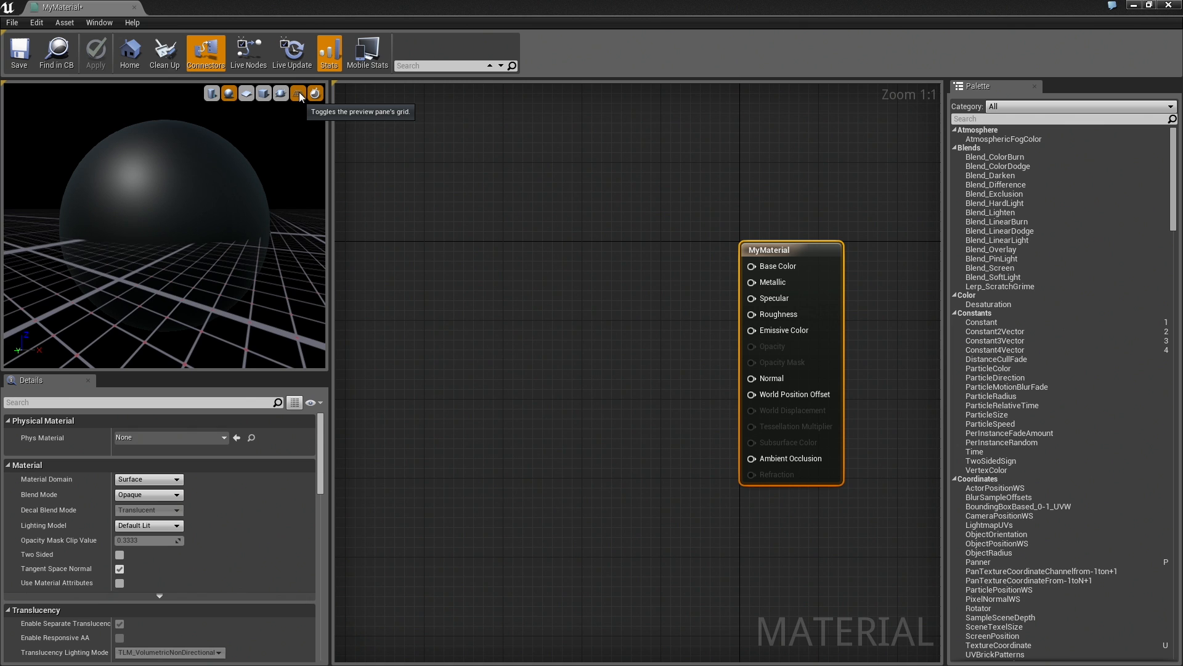
left_click(299, 92)
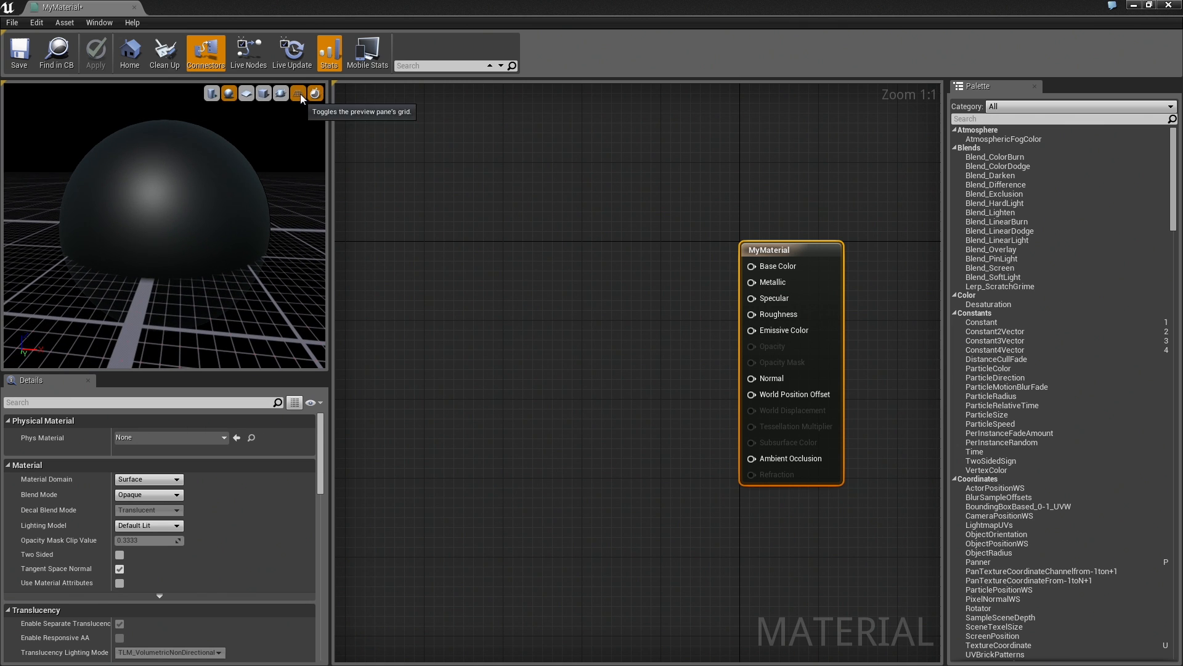
left_click(298, 92)
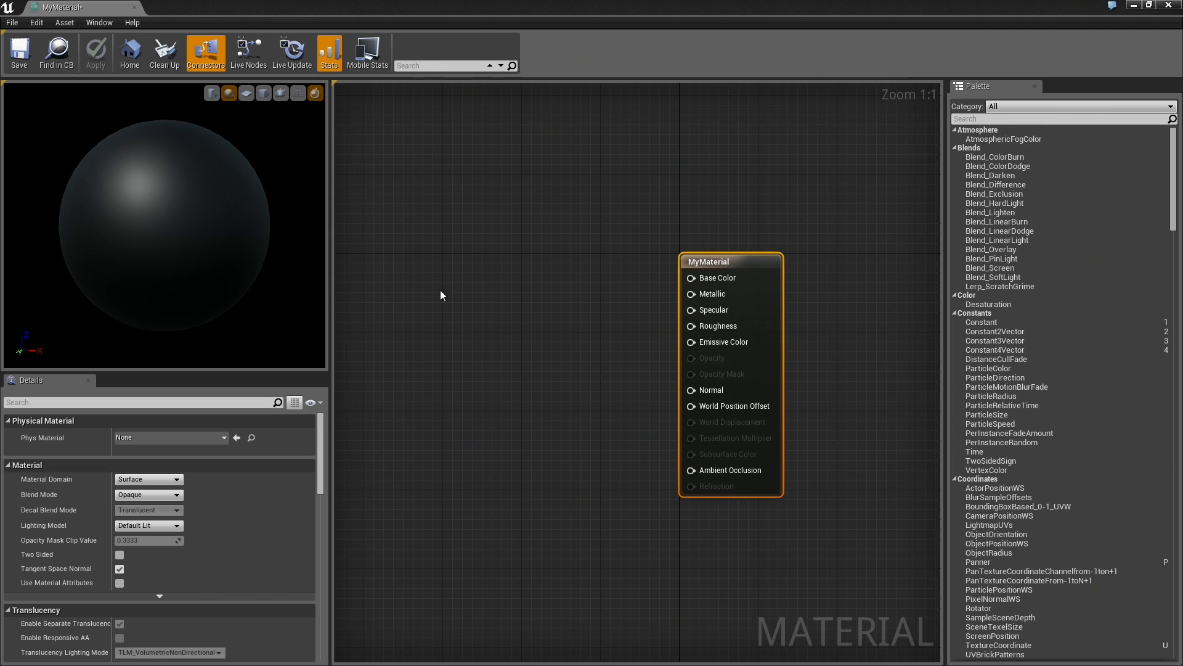
mouse_move(566, 311)
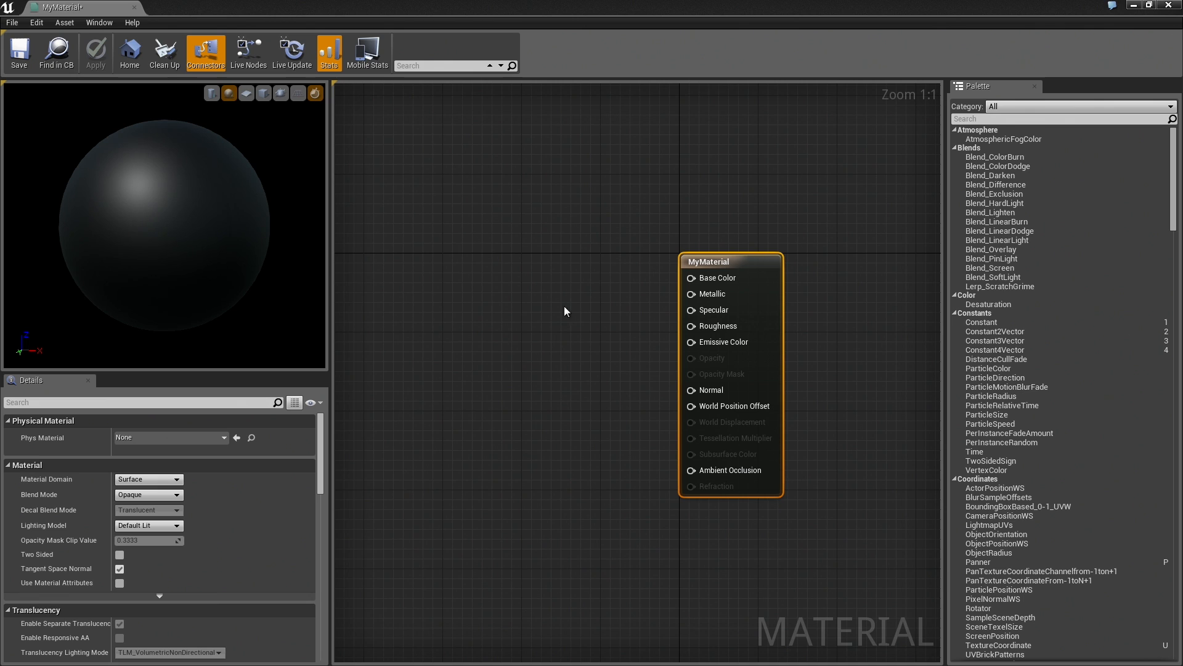
mouse_move(951, 295)
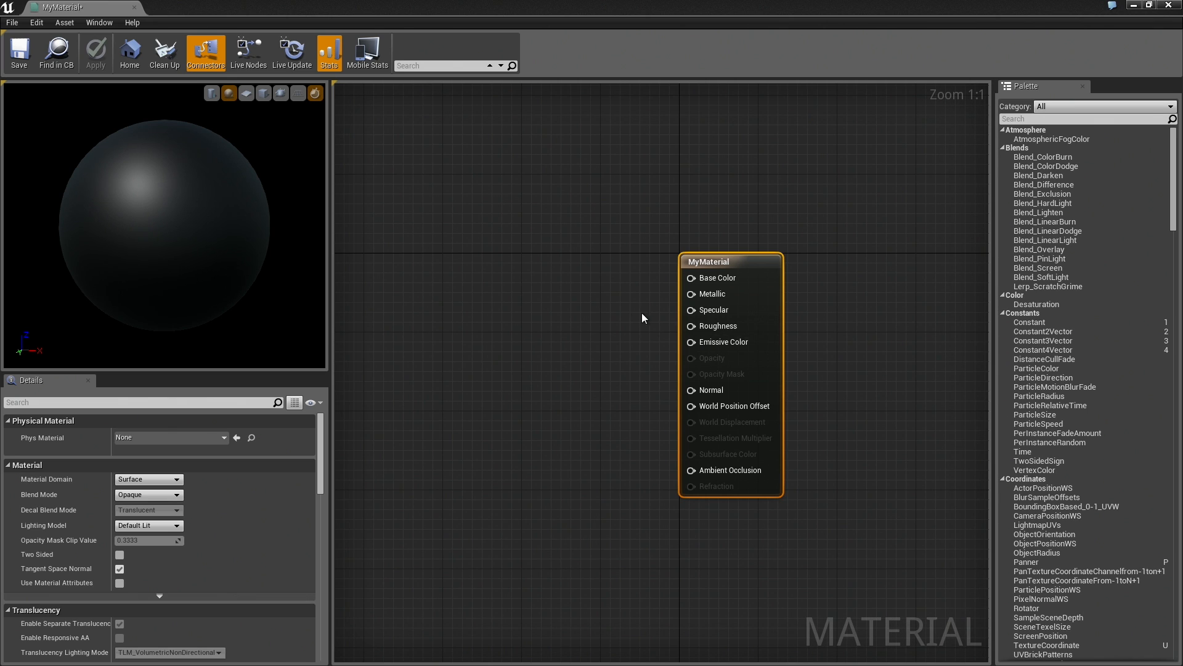
mouse_move(465, 260)
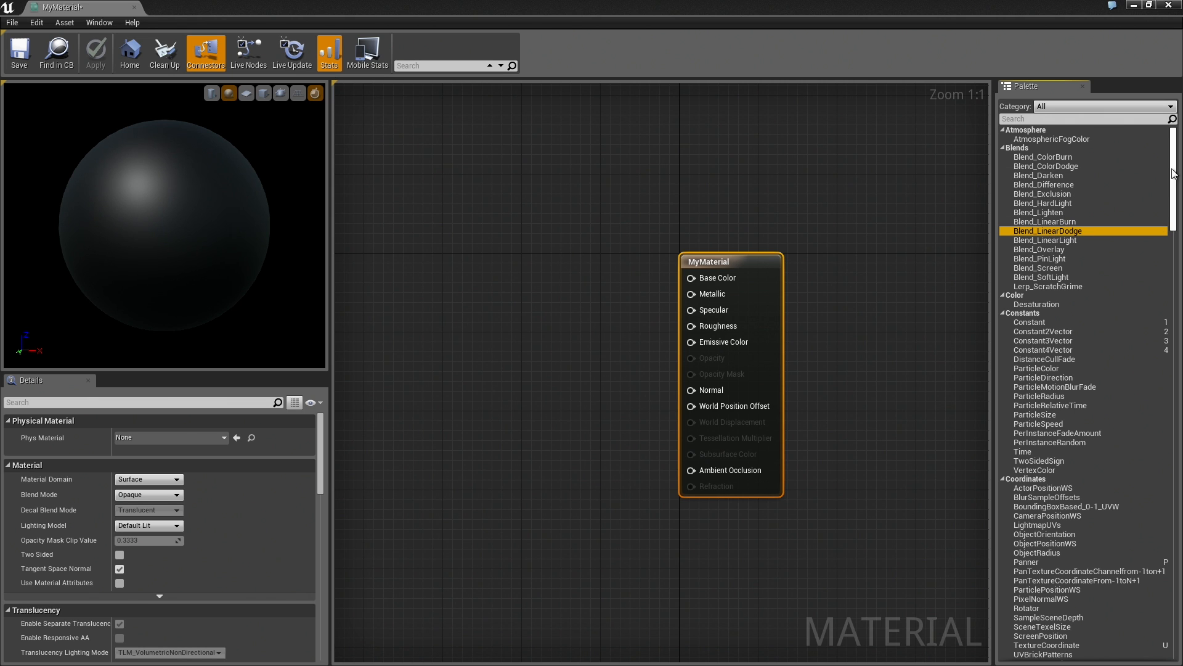
- Browse the Palette node list while shader stats show 51 base-pass, 46 vertex instructions
scroll("down", 3)
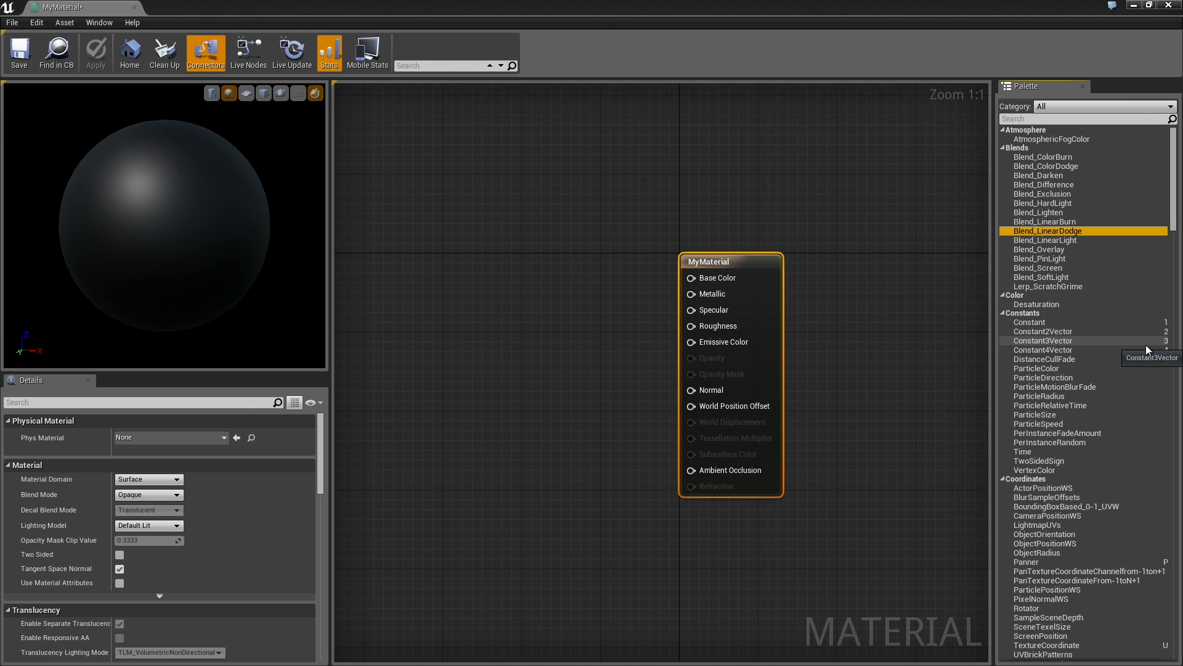
mouse_move(1050, 332)
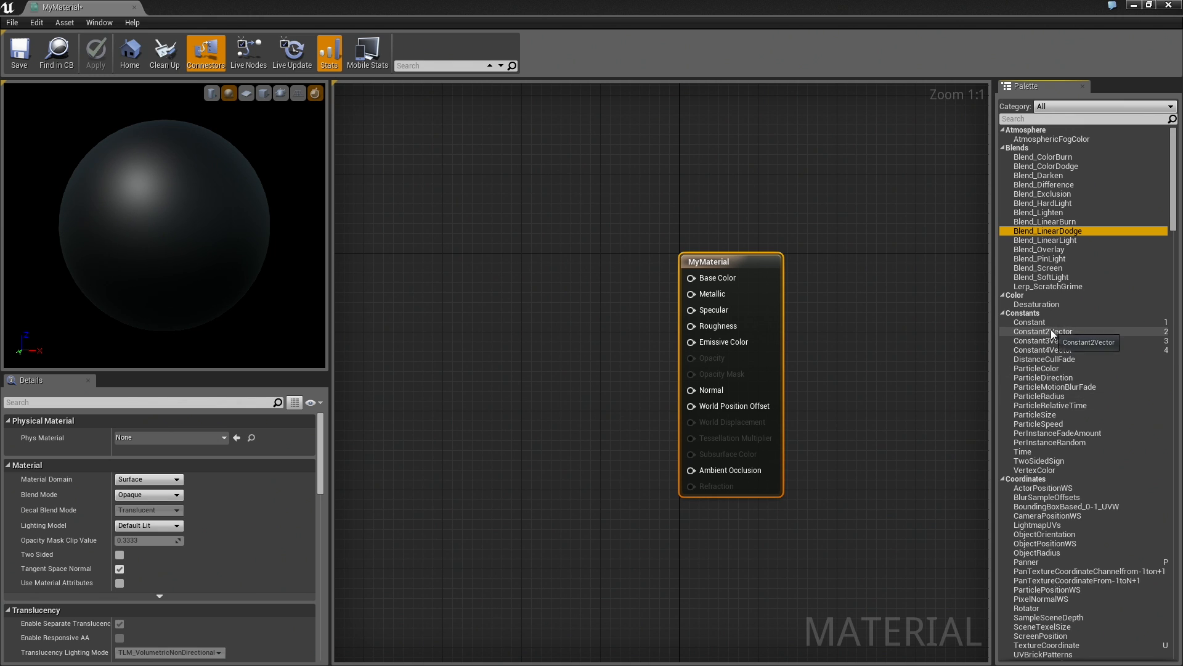
mouse_move(1029, 322)
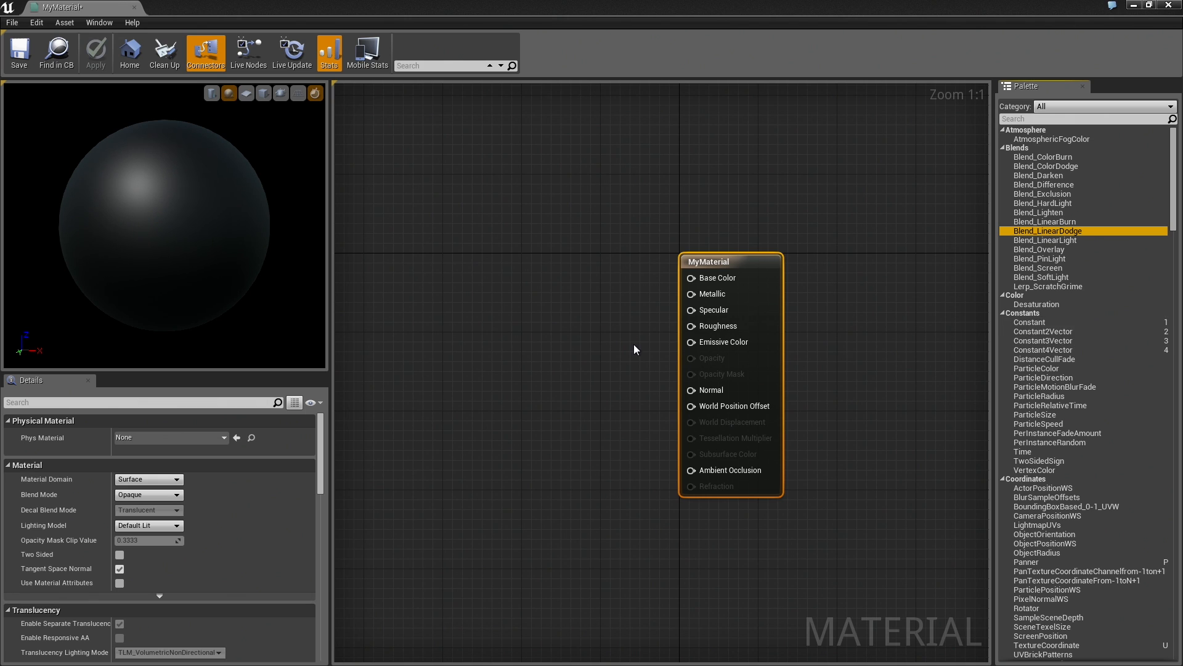
mouse_move(443, 264)
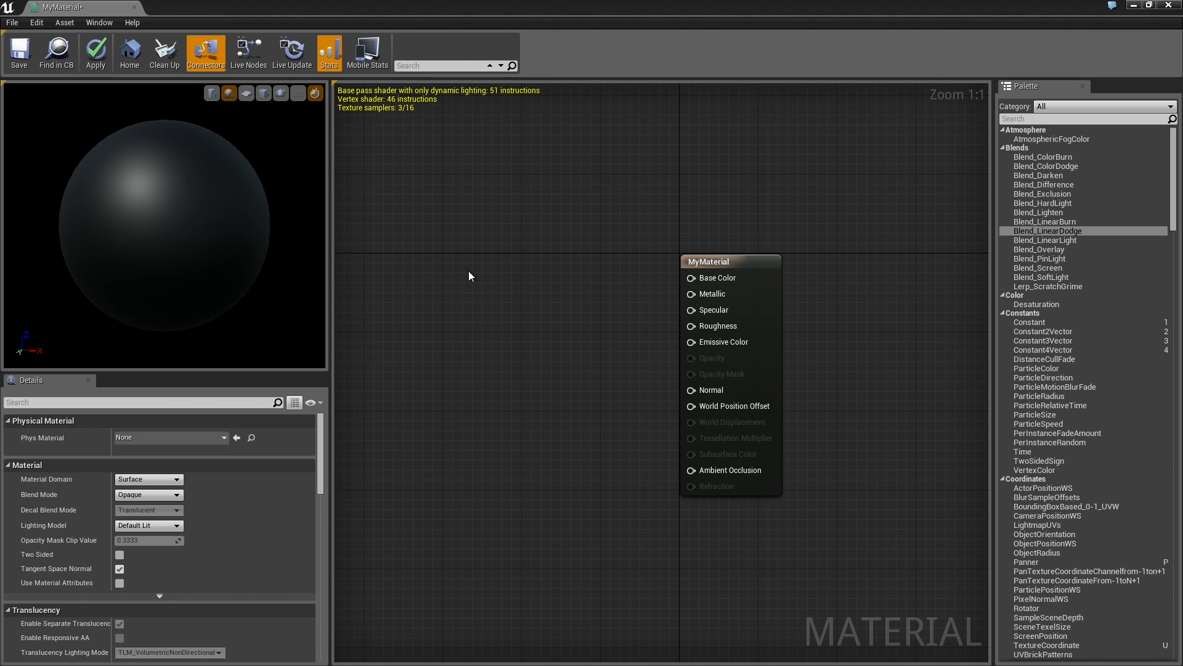
mouse_move(458, 283)
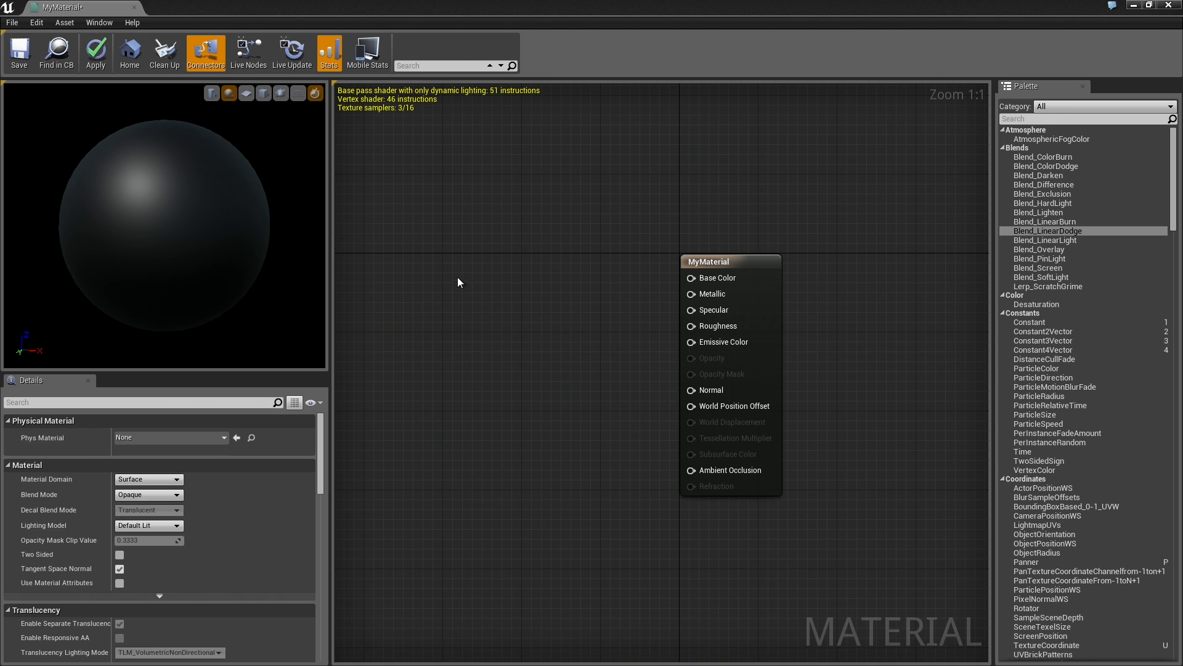
mouse_move(453, 258)
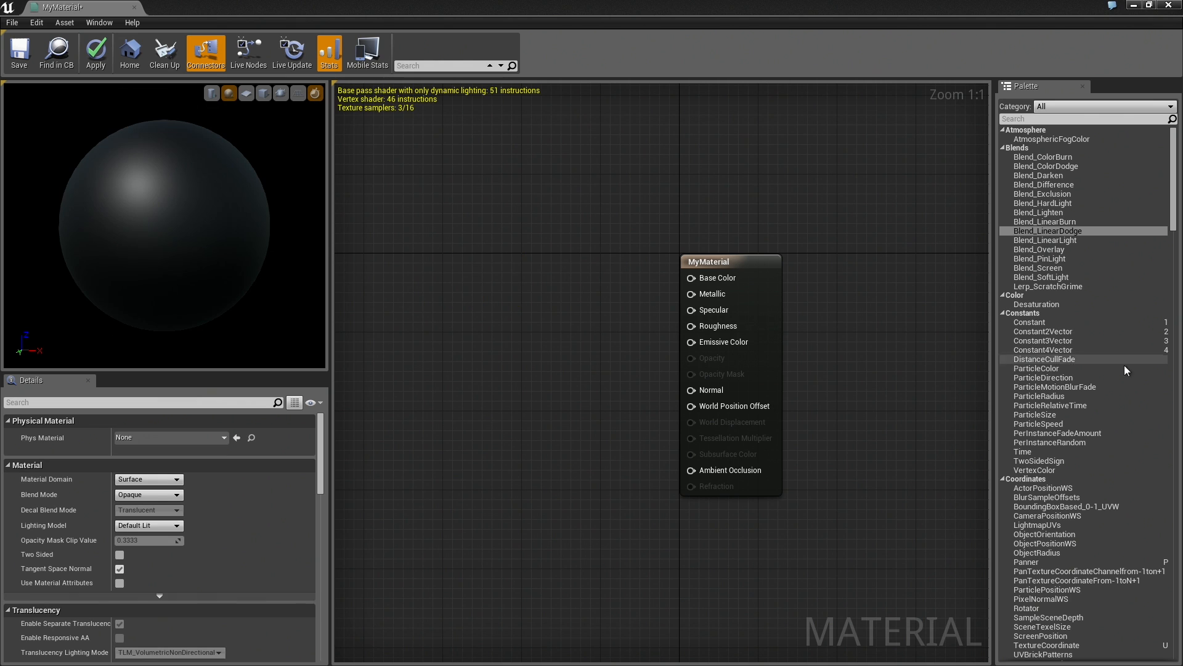
scroll("down", 3)
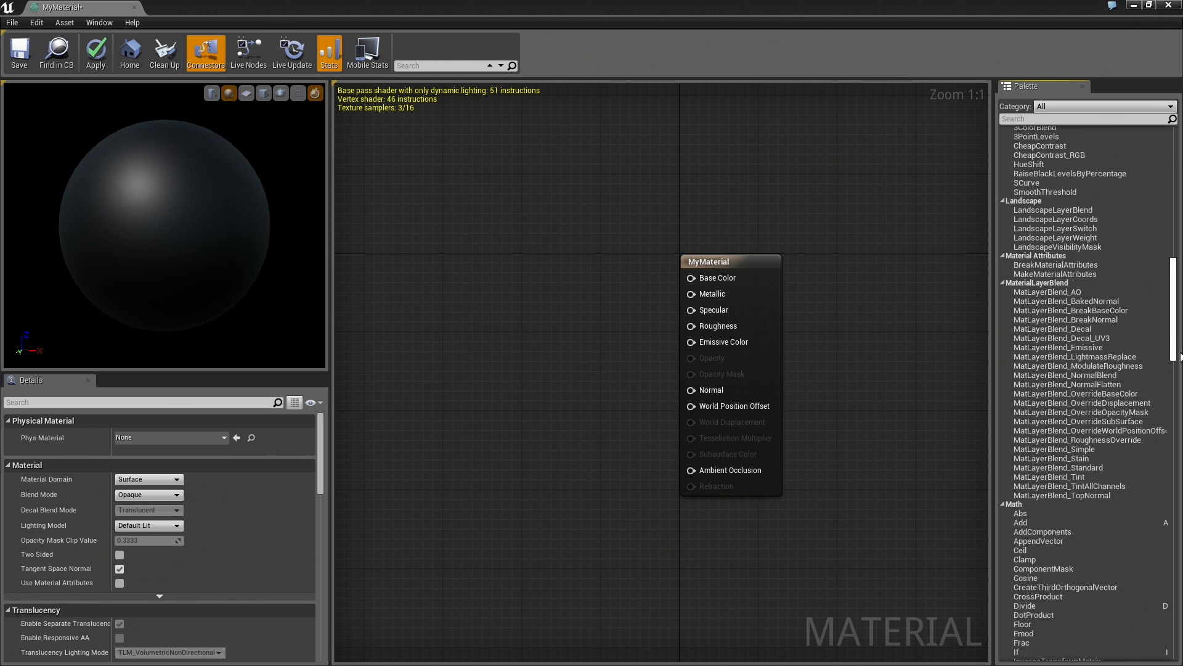
scroll("down", 3)
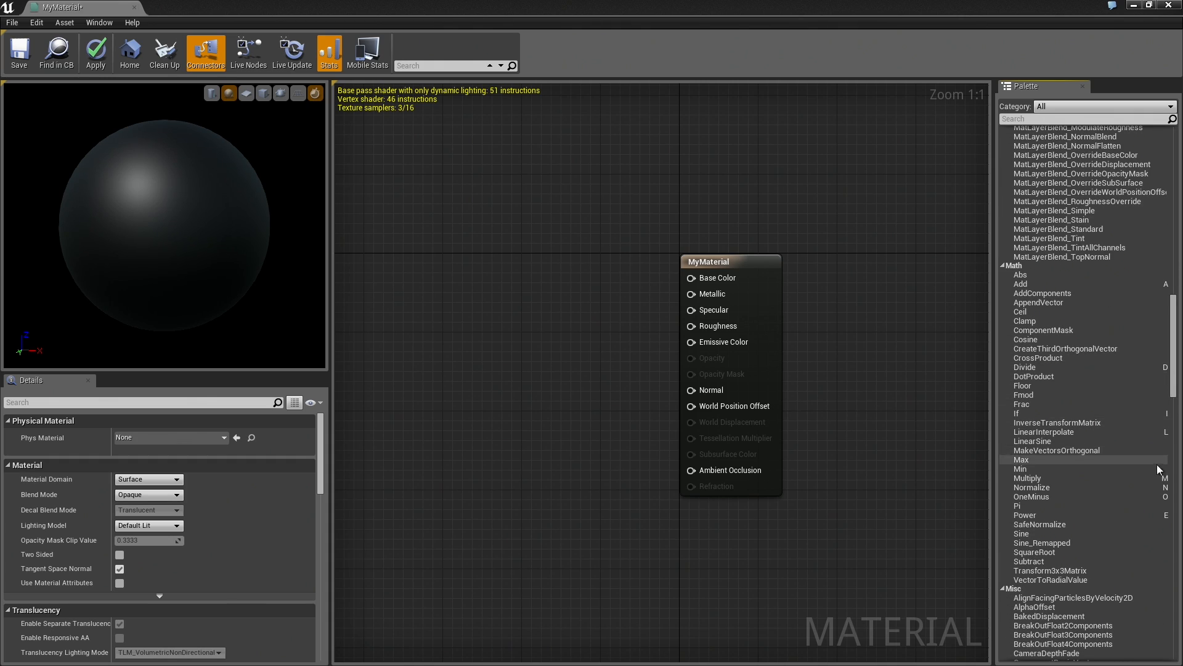
scroll("down", 3)
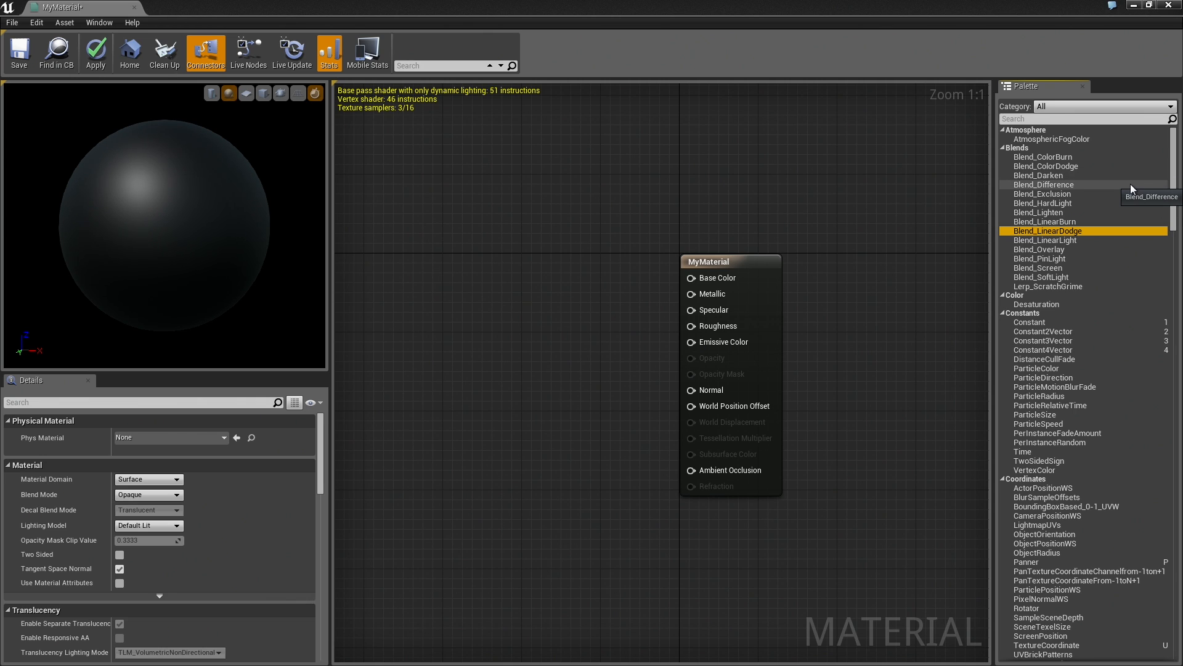
mouse_move(433, 15)
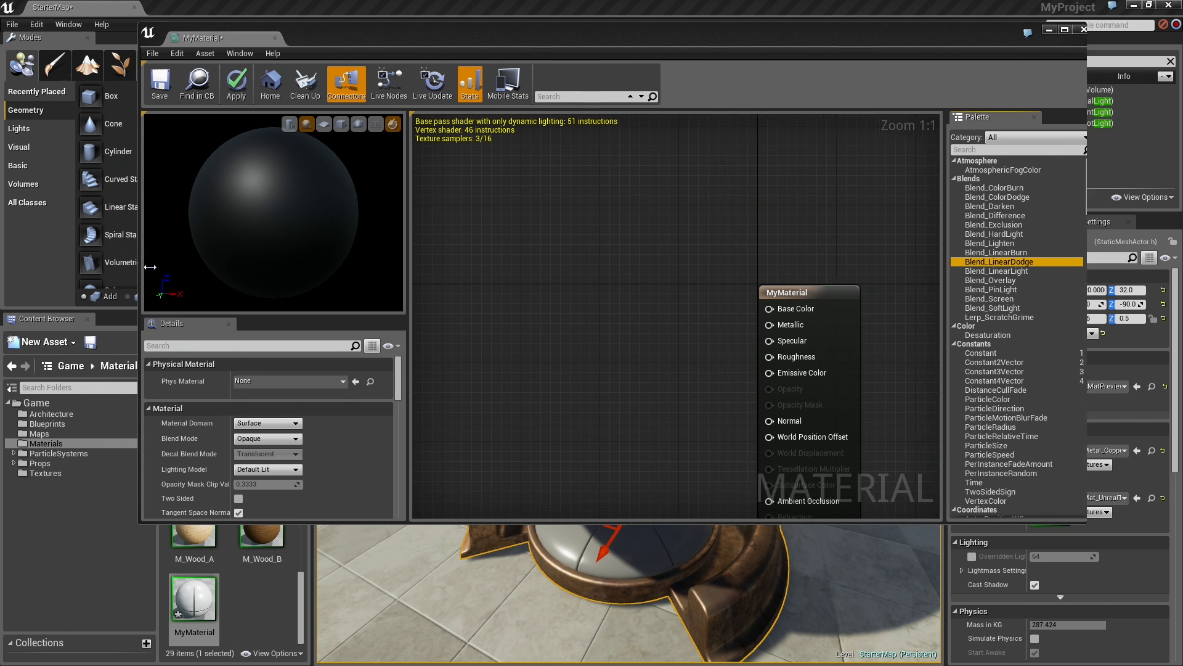
- Set the material editor aside, apply MyMaterial to Element 0, then reopen MyMaterial
left_click_drag(219, 38, 221, 43)
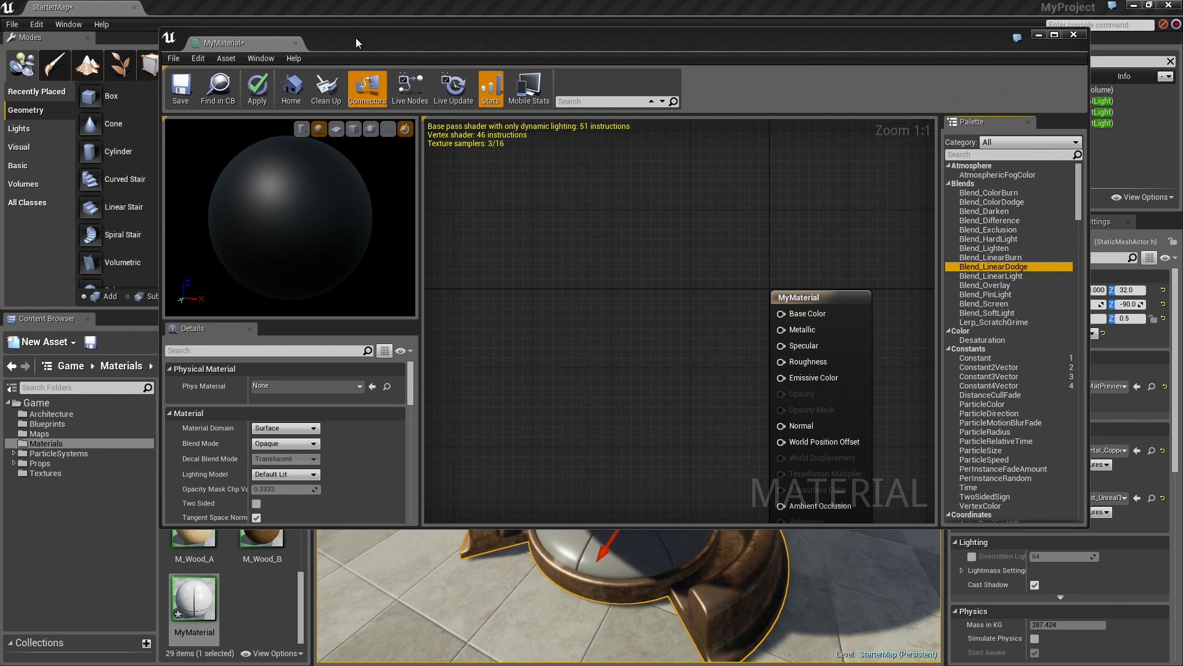
left_click(1072, 35)
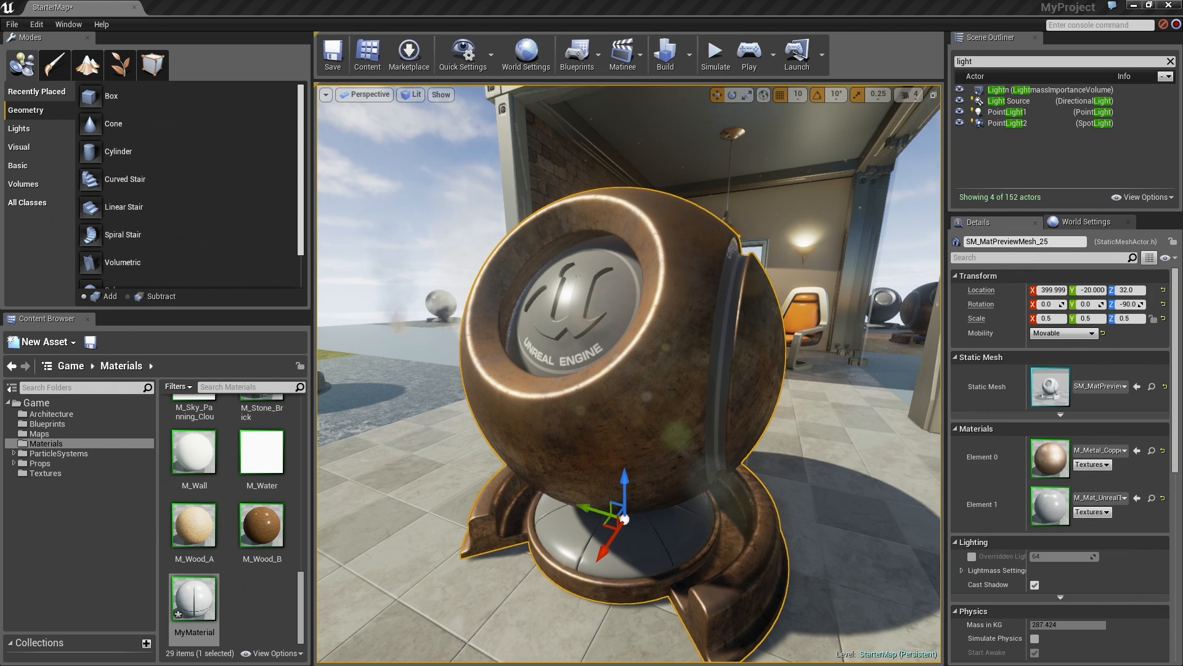
mouse_move(193, 596)
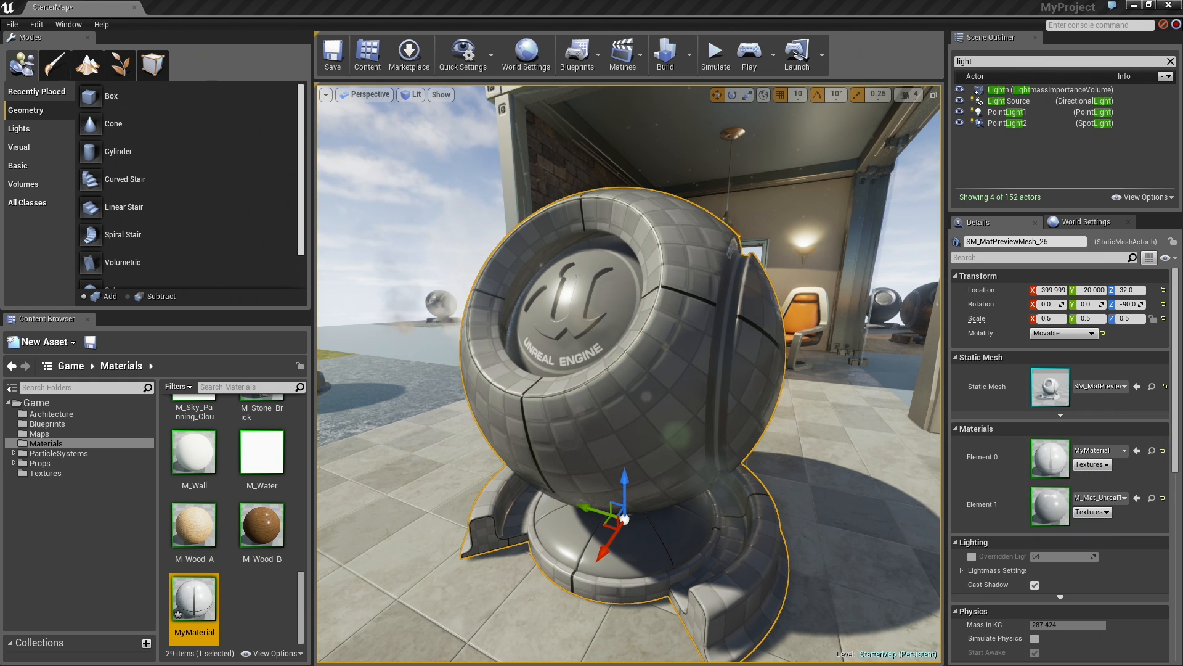
double_click(193, 597)
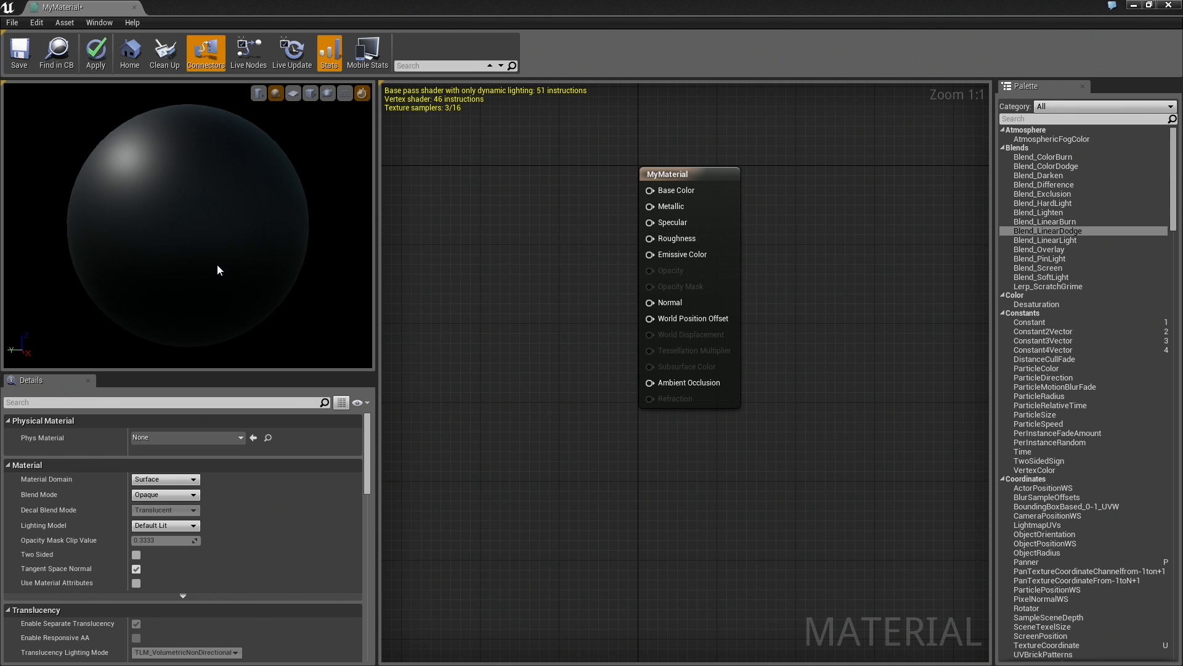
- Pan the material graph to recenter the MyMaterial output node
left_click_drag(219, 270, 236, 119)
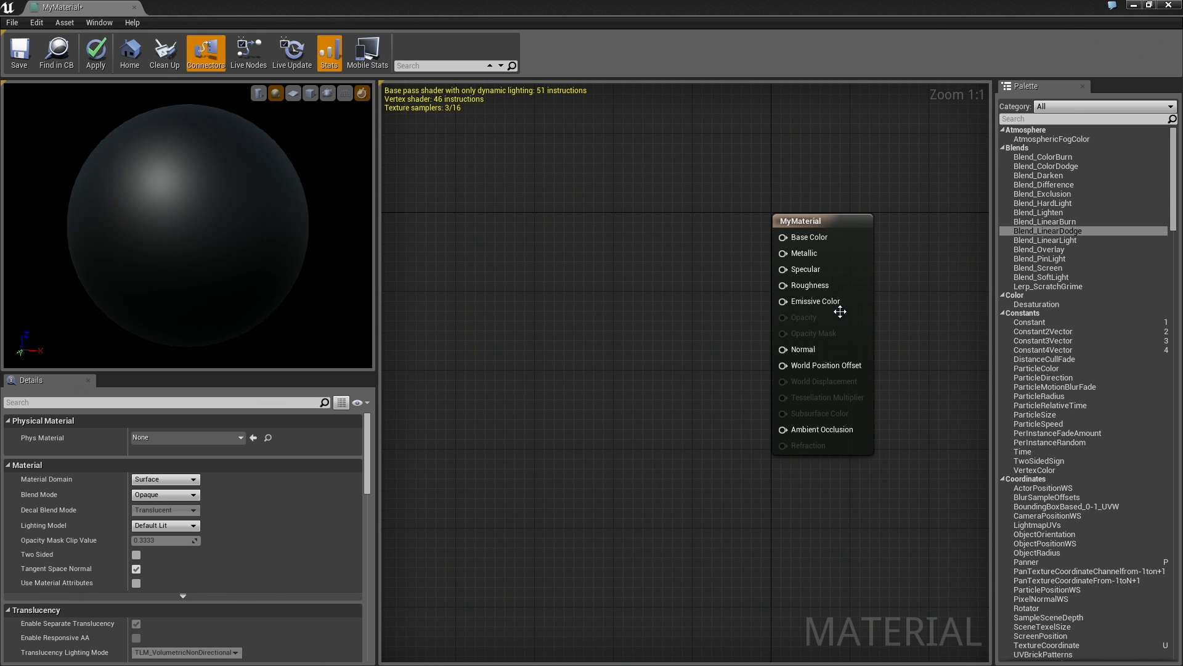
mouse_move(807, 237)
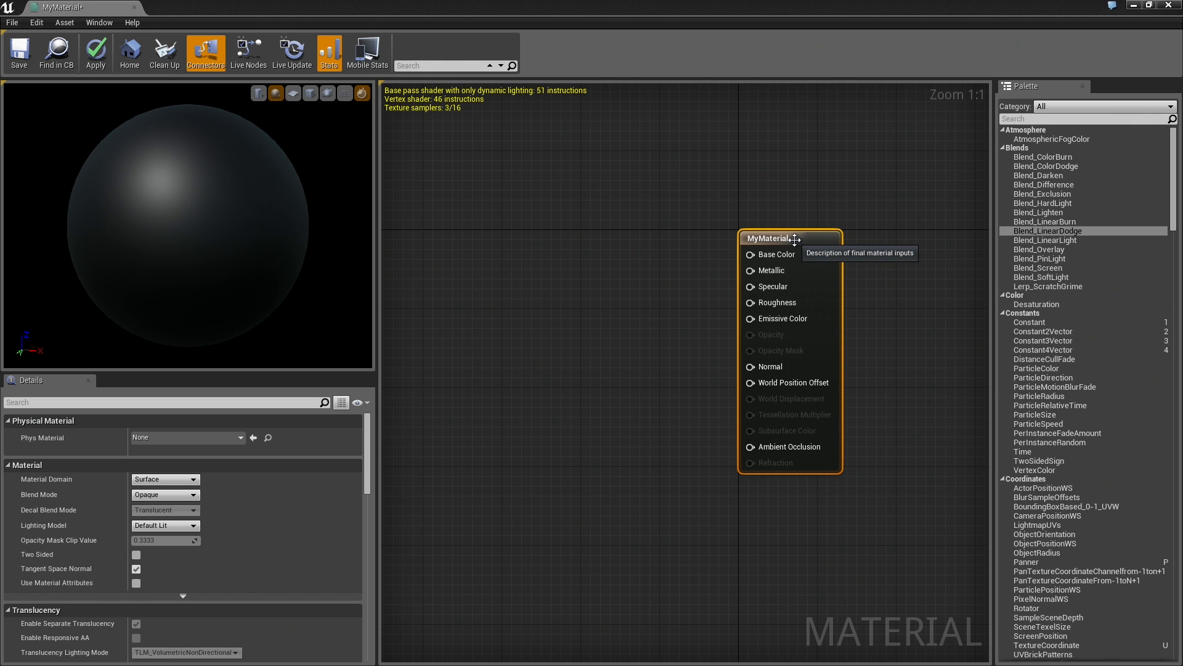
mouse_move(632, 215)
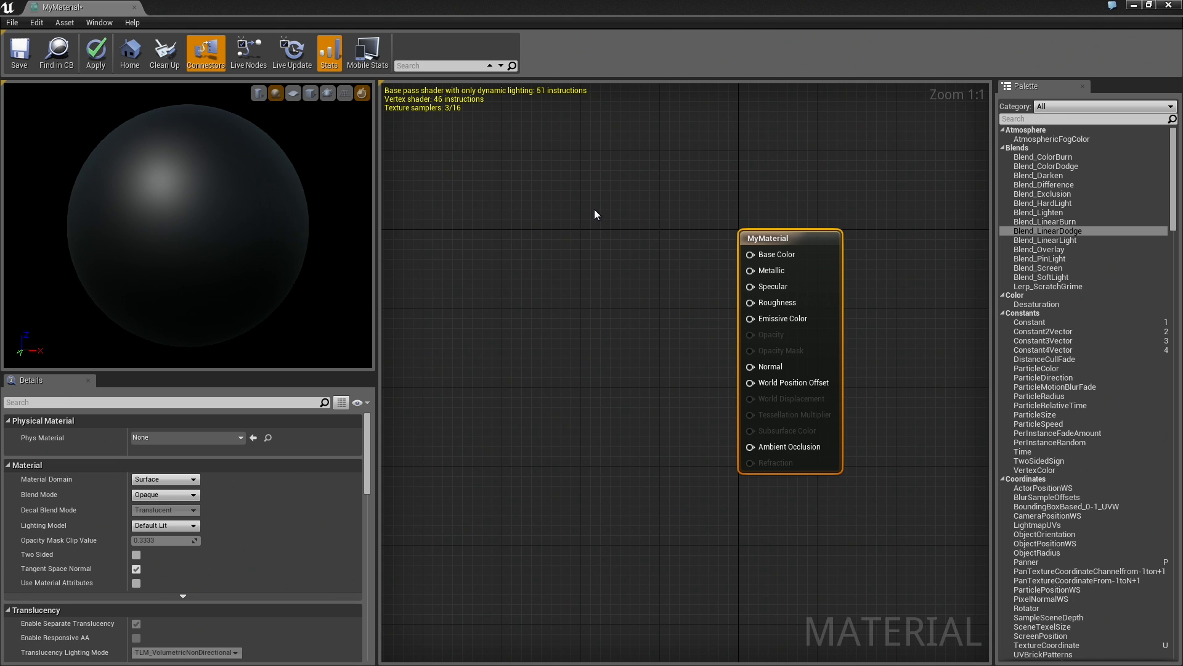
mouse_move(659, 256)
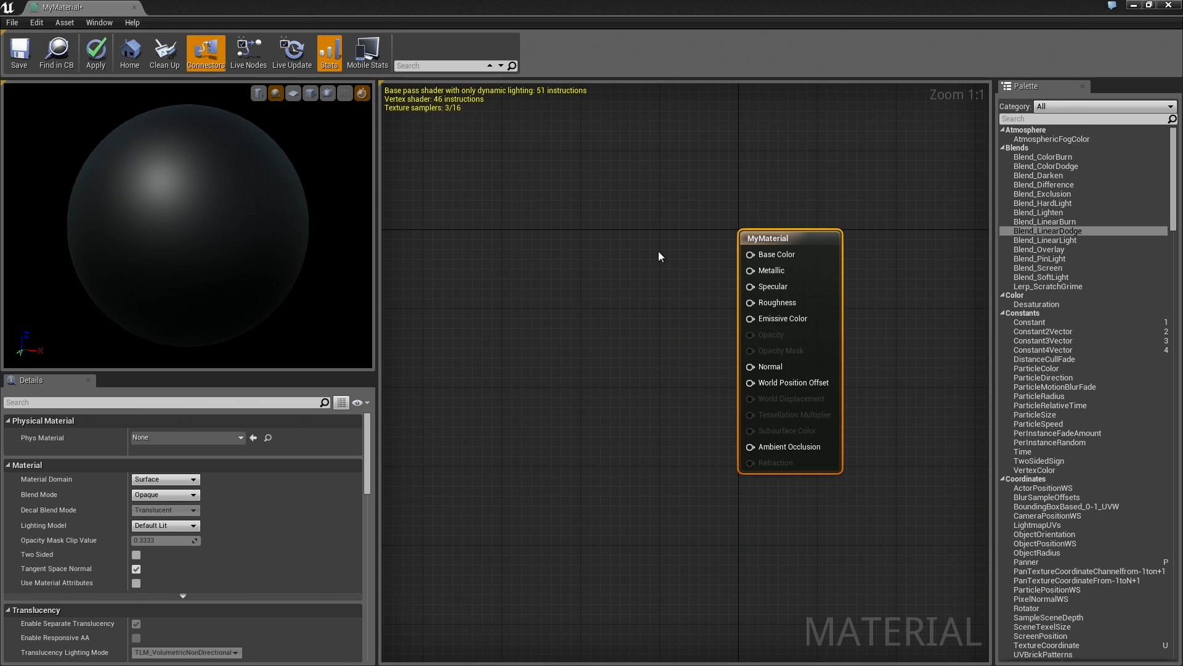
mouse_move(534, 215)
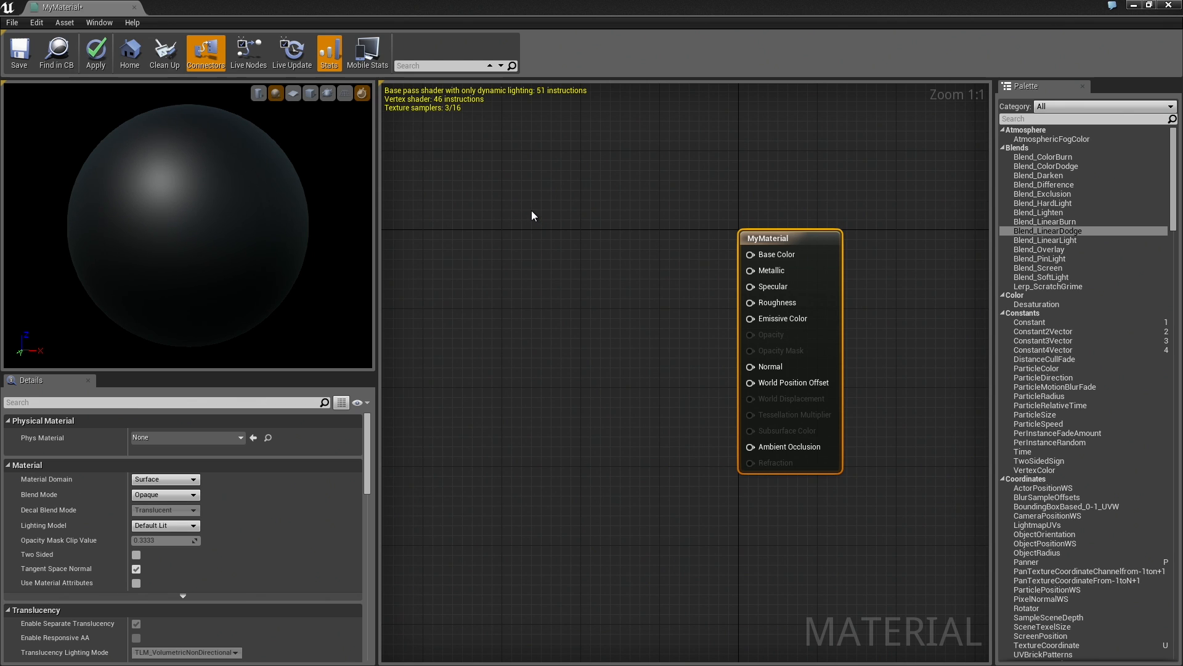
mouse_move(540, 230)
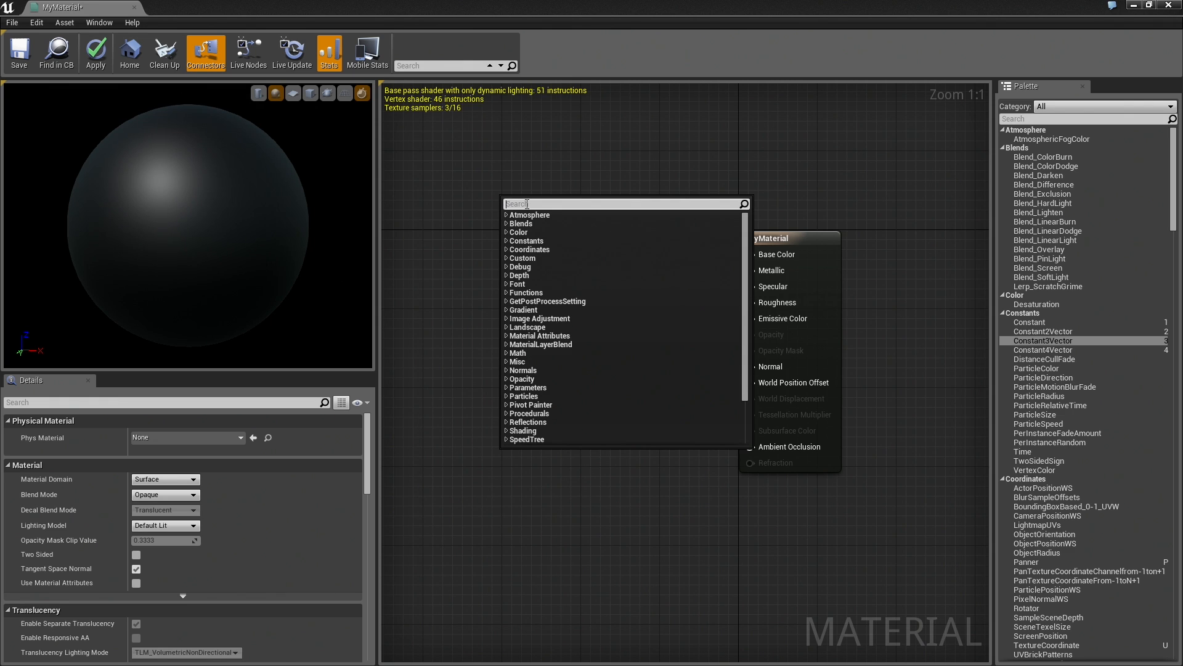
- Add a Constant3Vector node via '3vec' search and set it to orange (1, 0.31, 0)
type("3vec")
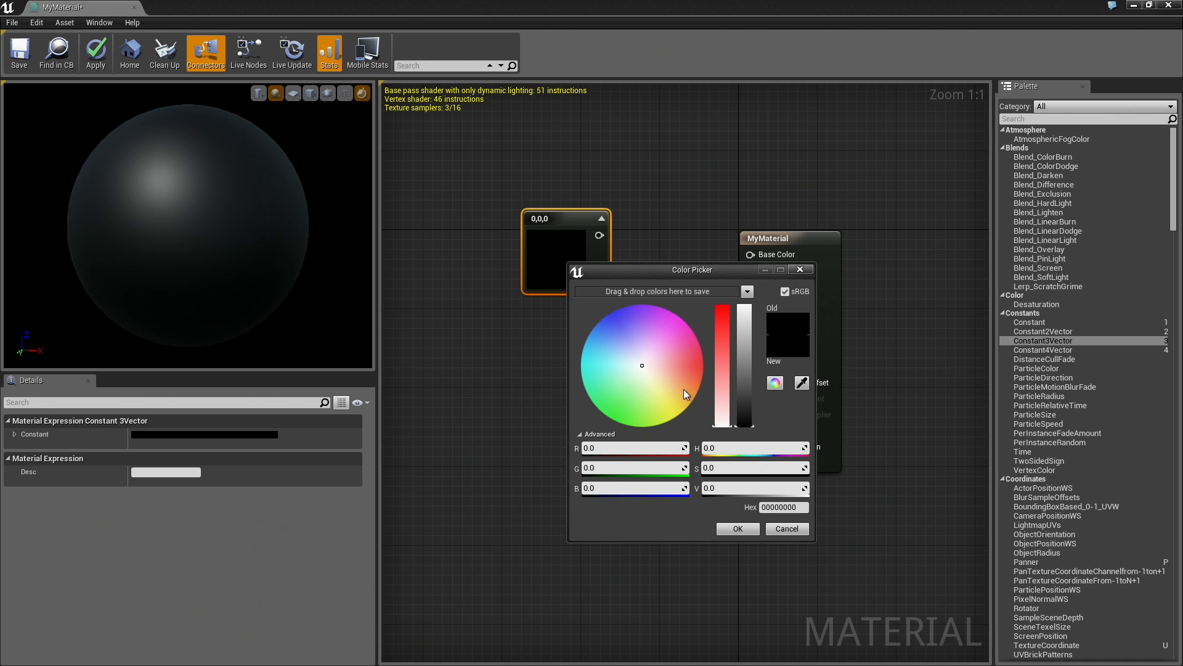
mouse_move(800, 269)
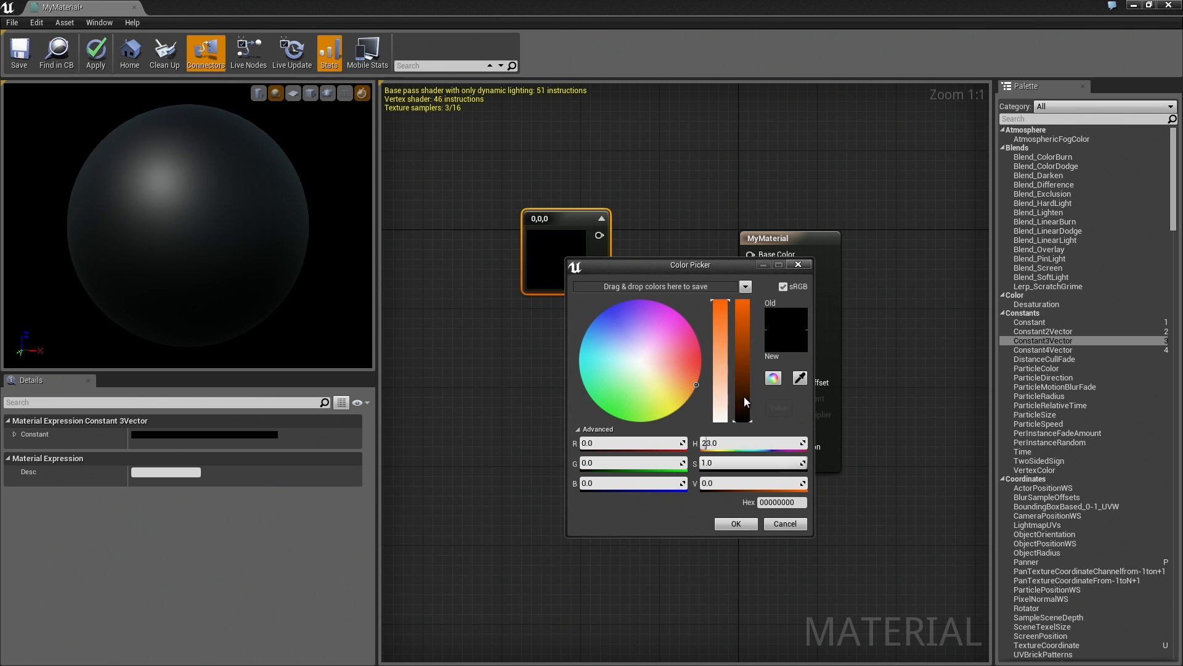
left_click_drag(742, 400, 742, 300)
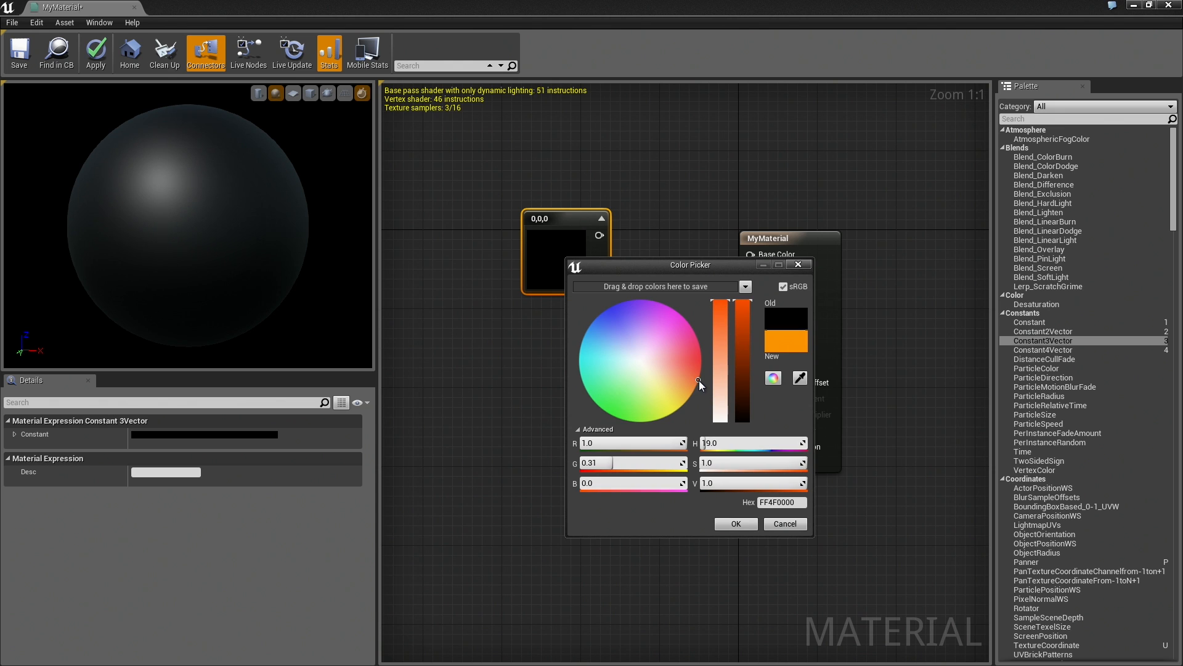
left_click(736, 523)
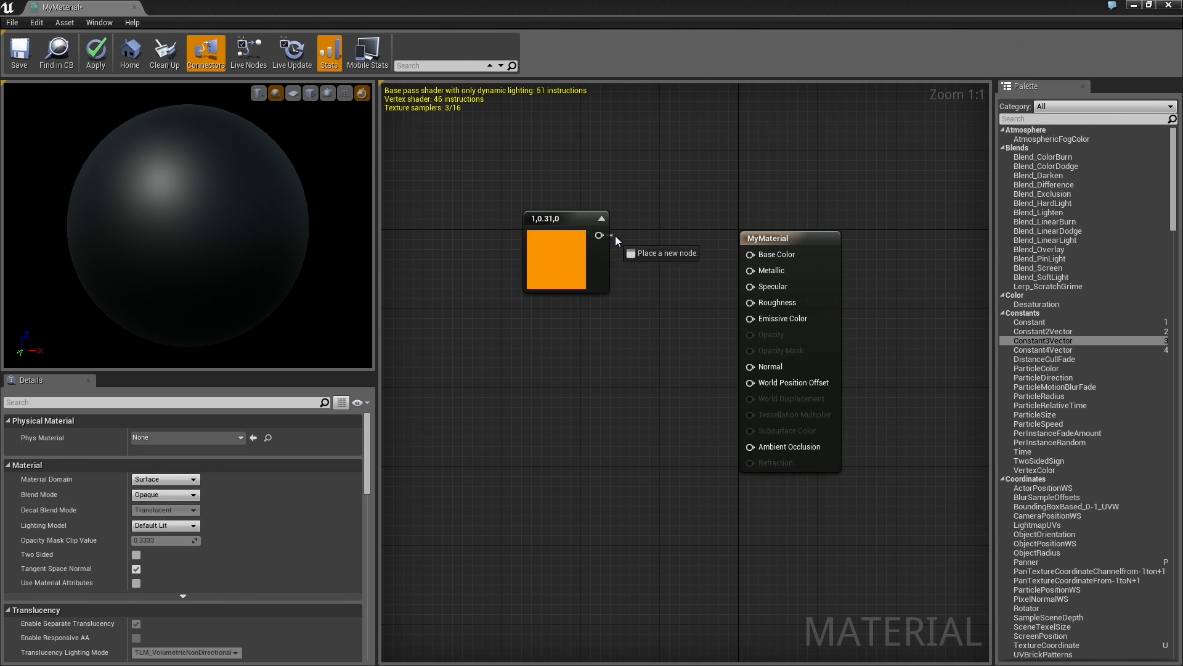
- Wire the orange constant into Base Color and reopen its colour picker
left_click_drag(606, 235, 745, 269)
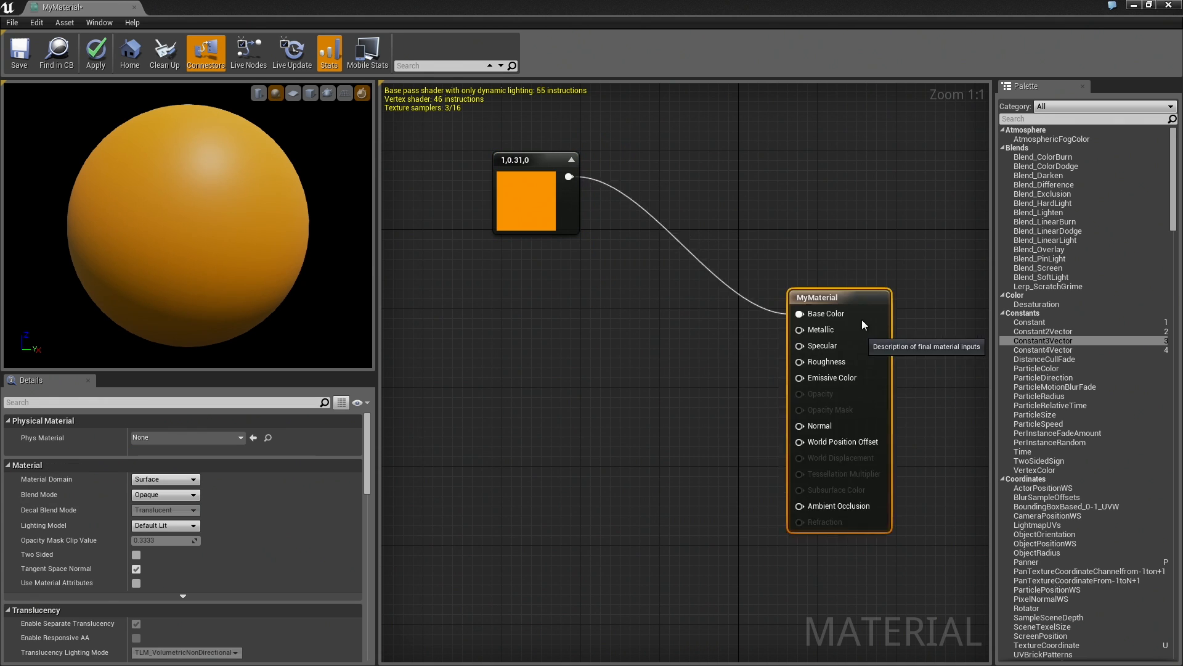
left_click(535, 202)
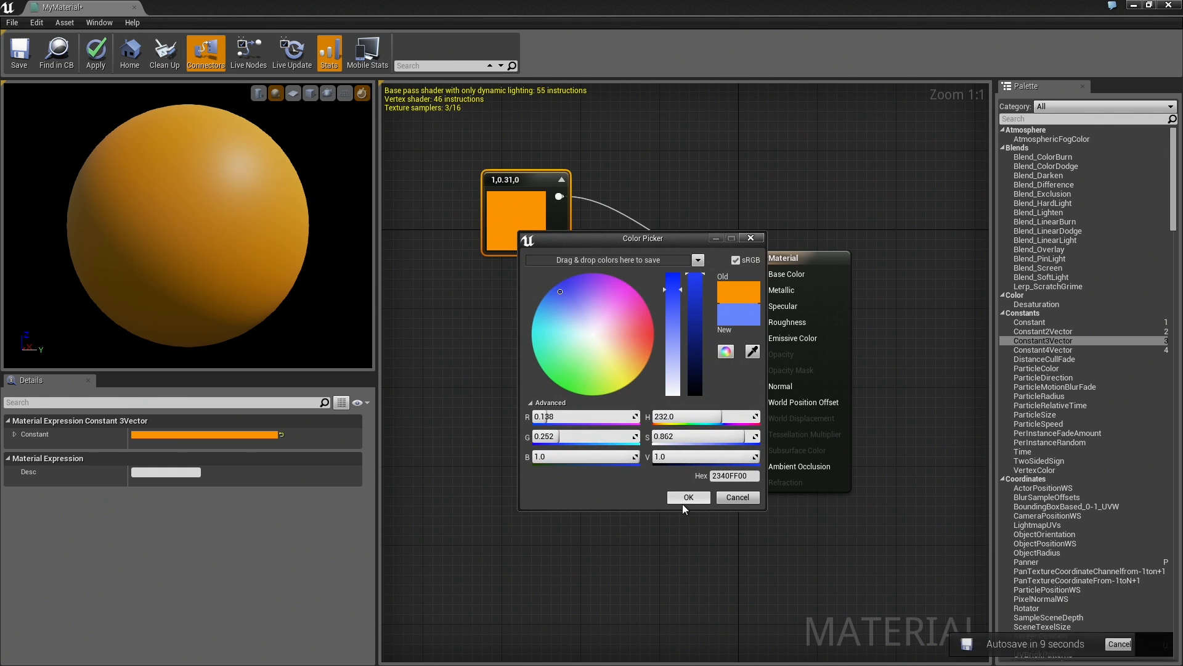
- Confirm blue, then recolour the Base Color constant to orange (1, 0.277, 0)
left_click(686, 497)
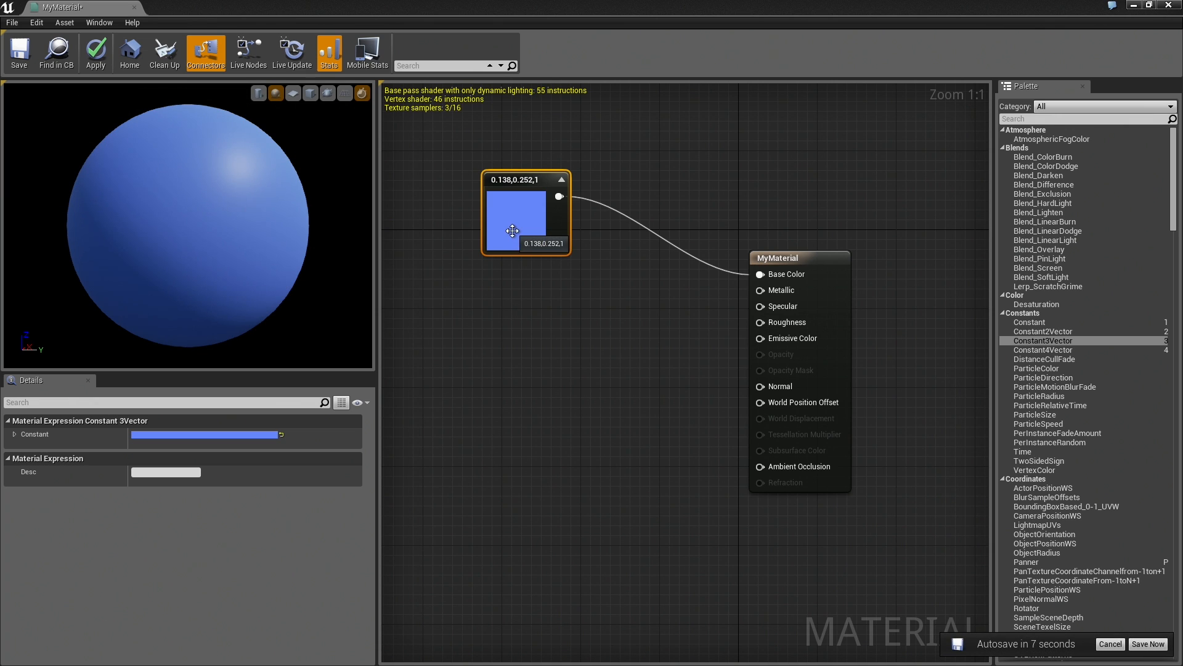
double_click(517, 219)
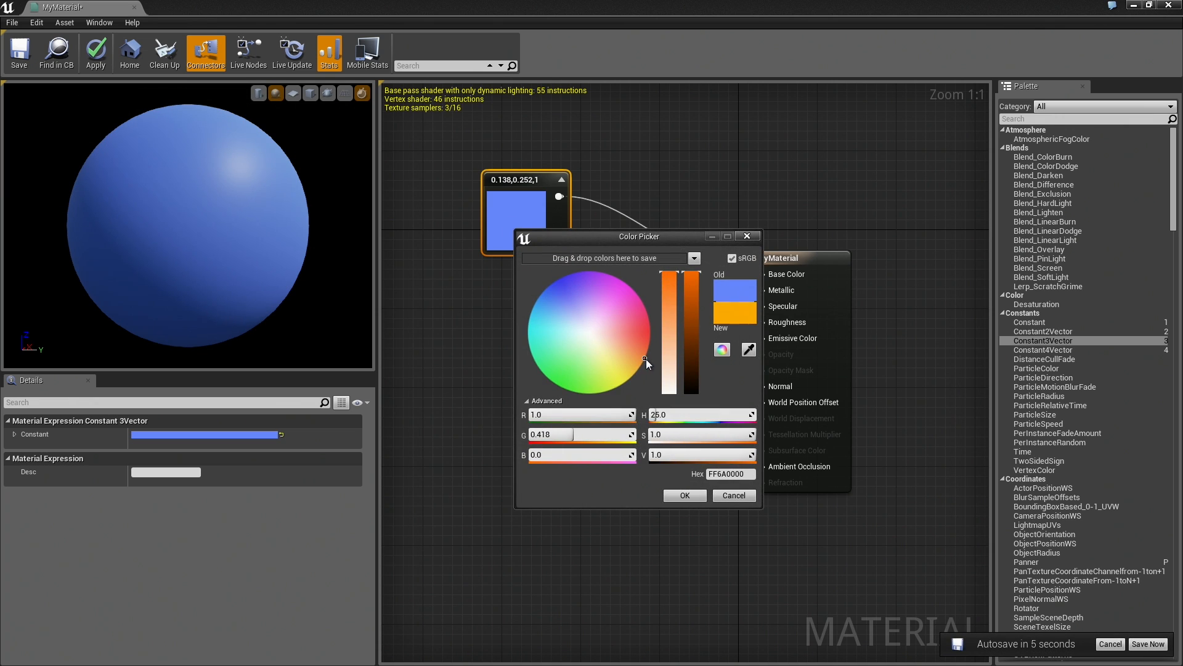
left_click(683, 495)
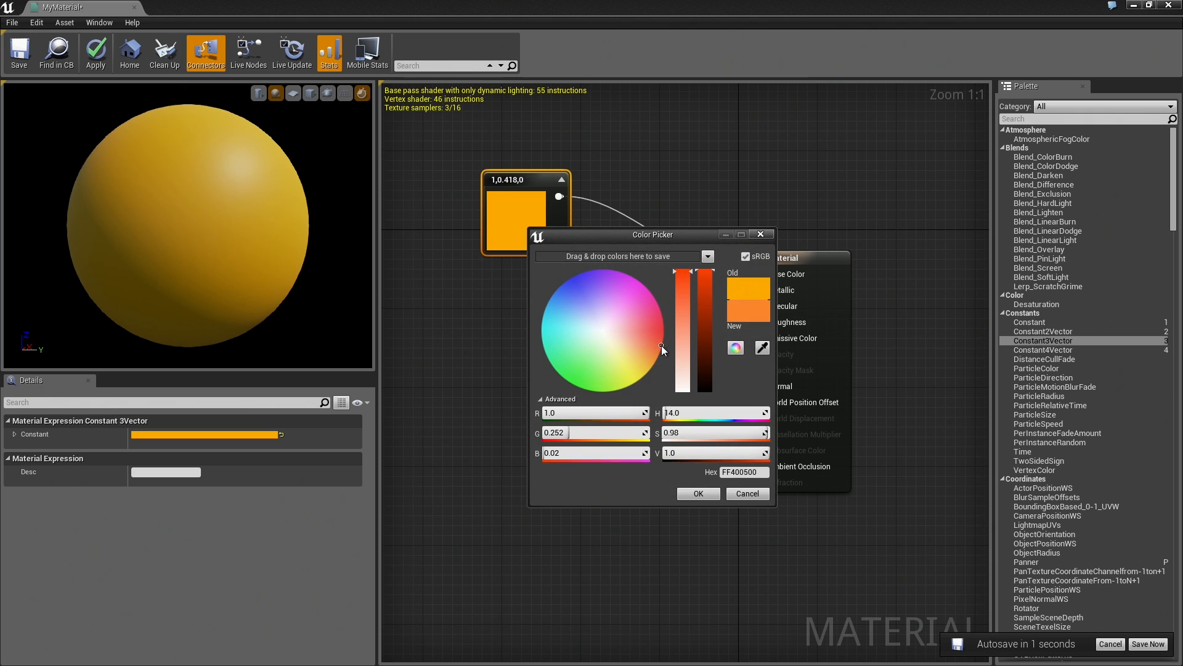
left_click(696, 493)
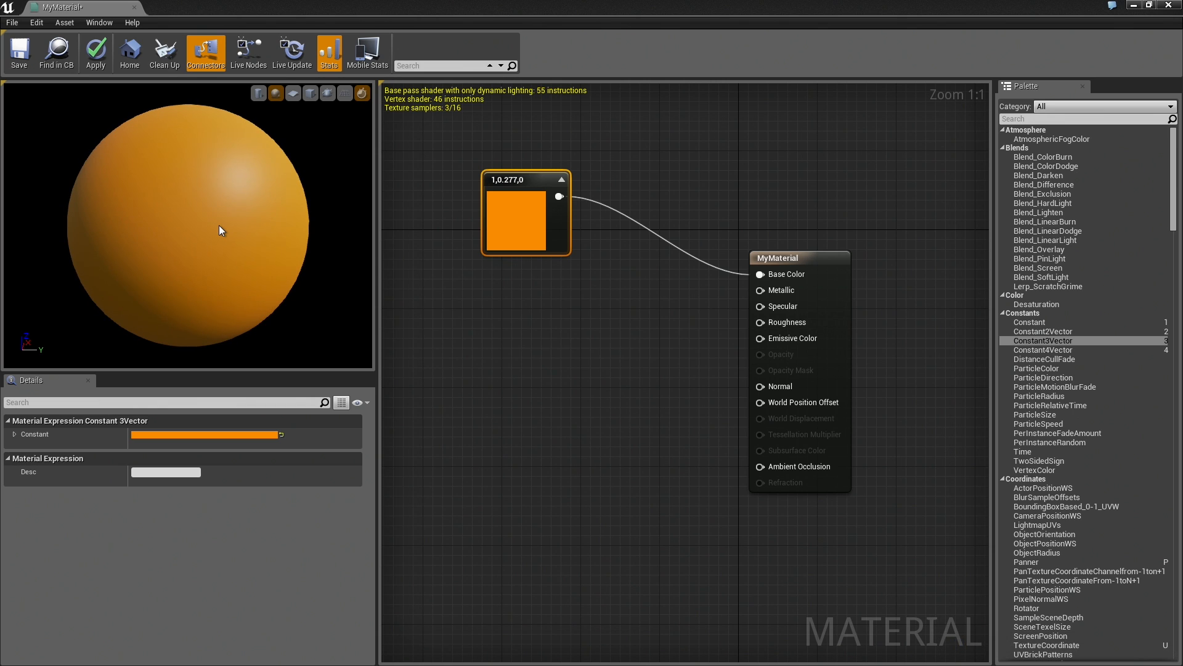
mouse_move(780, 289)
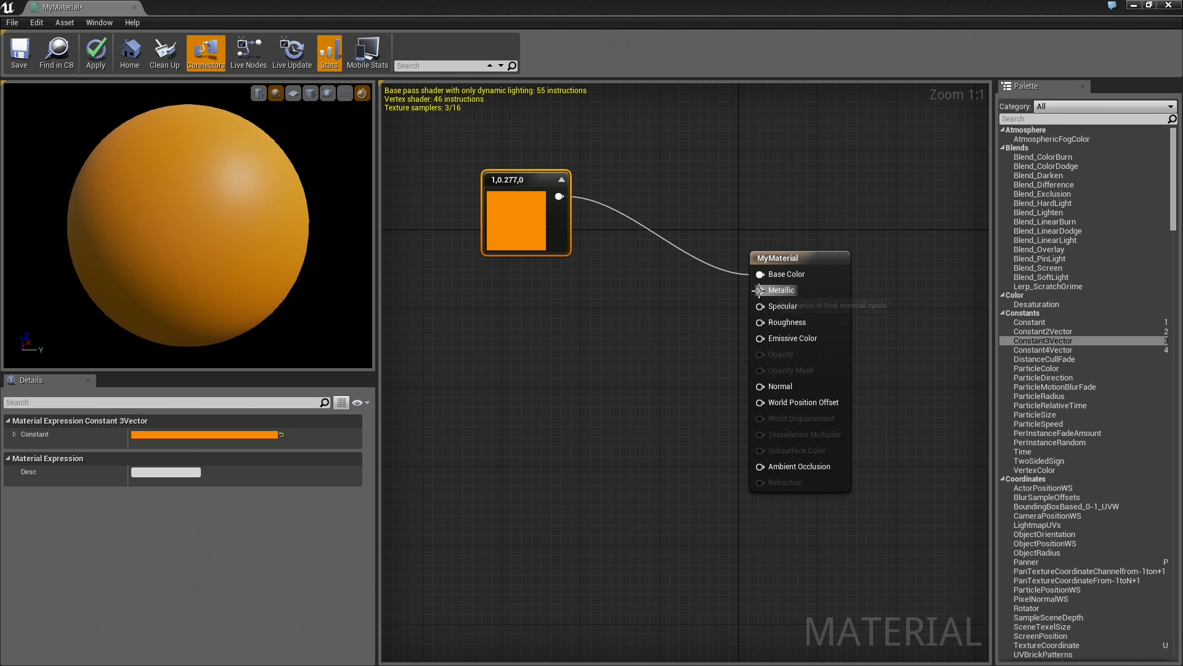
mouse_move(760, 300)
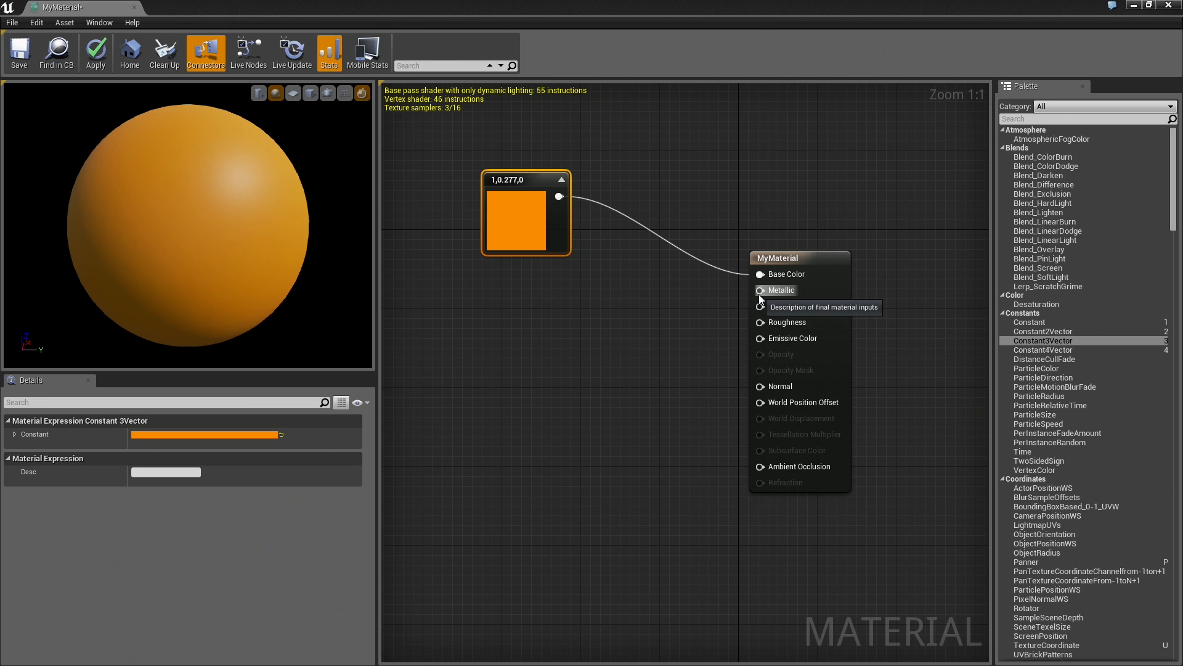
mouse_move(715, 292)
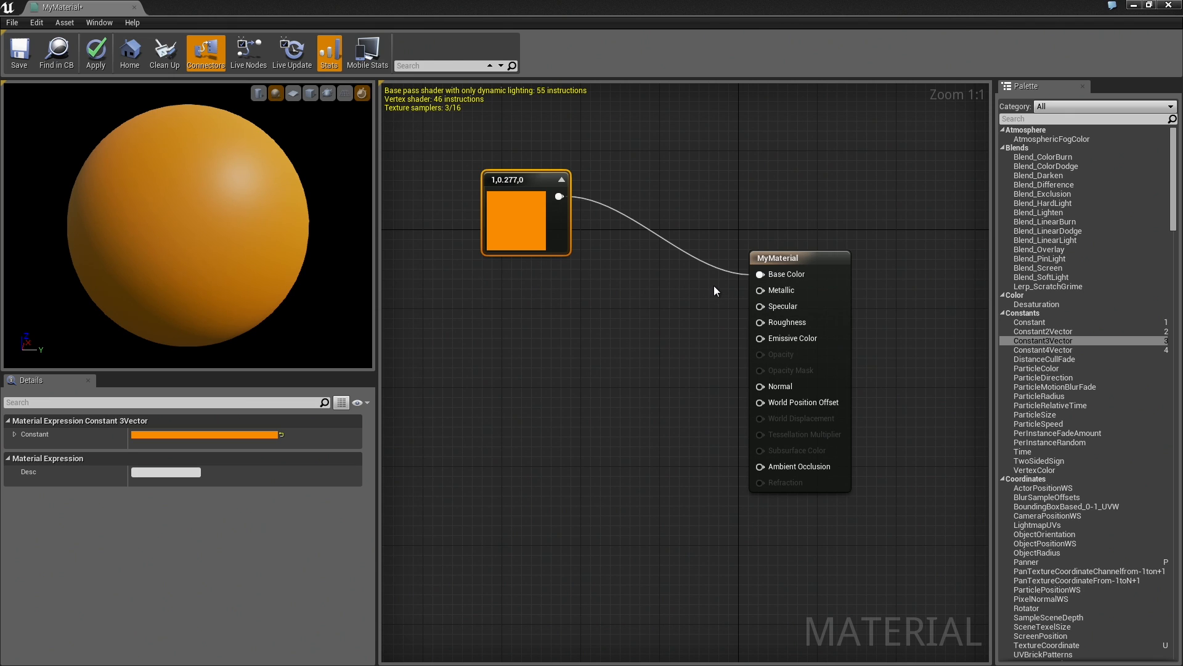
mouse_move(672, 303)
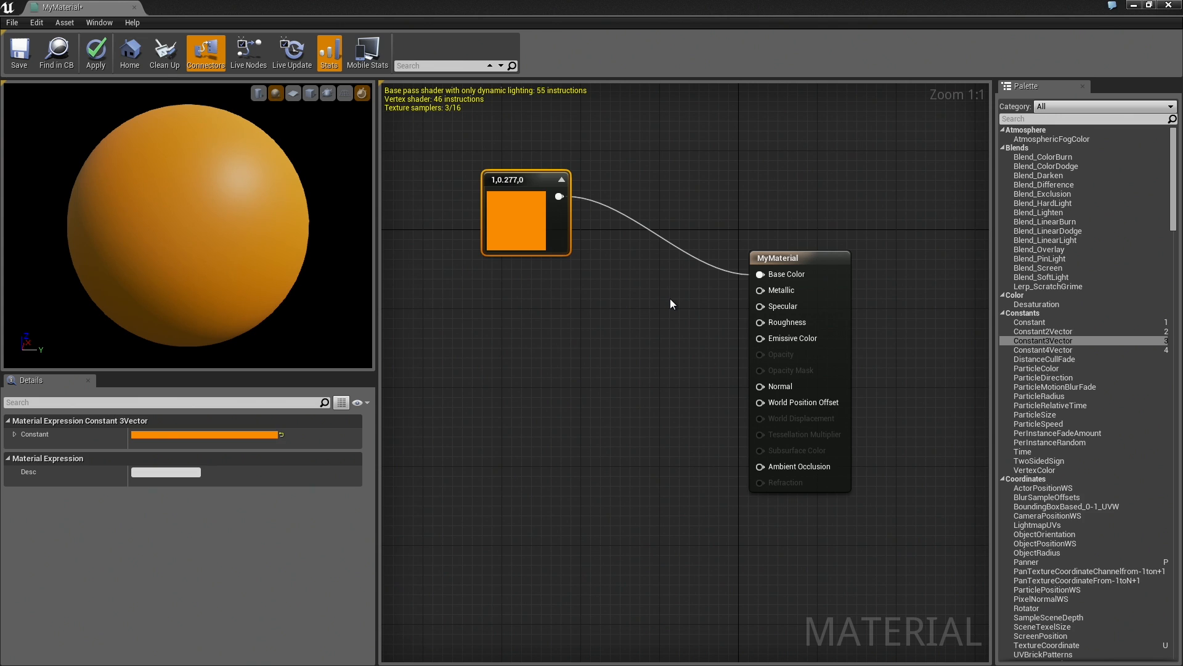
mouse_move(1044, 332)
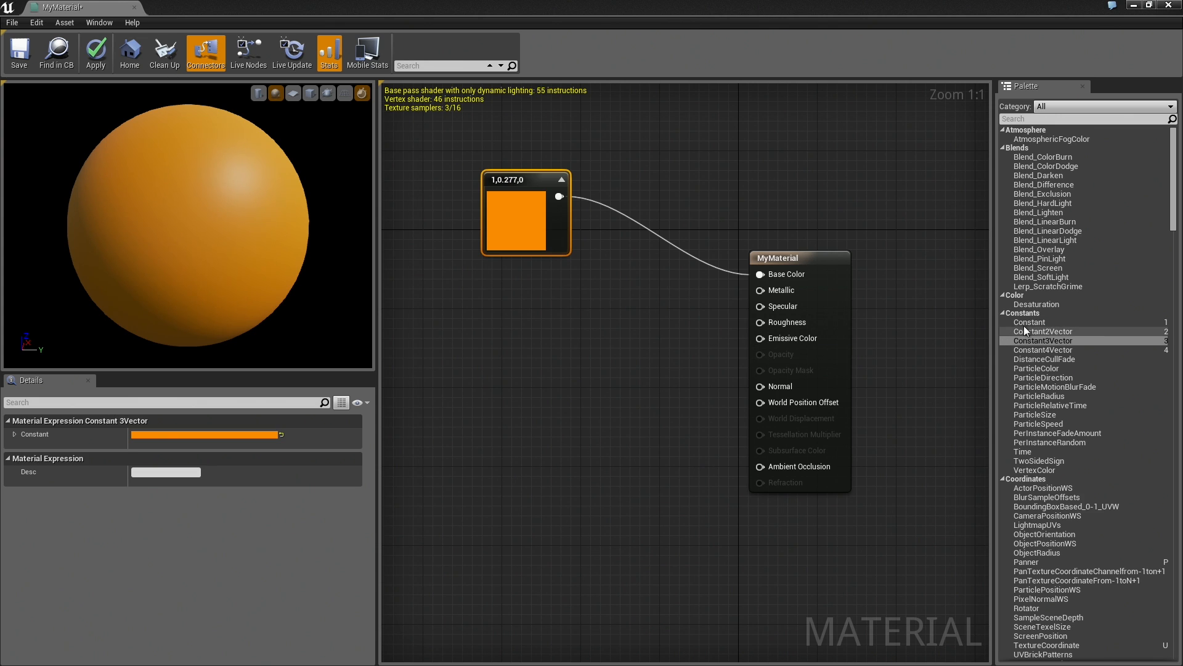
mouse_move(1029, 322)
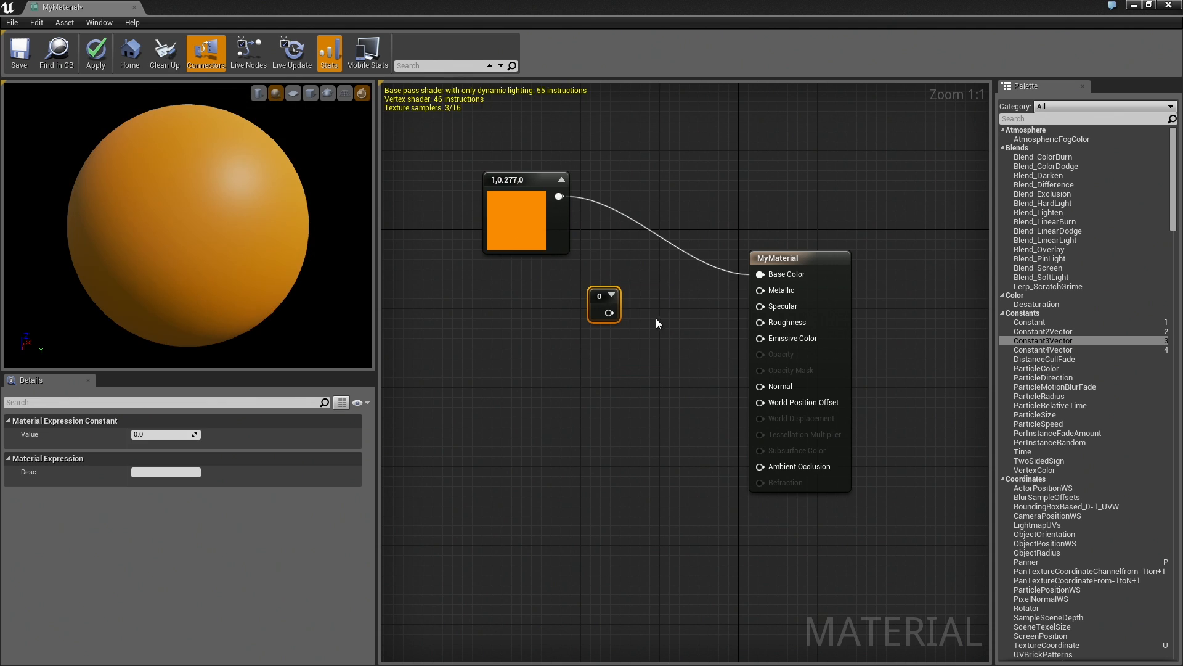
- Position a new Constant node, set it to 1.0, and wire it to Metallic
left_click_drag(604, 305, 617, 296)
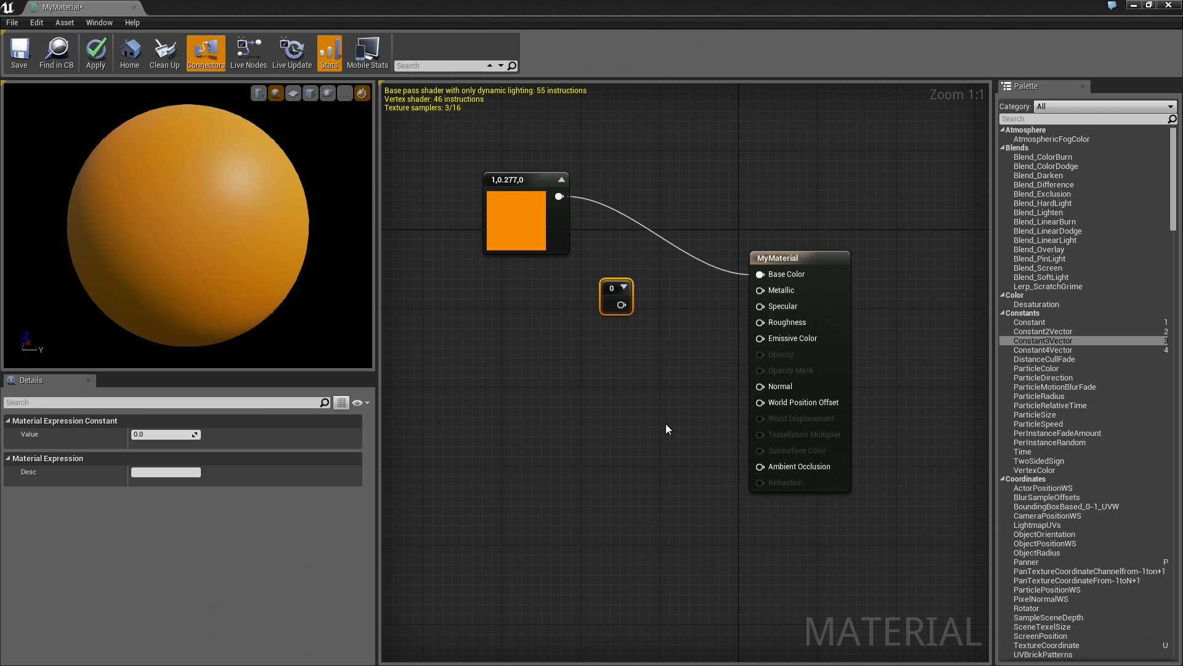
mouse_move(667, 406)
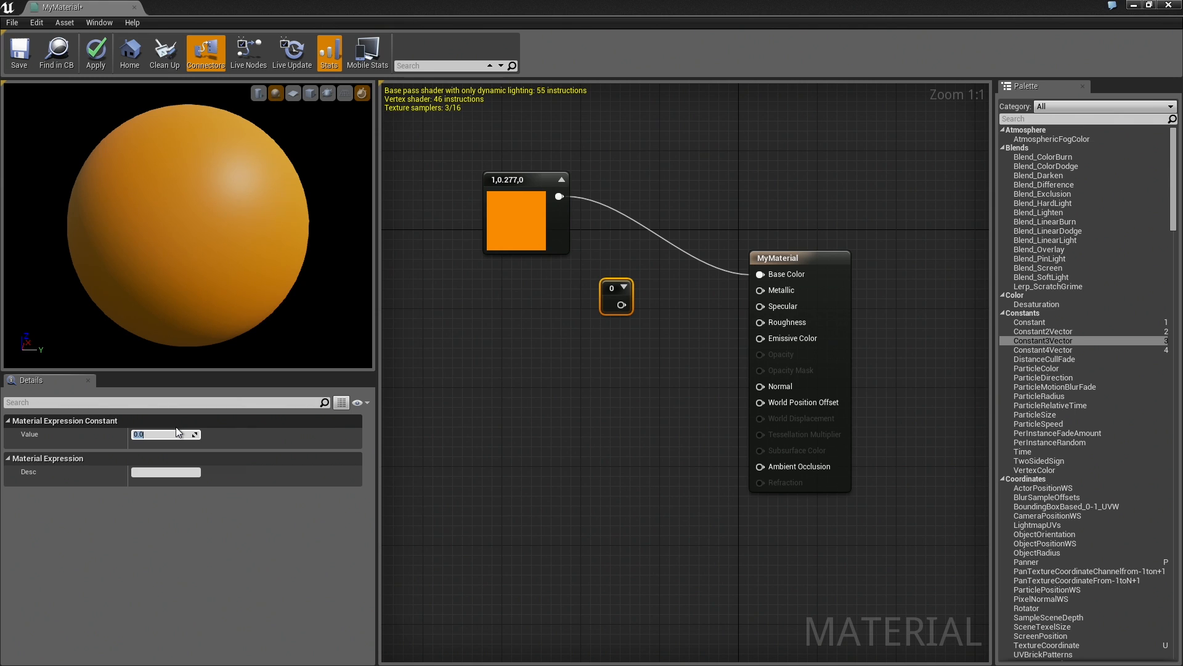
type("1.0")
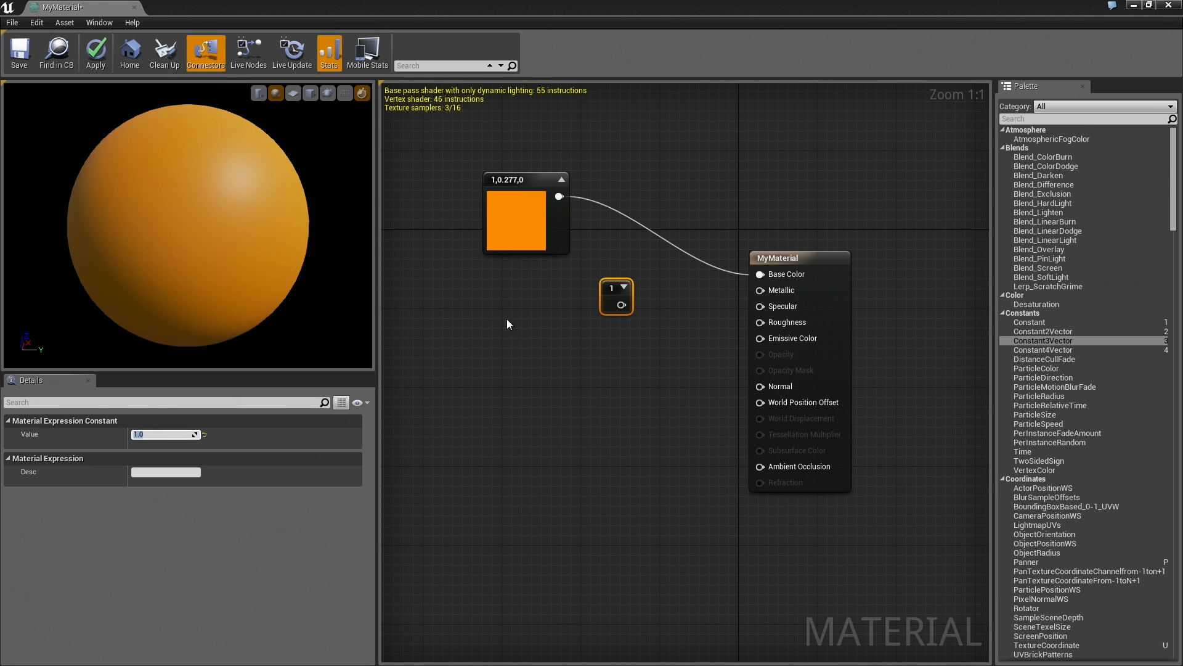
left_click_drag(621, 306, 759, 305)
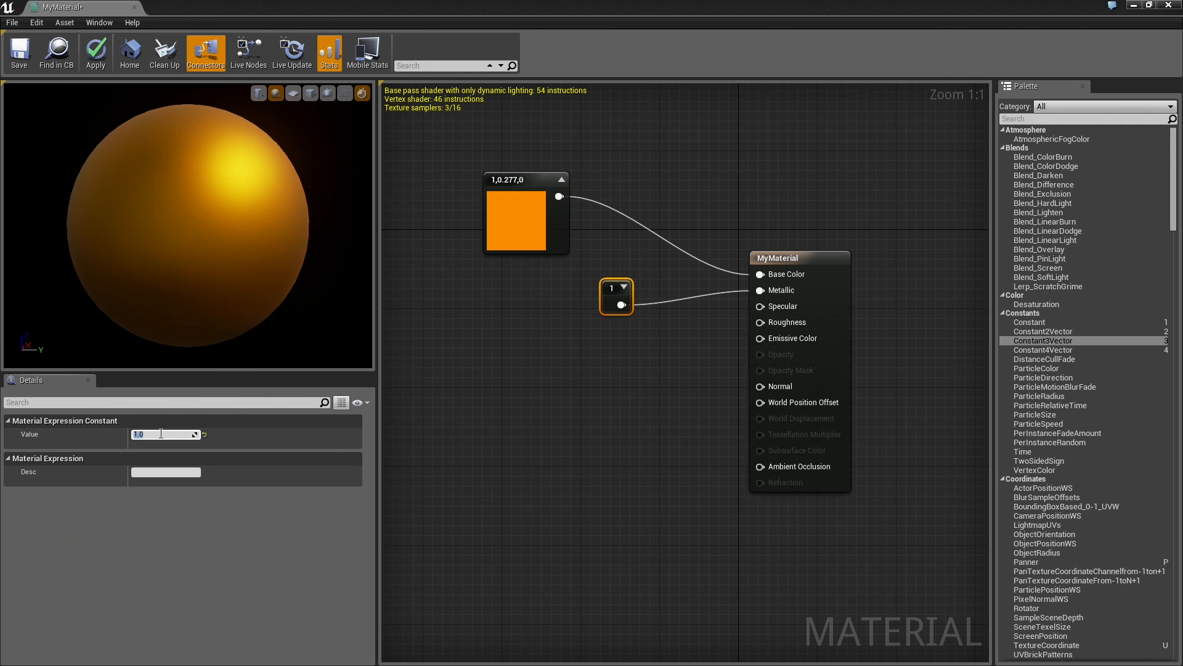
- Try Metallic values 0, 1 and 0.5, settling on 1.0
type("0.0")
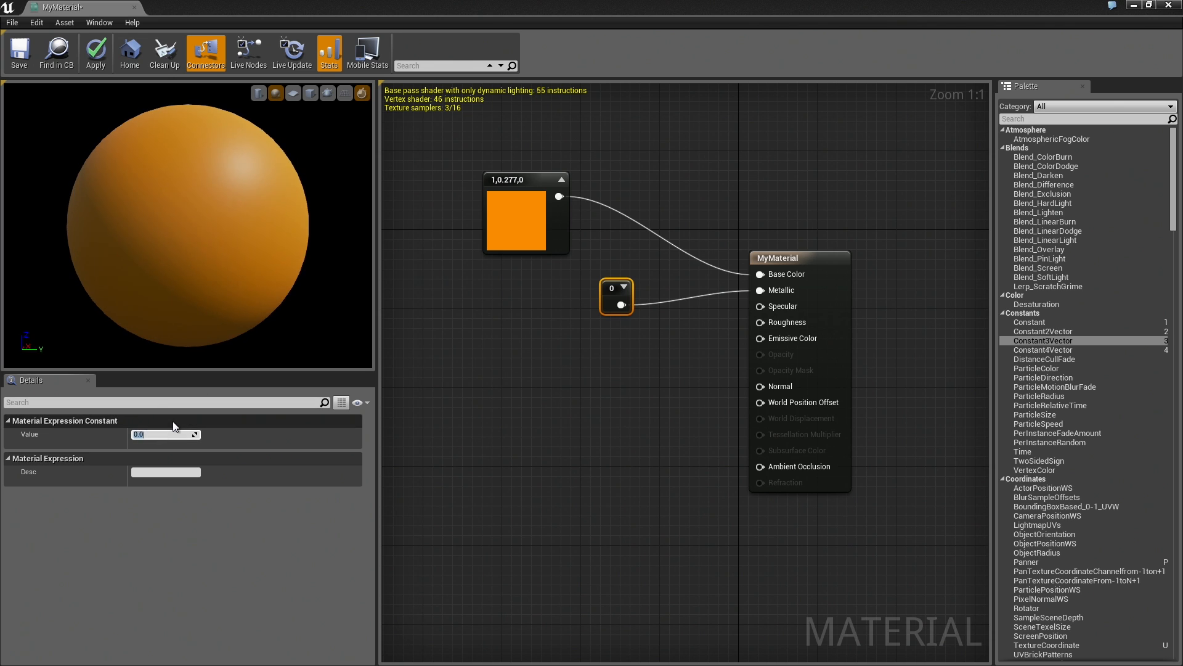
type("1.0")
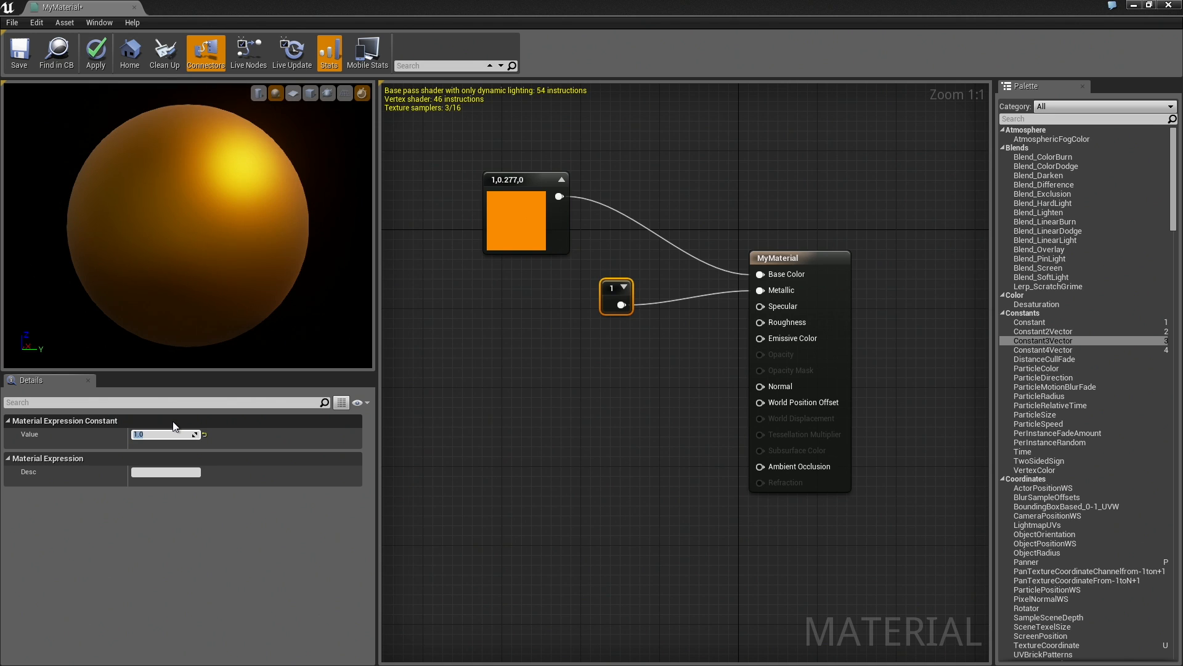
type("0.5")
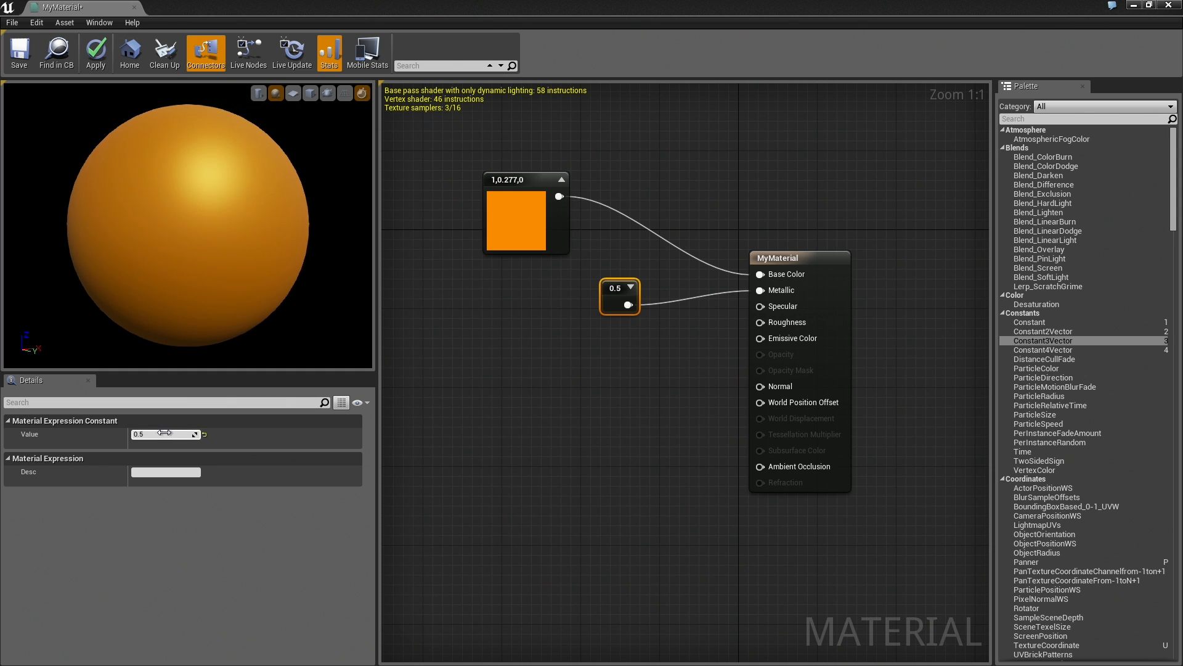
left_click(161, 434)
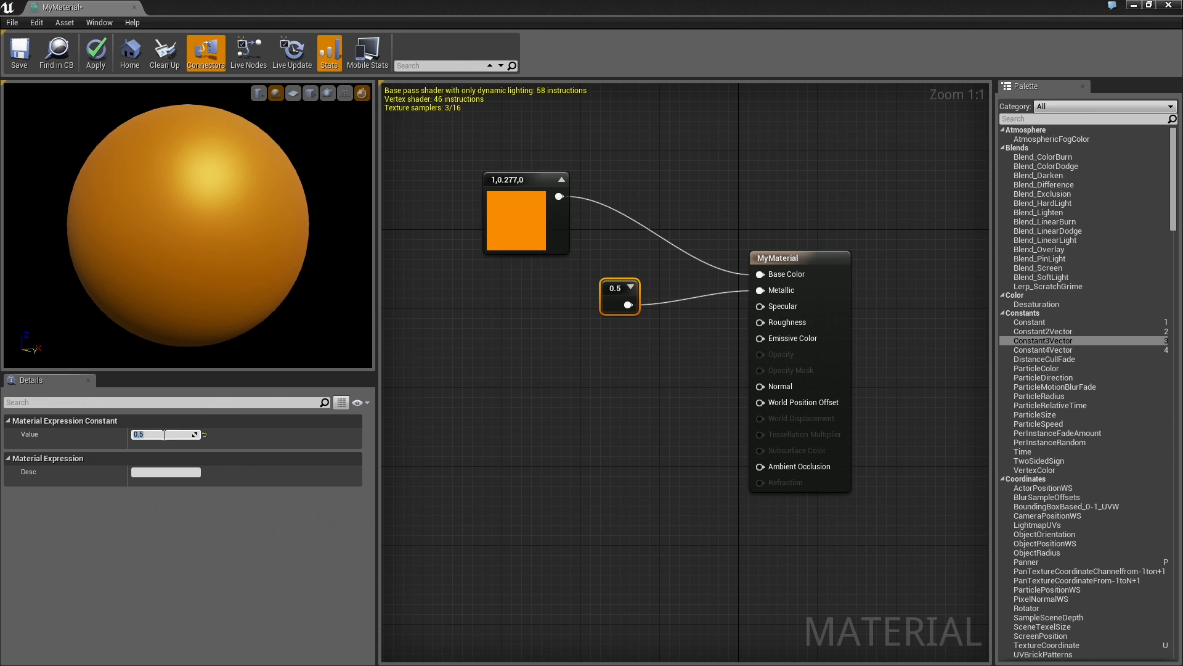
type("1.0")
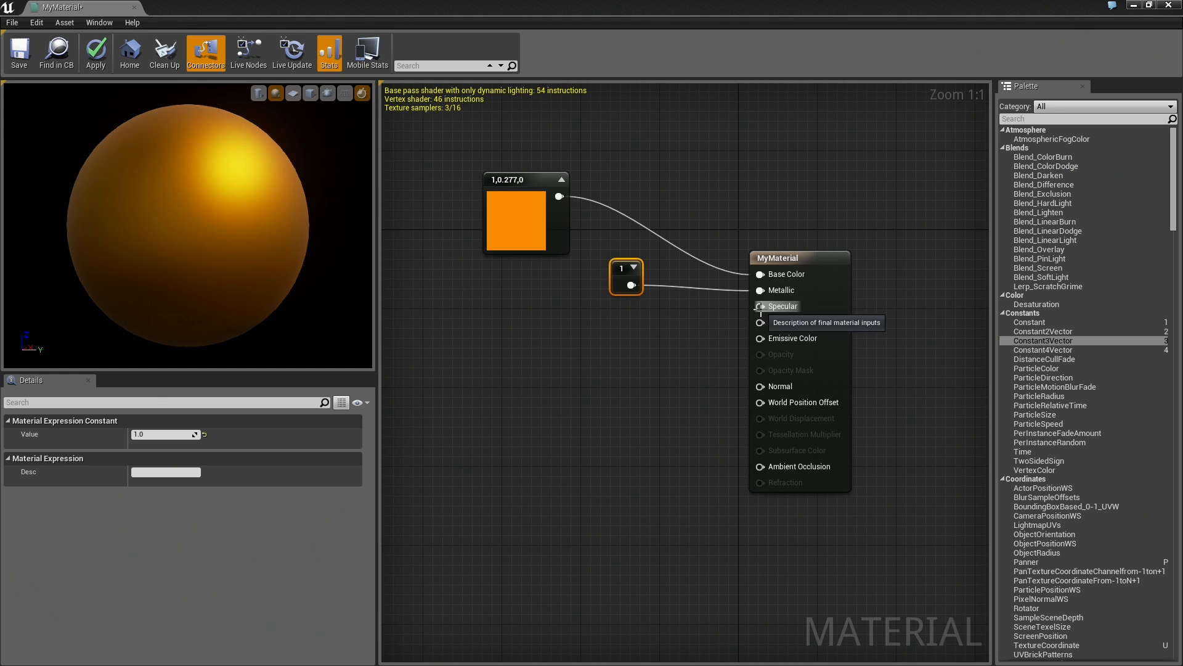
mouse_move(686, 345)
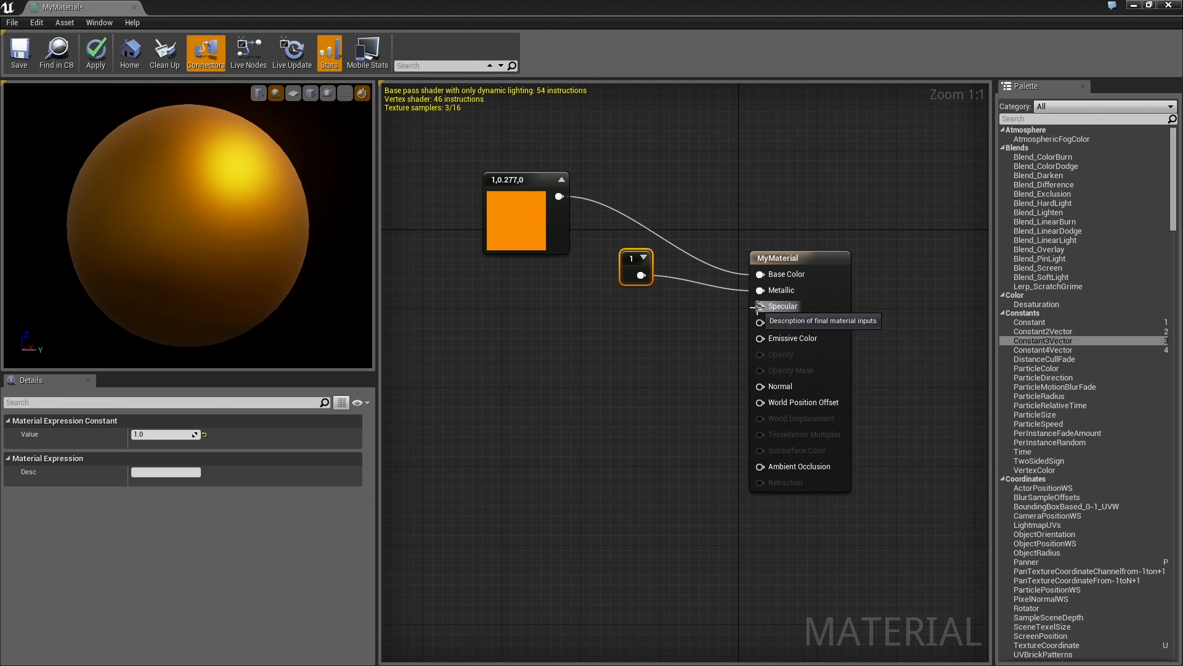
mouse_move(729, 357)
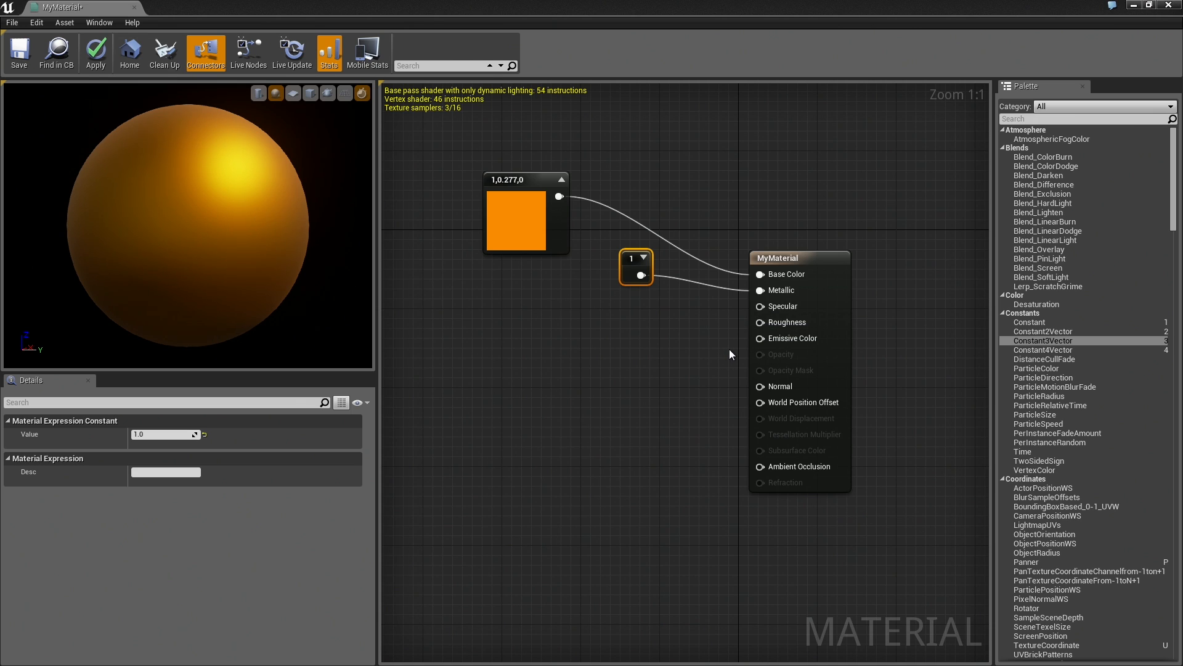
mouse_move(786, 322)
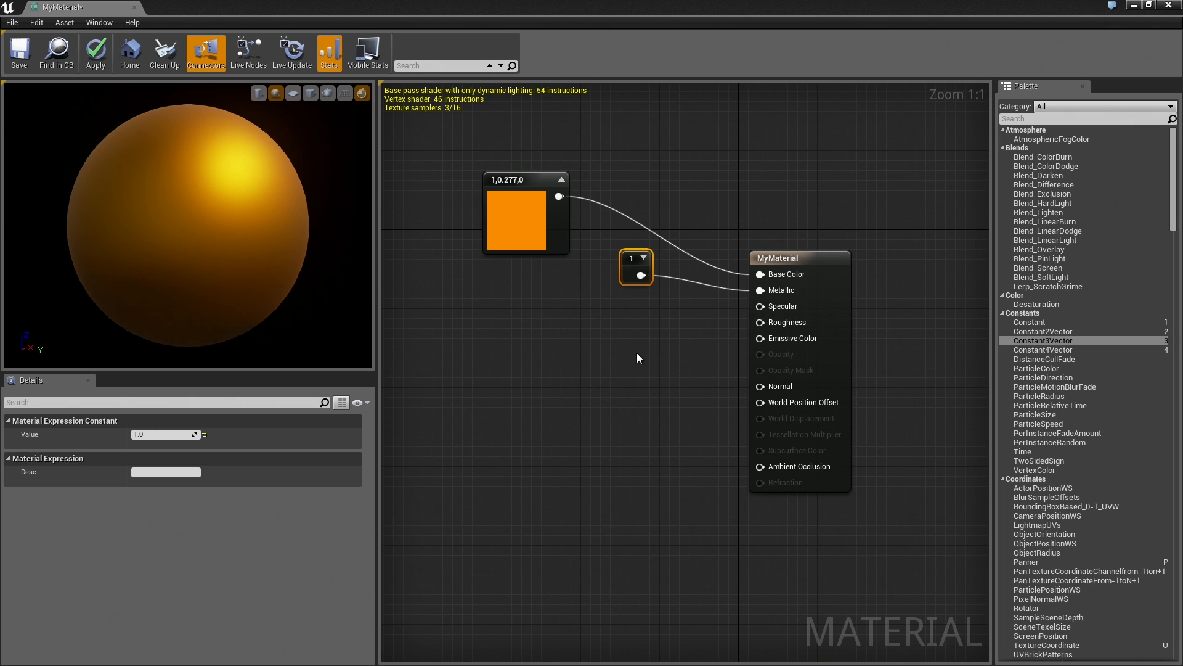
mouse_move(625, 229)
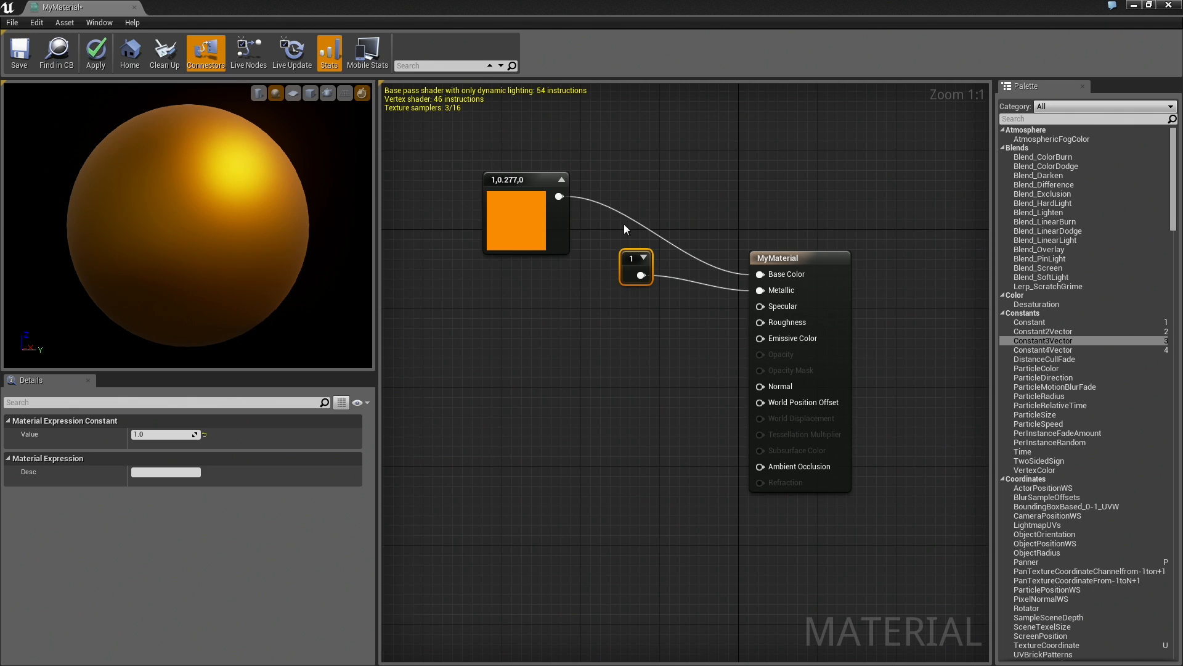
mouse_move(608, 388)
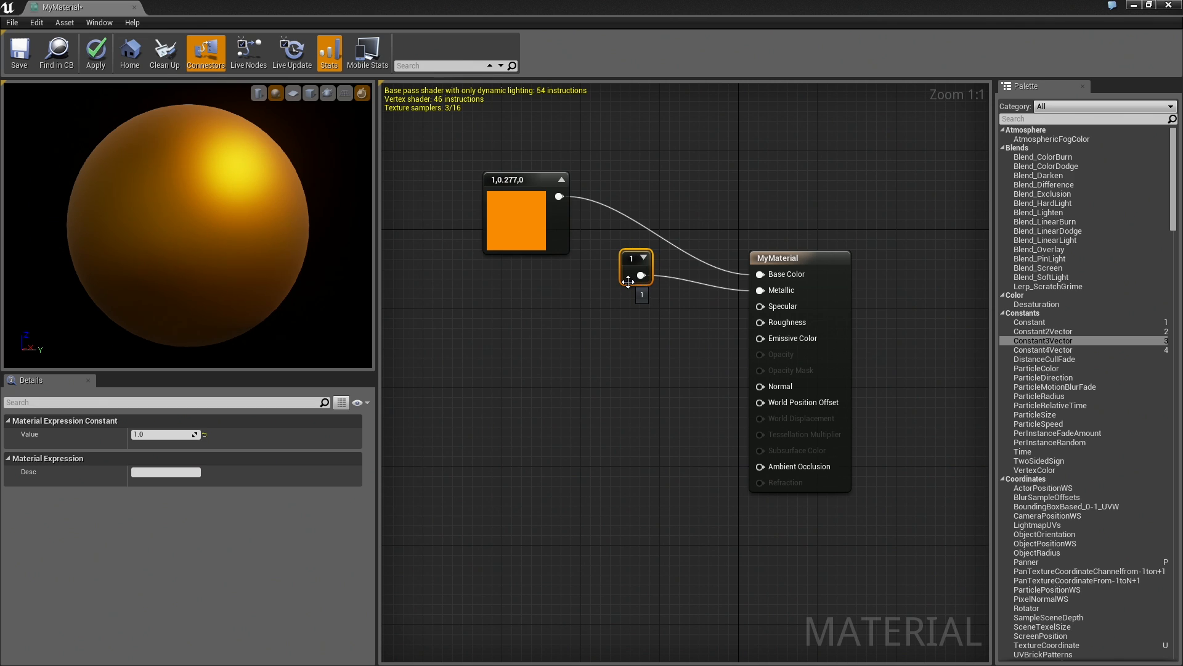
- Wire a second constant to Roughness and try values 0.9 and 0.8
left_click_drag(635, 268, 627, 355)
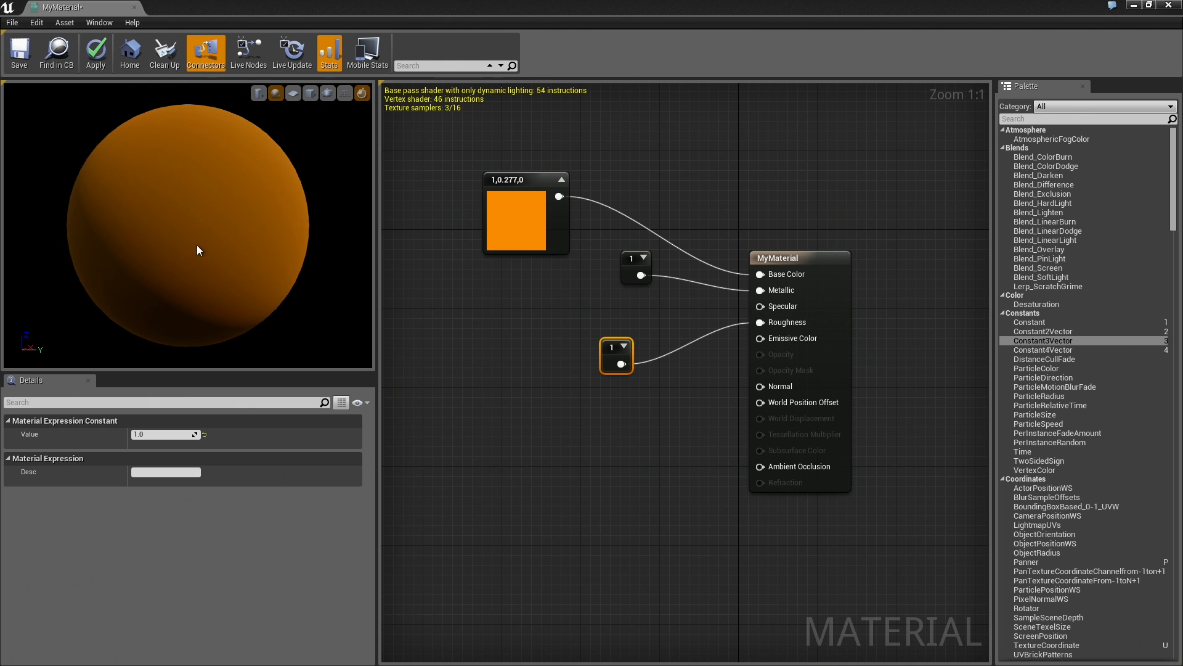
left_click_drag(219, 249, 188, 257)
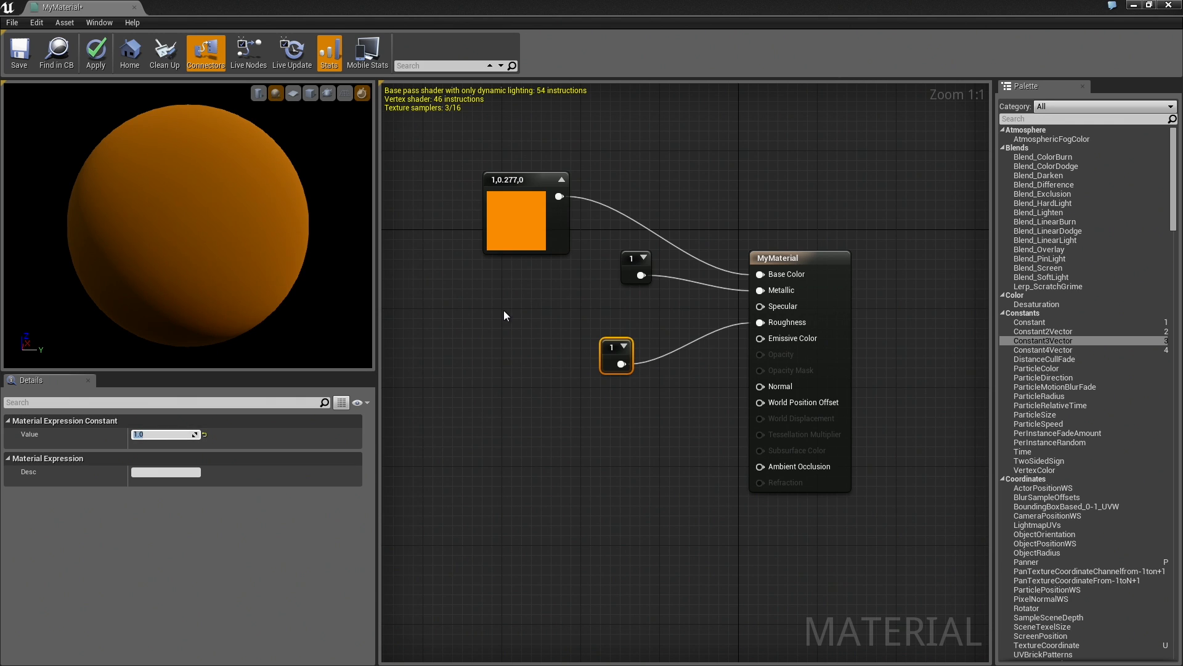
type("0.9")
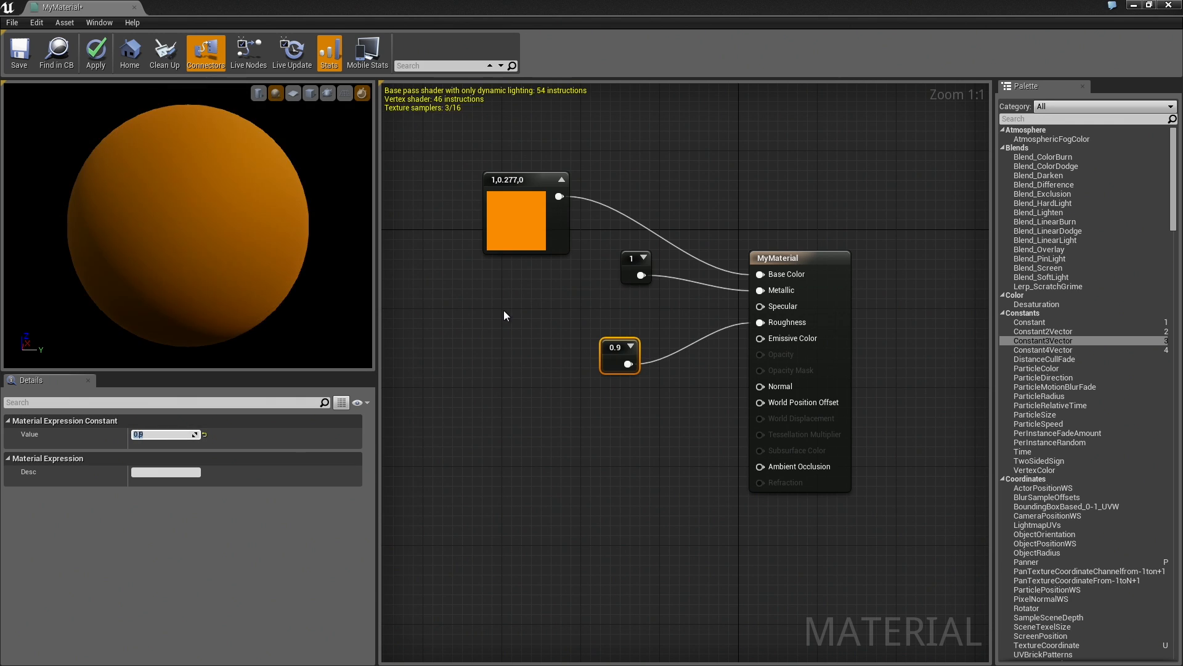
type("0.8")
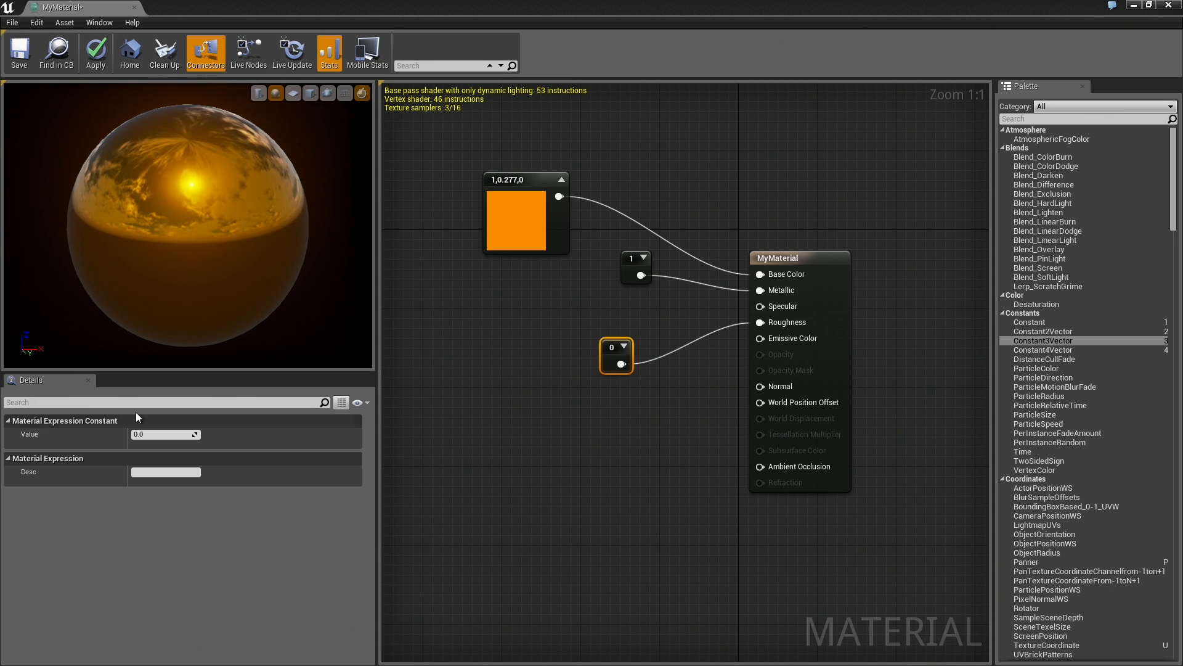
- Lower the Roughness constant to 0.1, then to 0.05
left_click(165, 434)
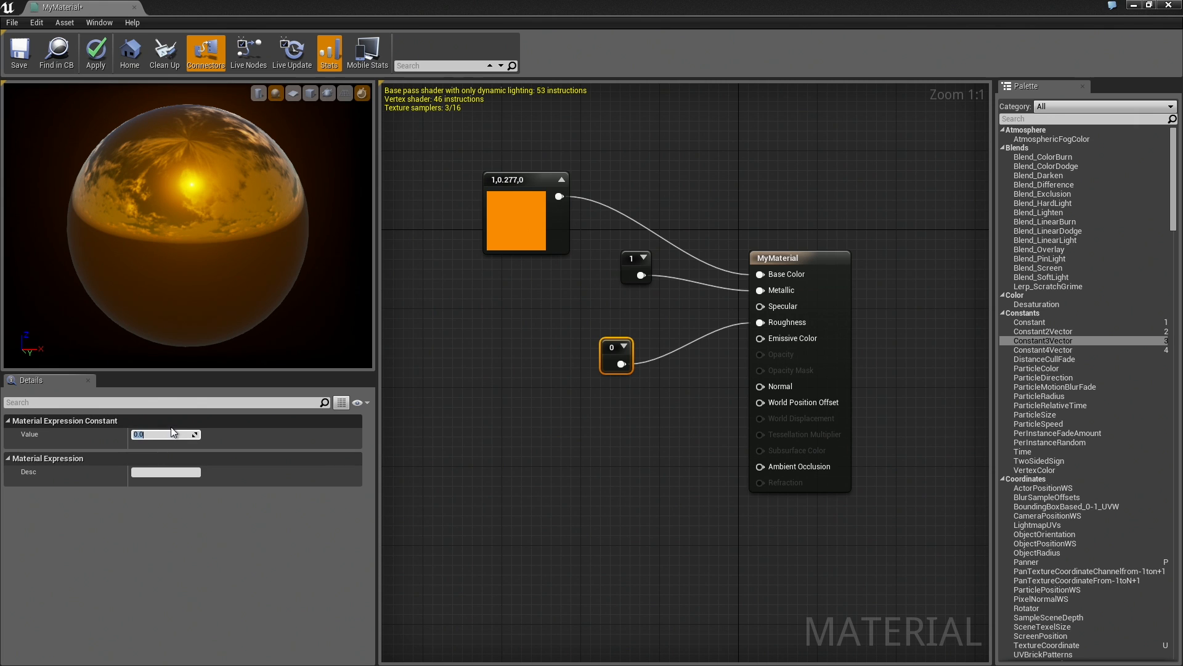
type(".1")
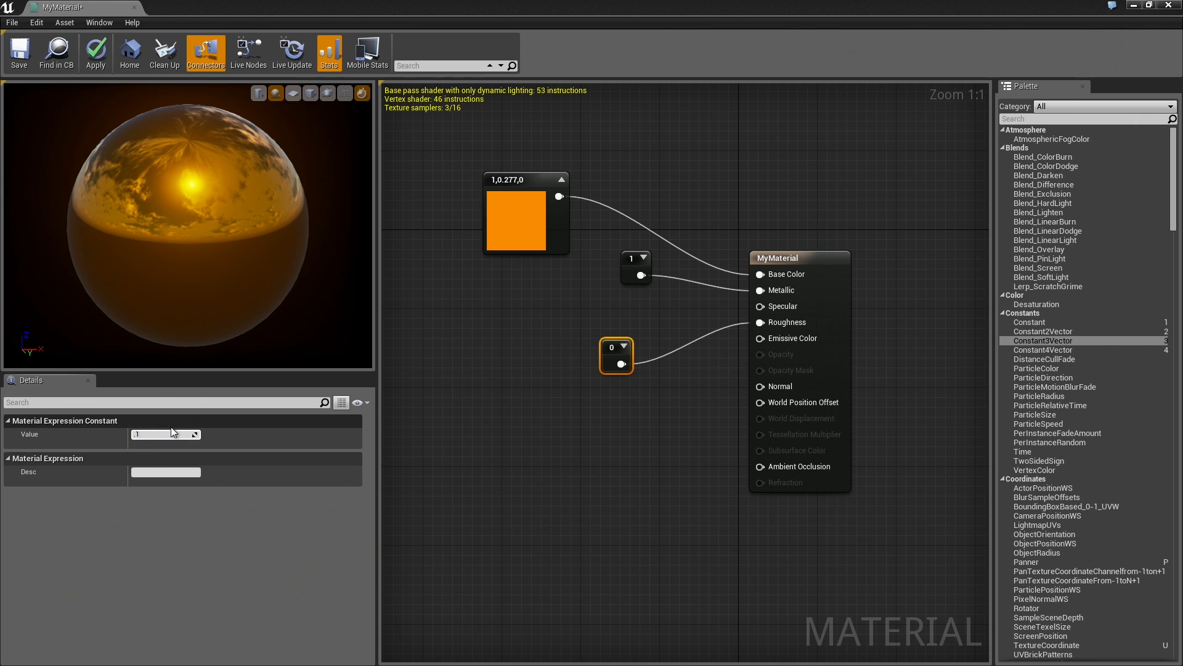
type("0.1")
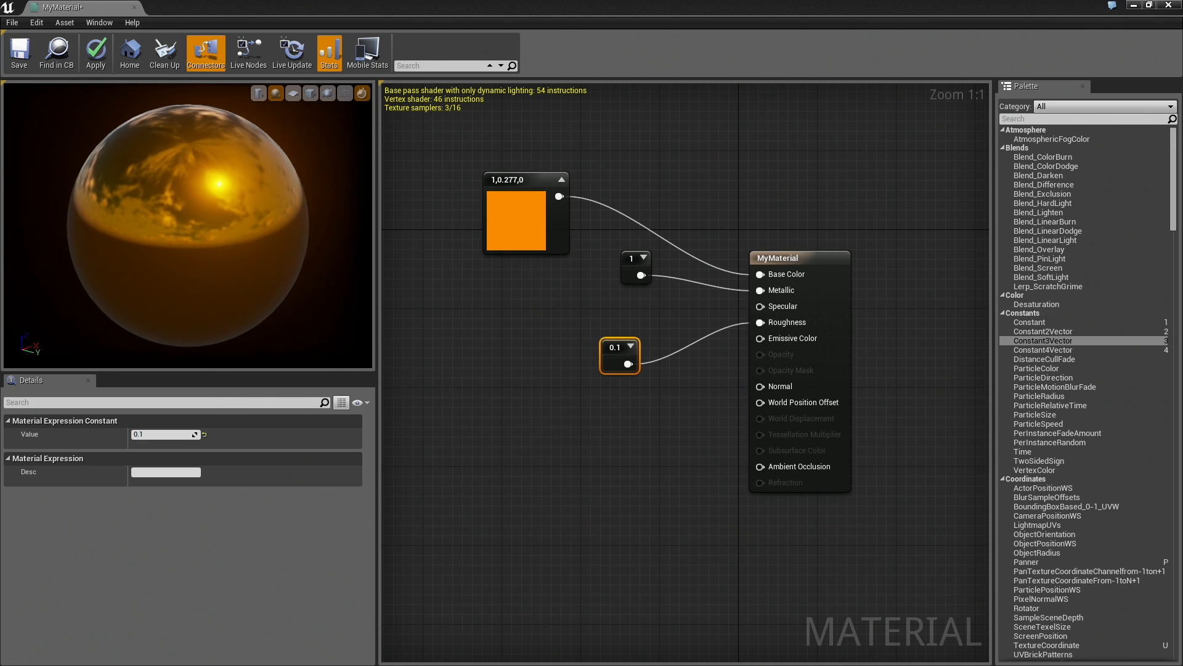
left_click(162, 433)
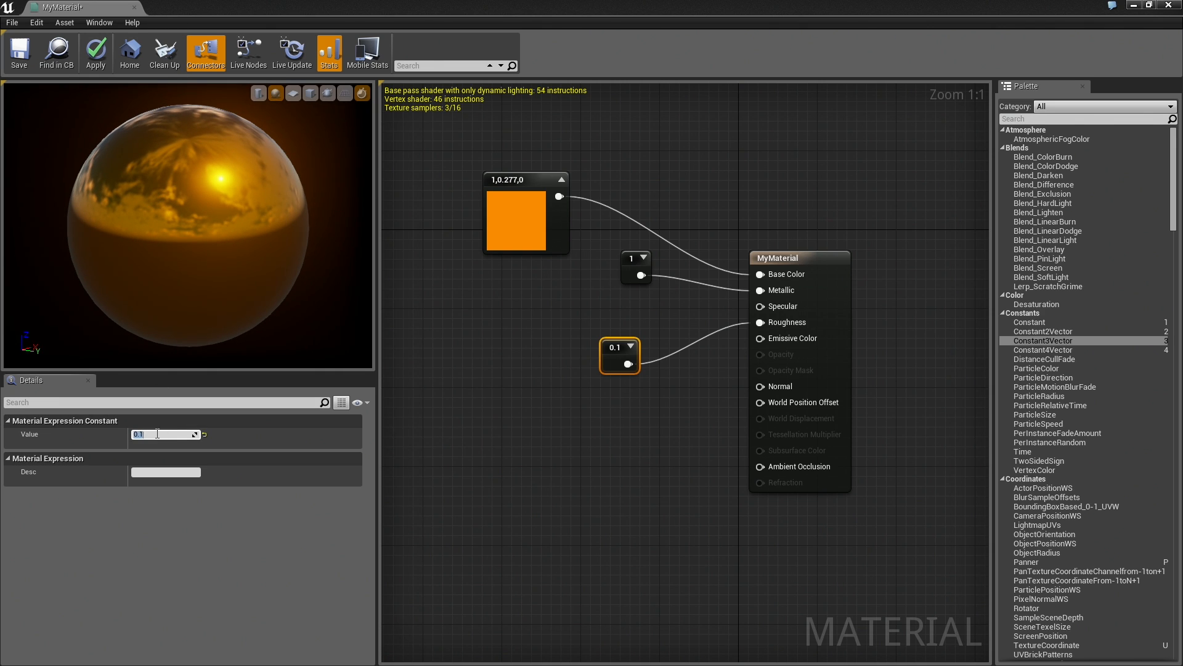
type(".05")
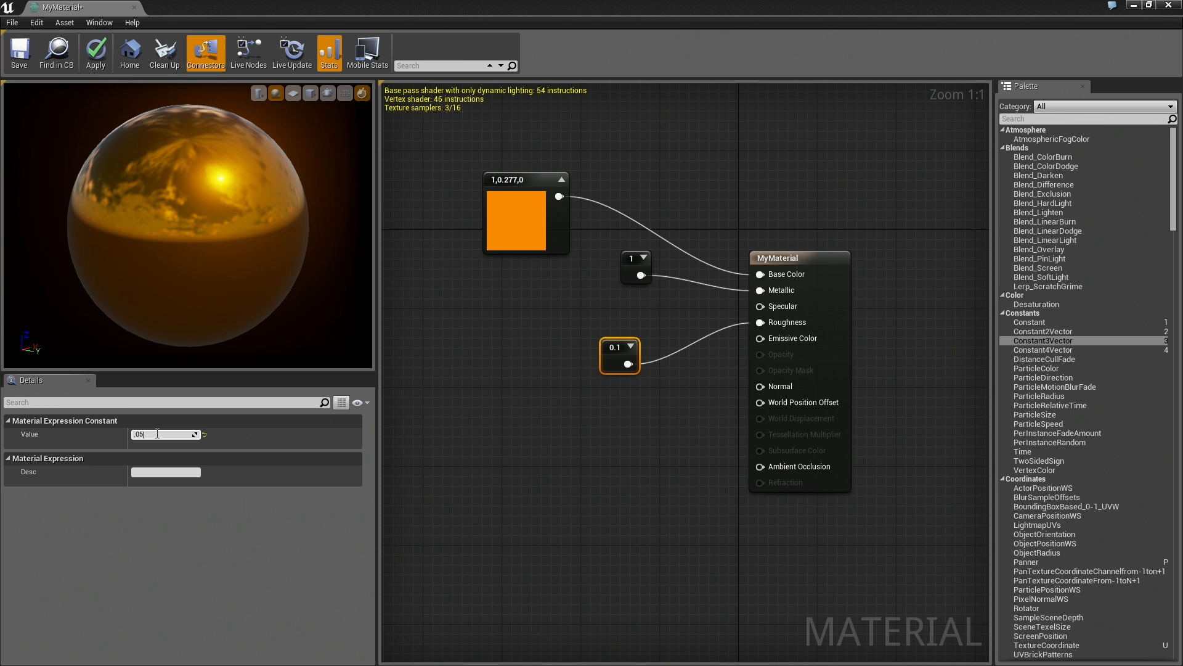
type("0.05")
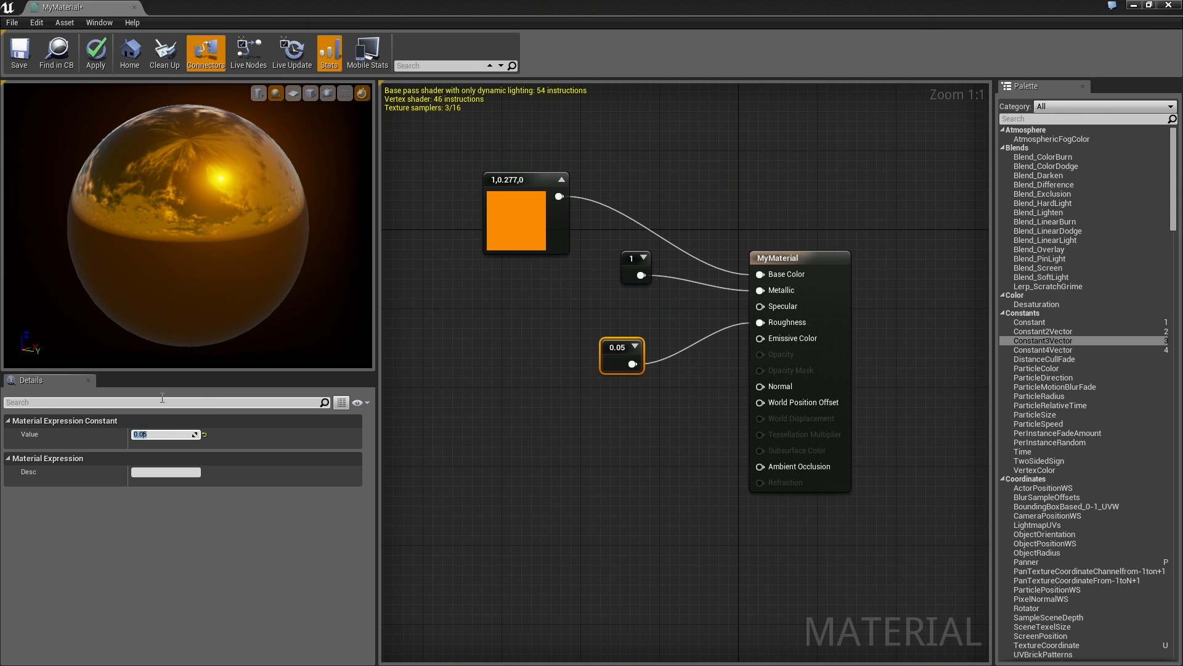
mouse_move(694, 300)
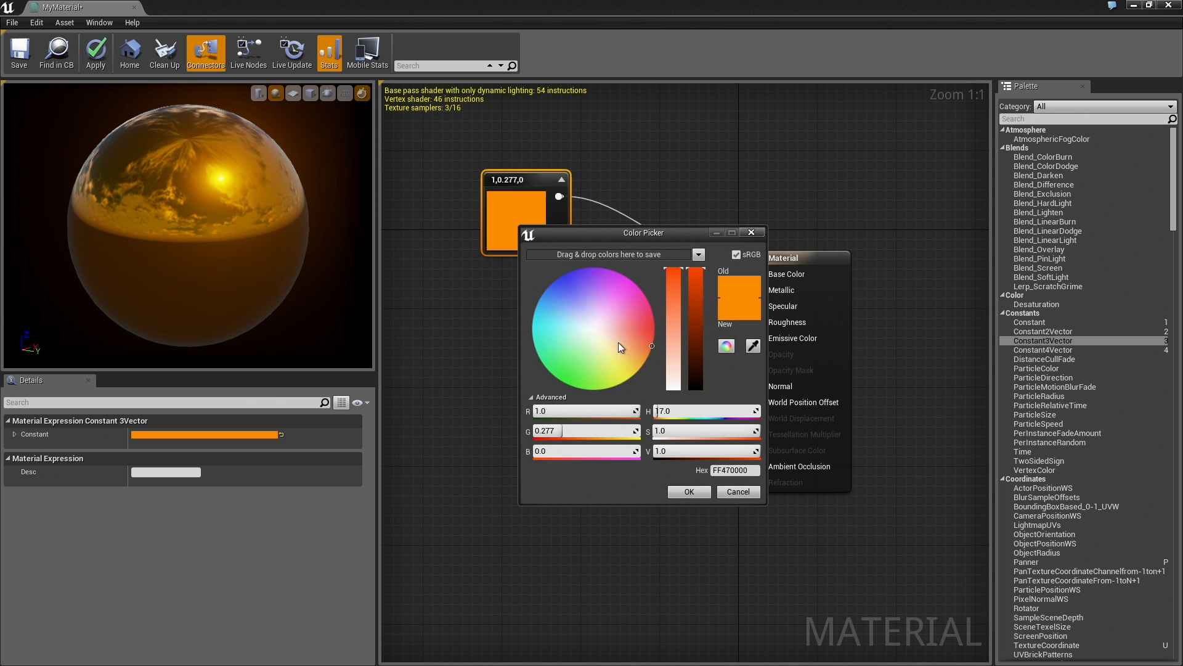
- Pick pure white (1,1,1) for the Base Color constant and confirm
left_click(593, 327)
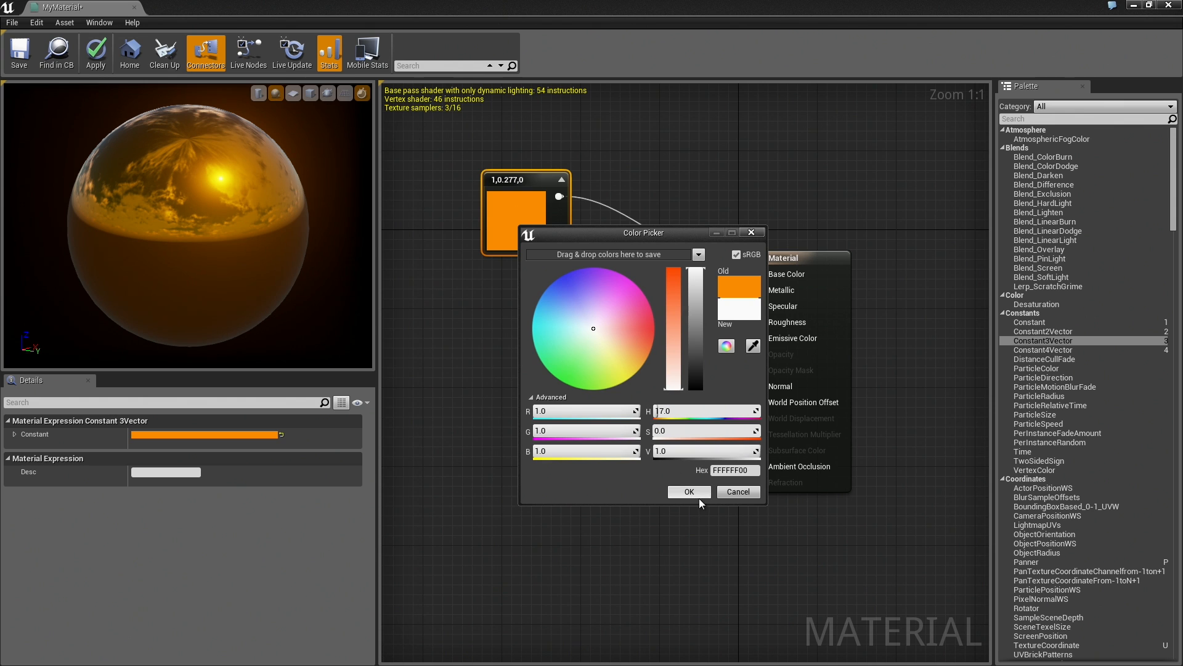
left_click(687, 491)
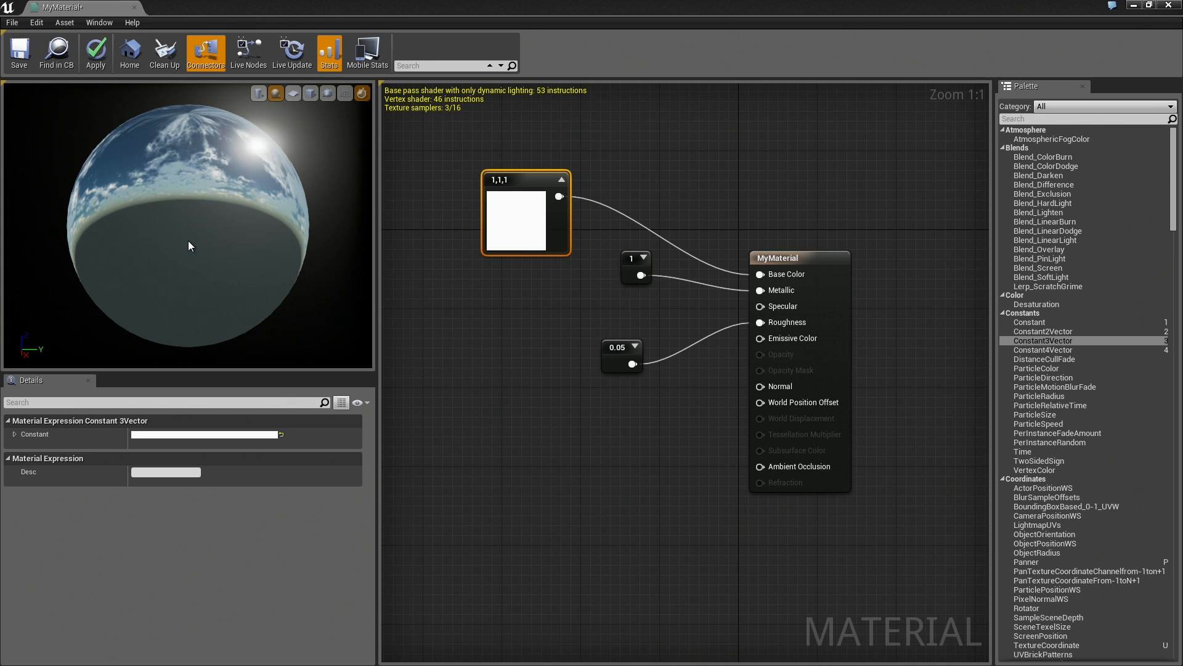
mouse_move(720, 292)
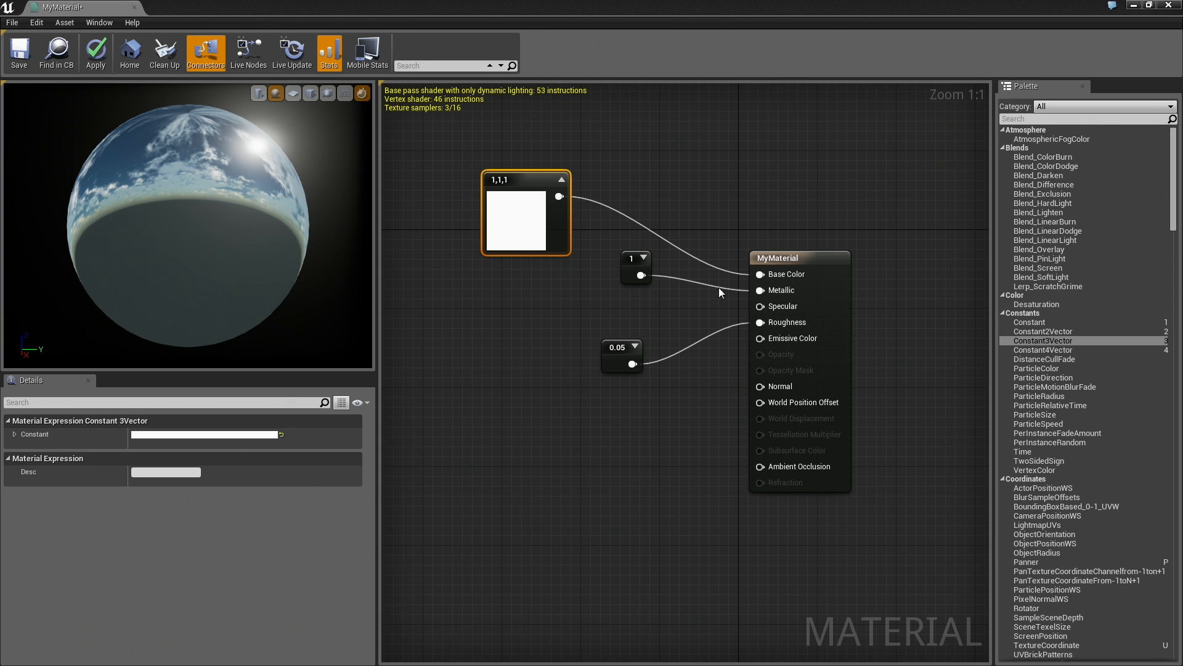
mouse_move(753, 303)
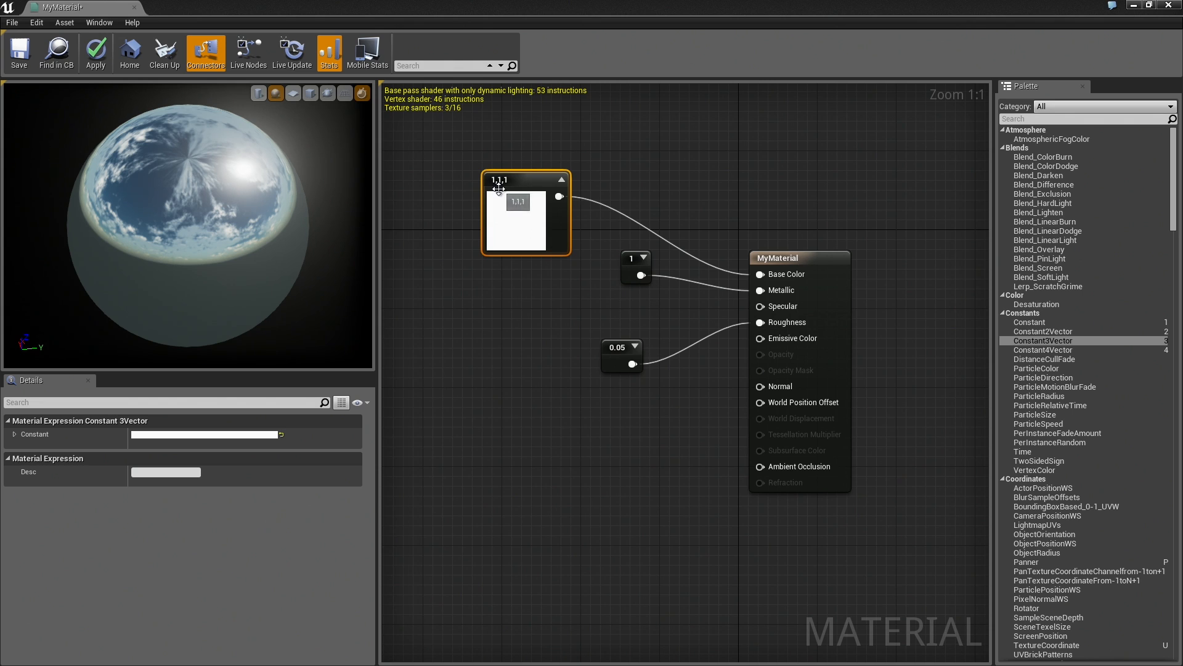
- Recolour Base Color to orange (1, 0.373, 0.0214) and orbit the preview sphere
double_click(519, 218)
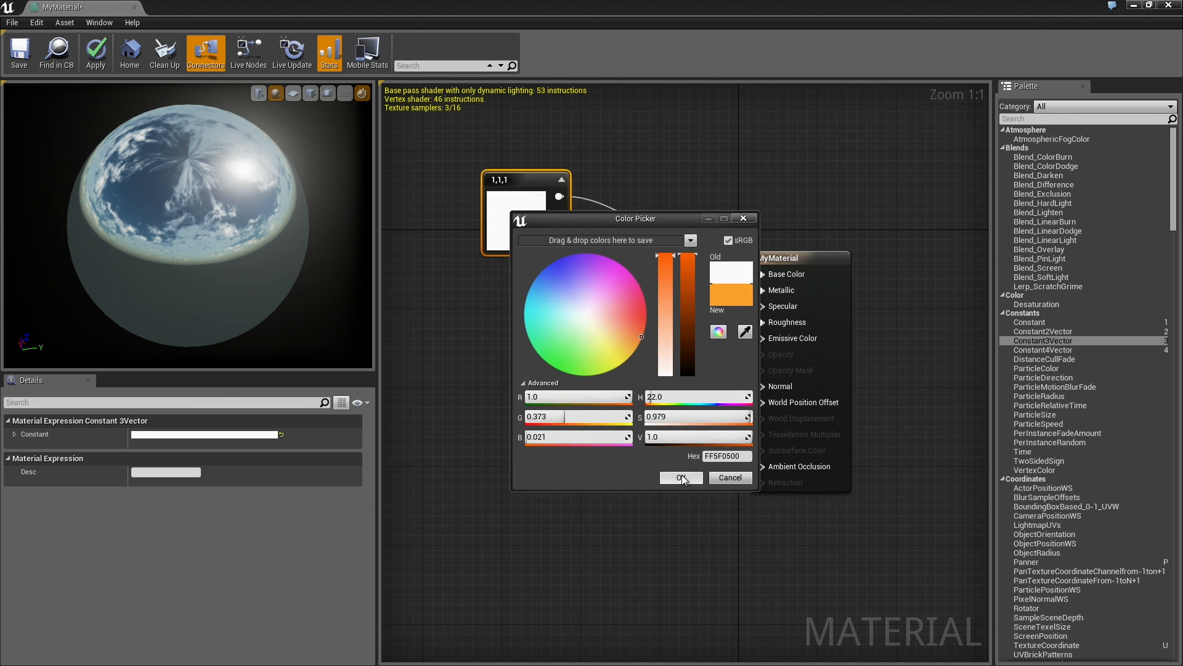
left_click(680, 477)
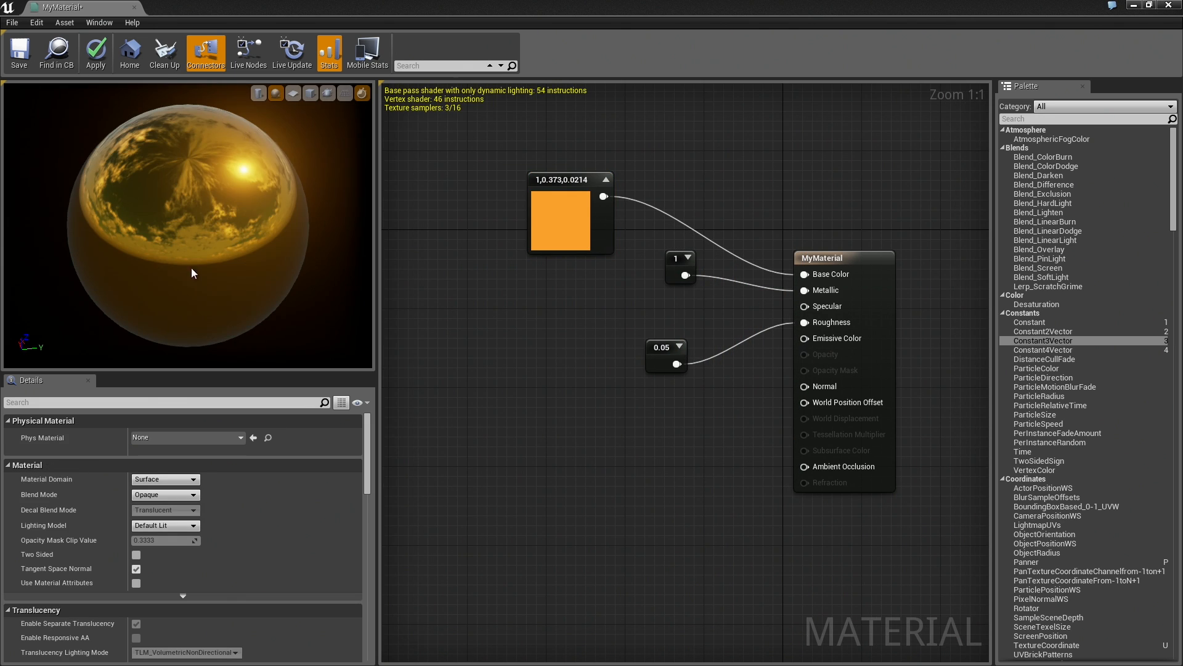
left_click_drag(192, 272, 165, 189)
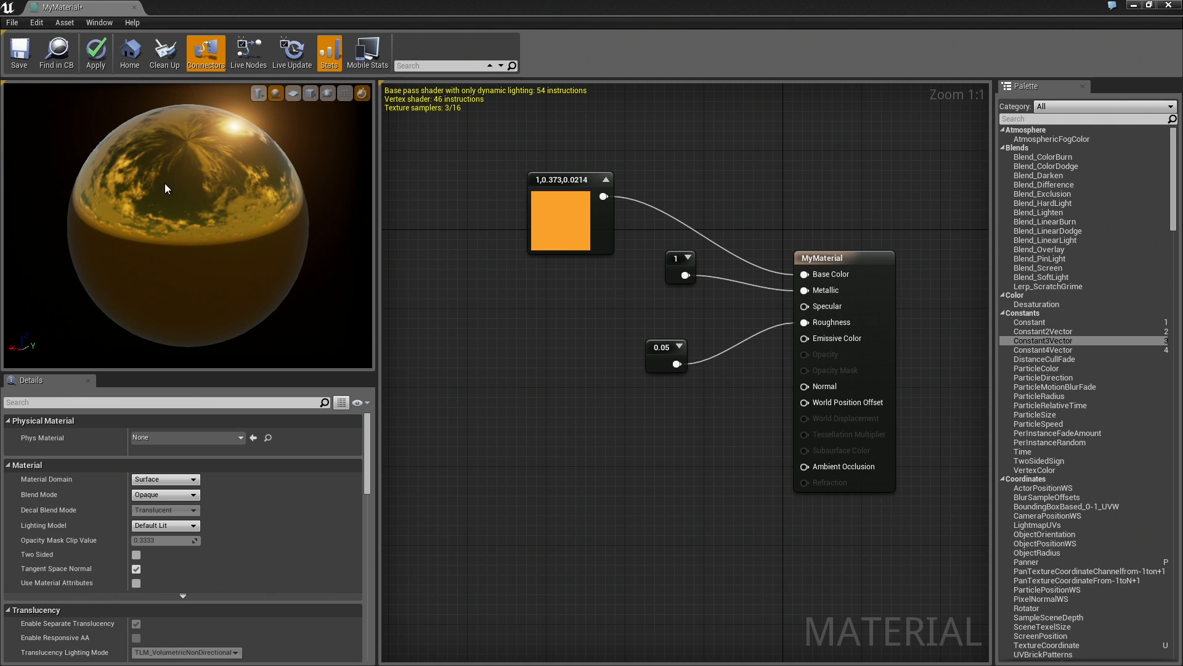
left_click(666, 355)
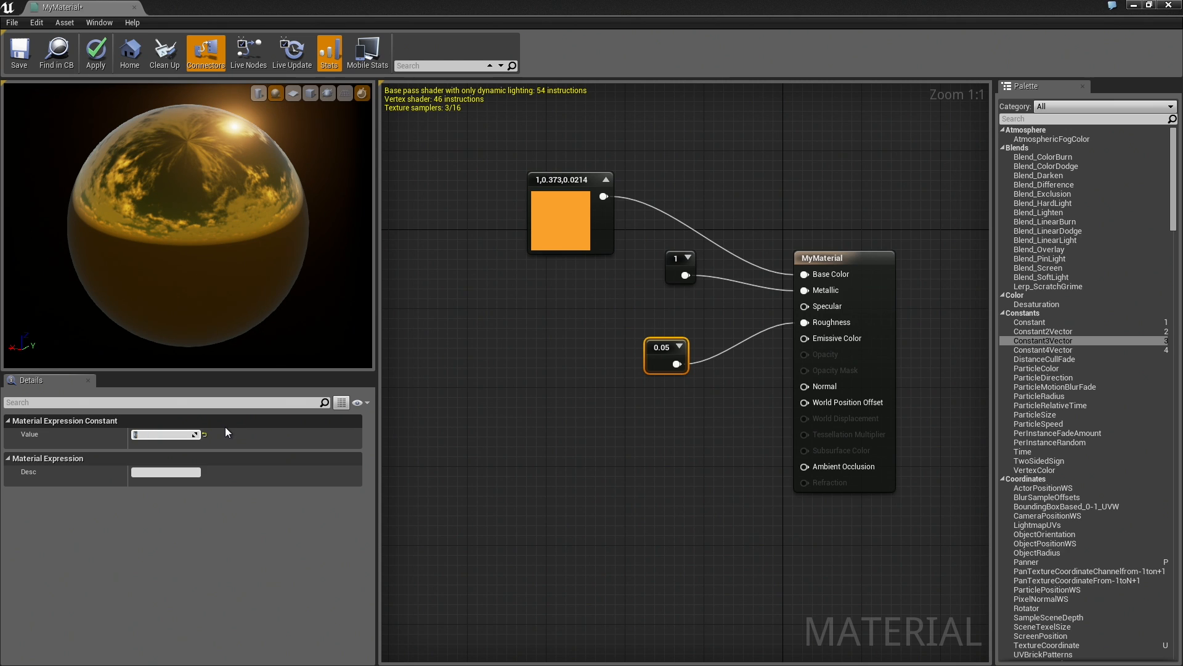
- Set the Roughness constant to 0.0 and the Metallic constant to 0.0
type("0.4")
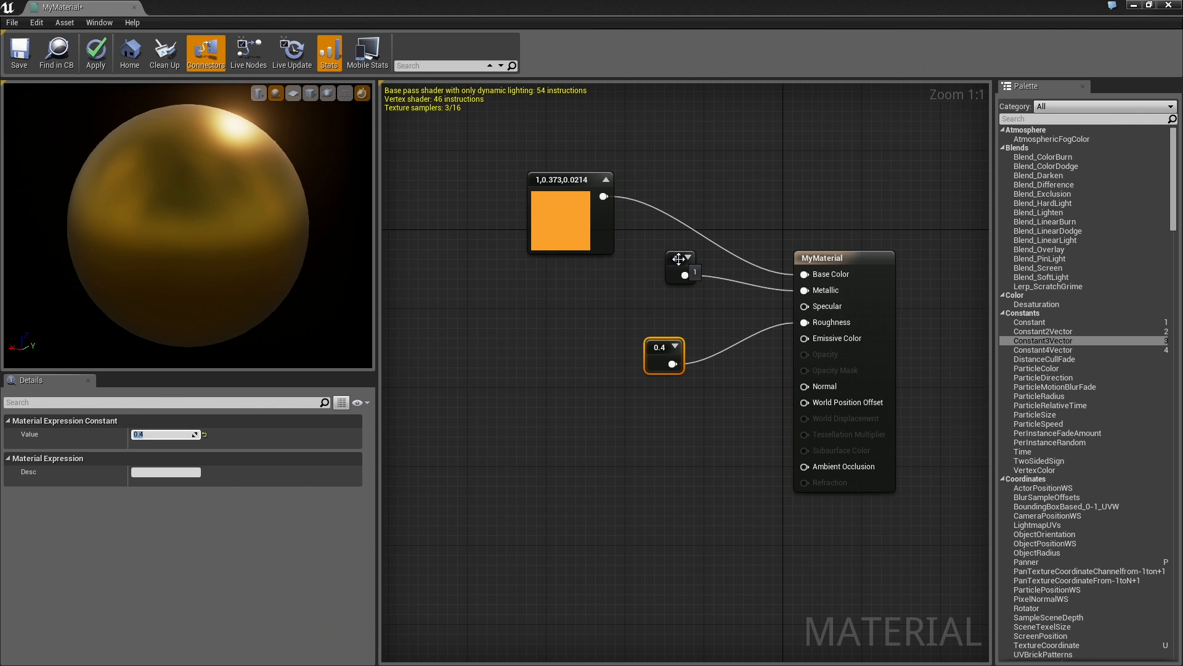
left_click(679, 266)
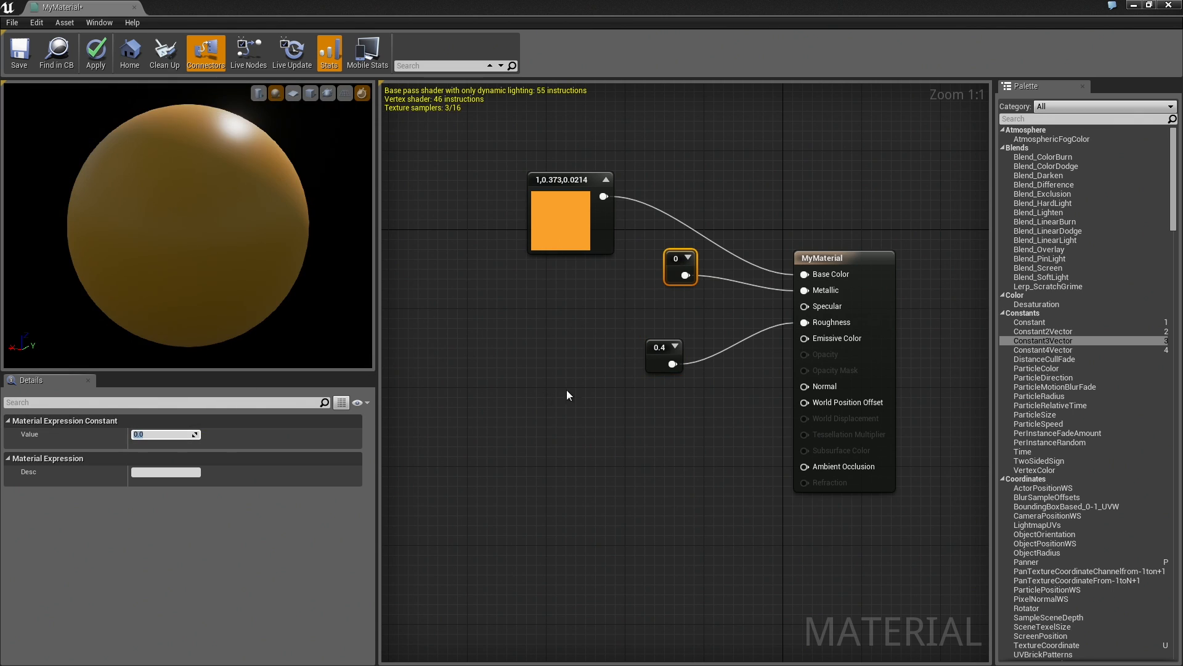
left_click(658, 355)
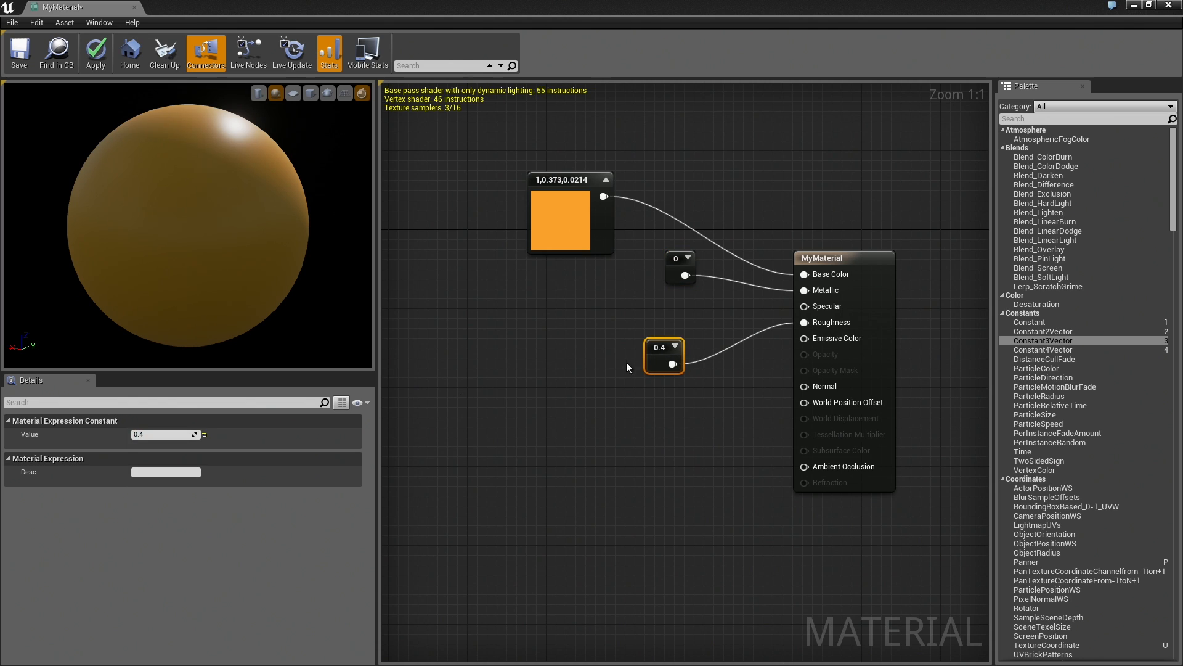
triple_click(164, 434)
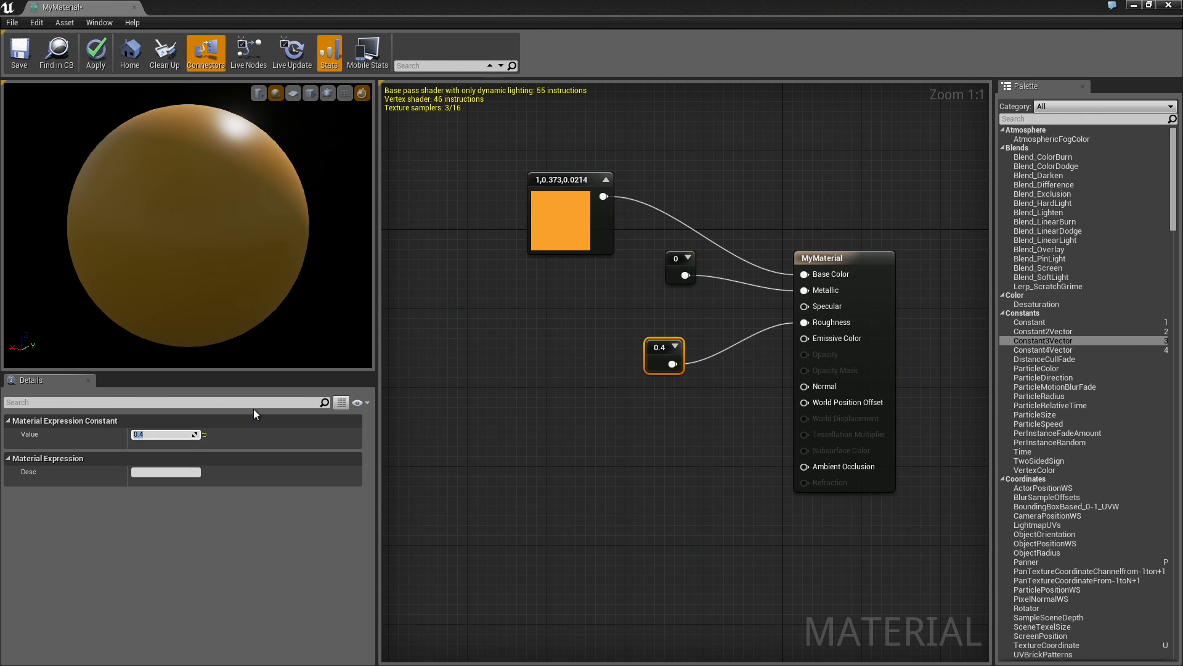
type("0.0")
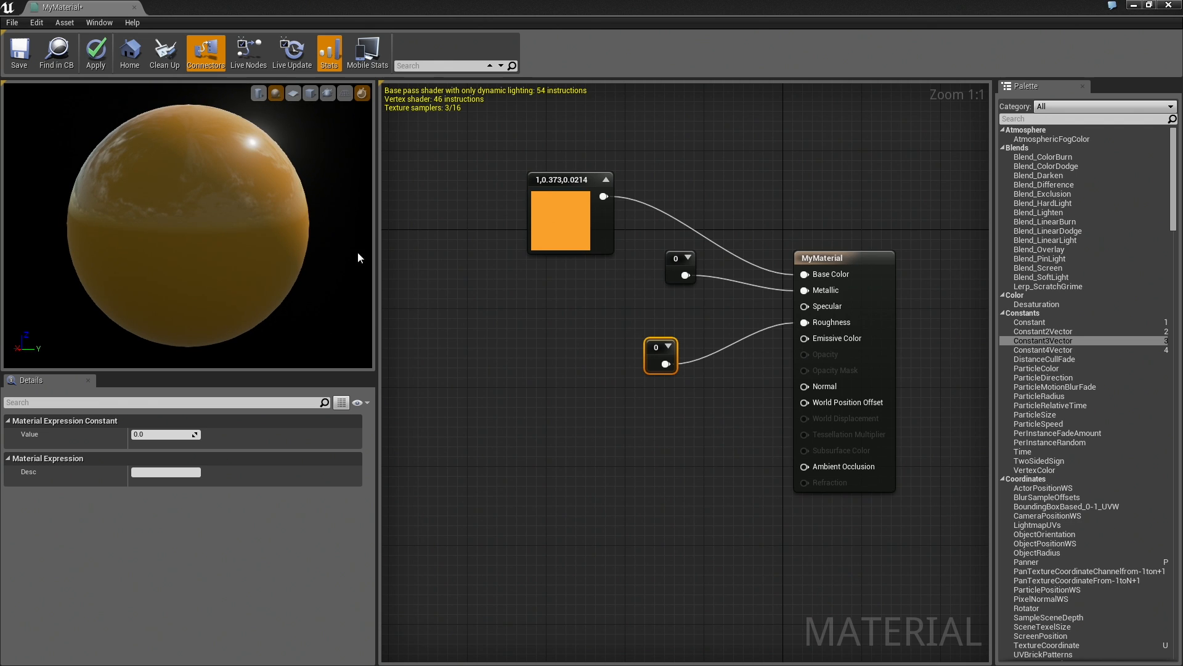
left_click(679, 266)
type("1")
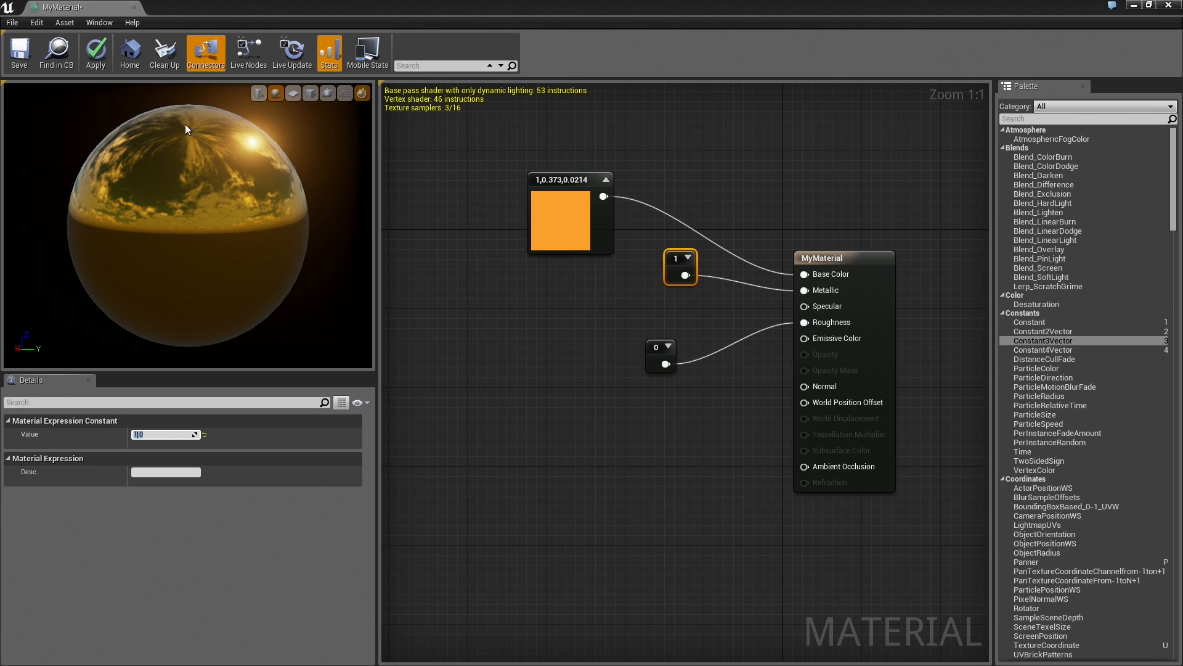
mouse_move(174, 183)
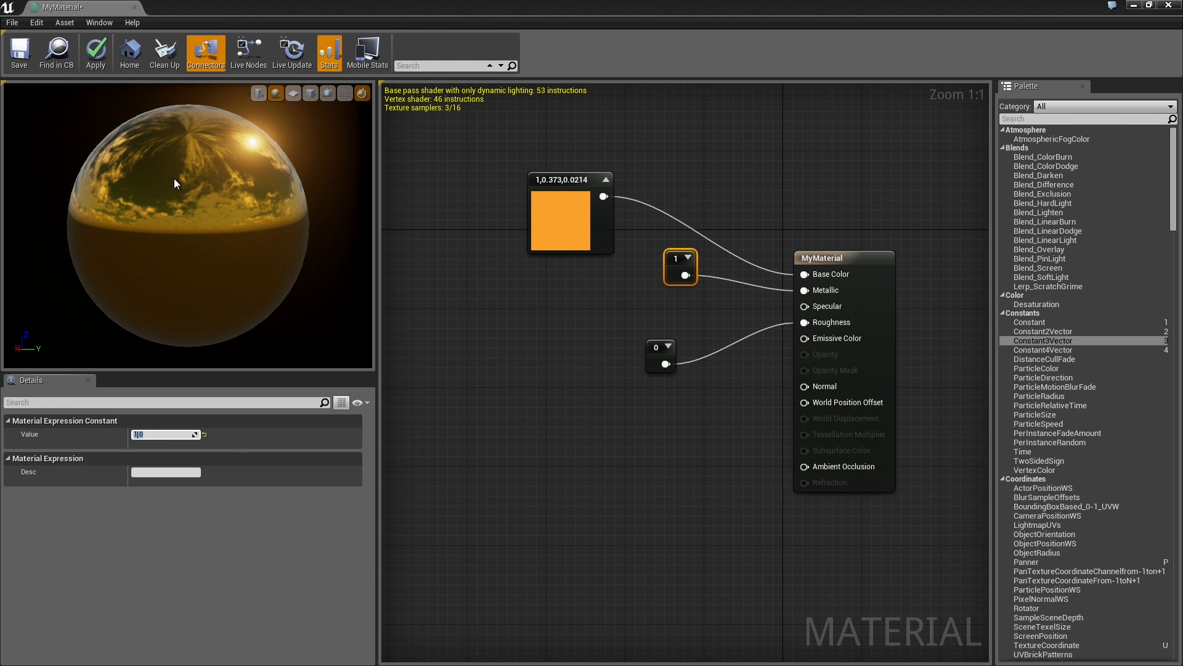
mouse_move(133, 399)
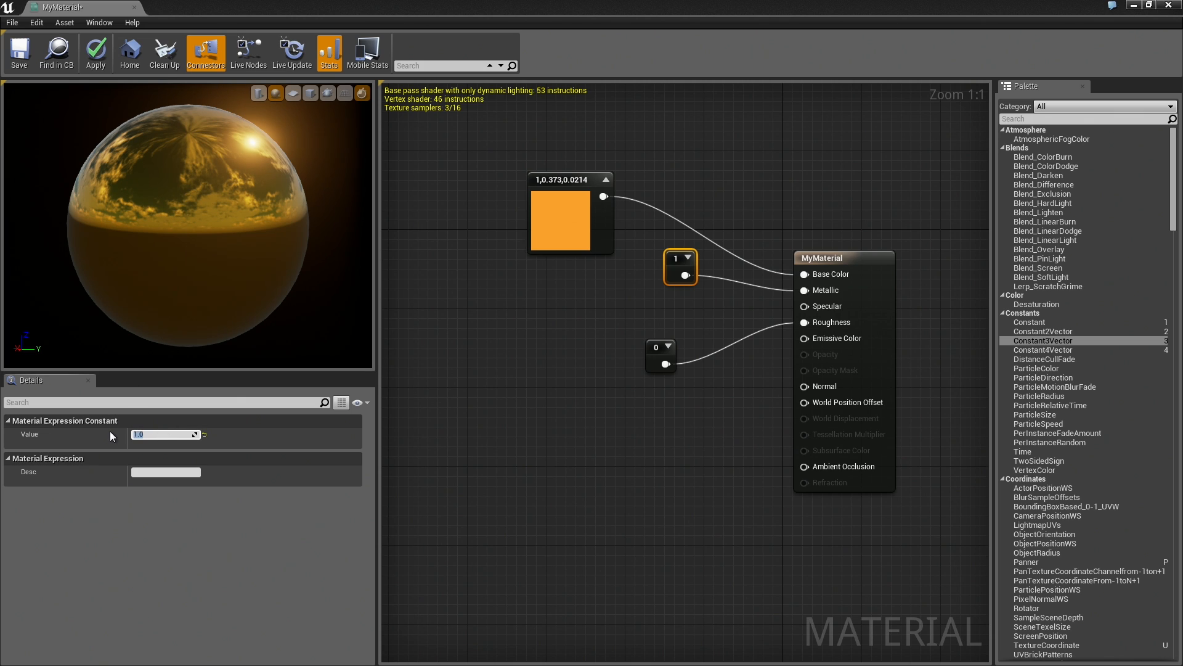
type("0.0")
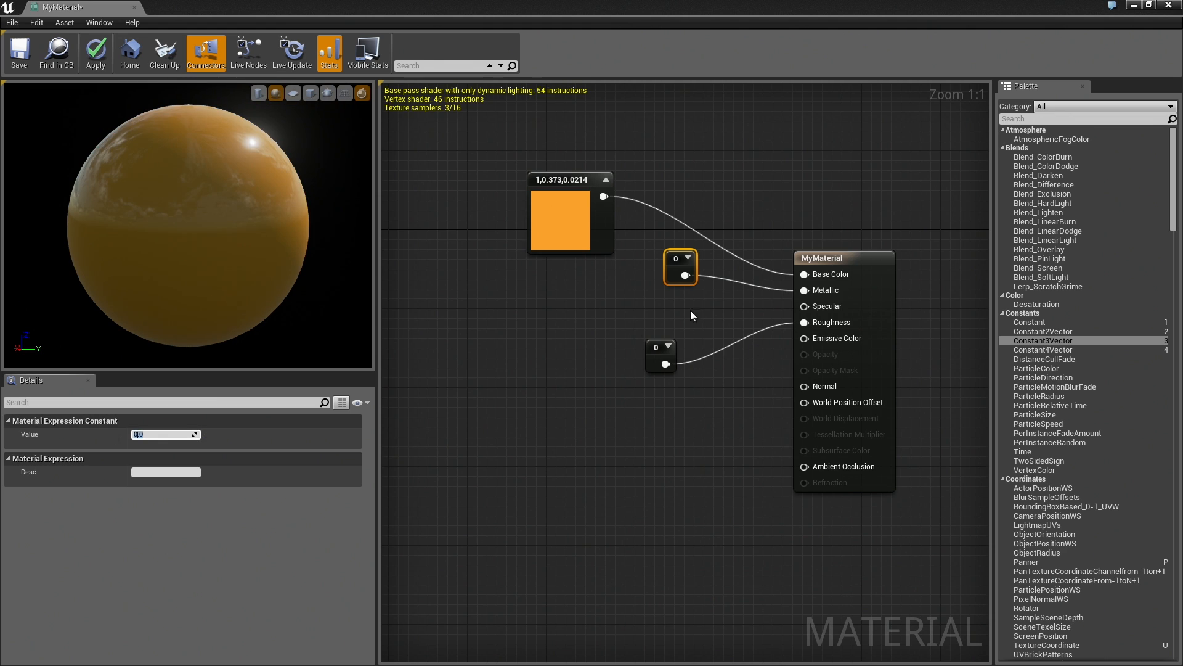
- Try 0.7, set Roughness to 0.2, and move its node lower
left_click(660, 356)
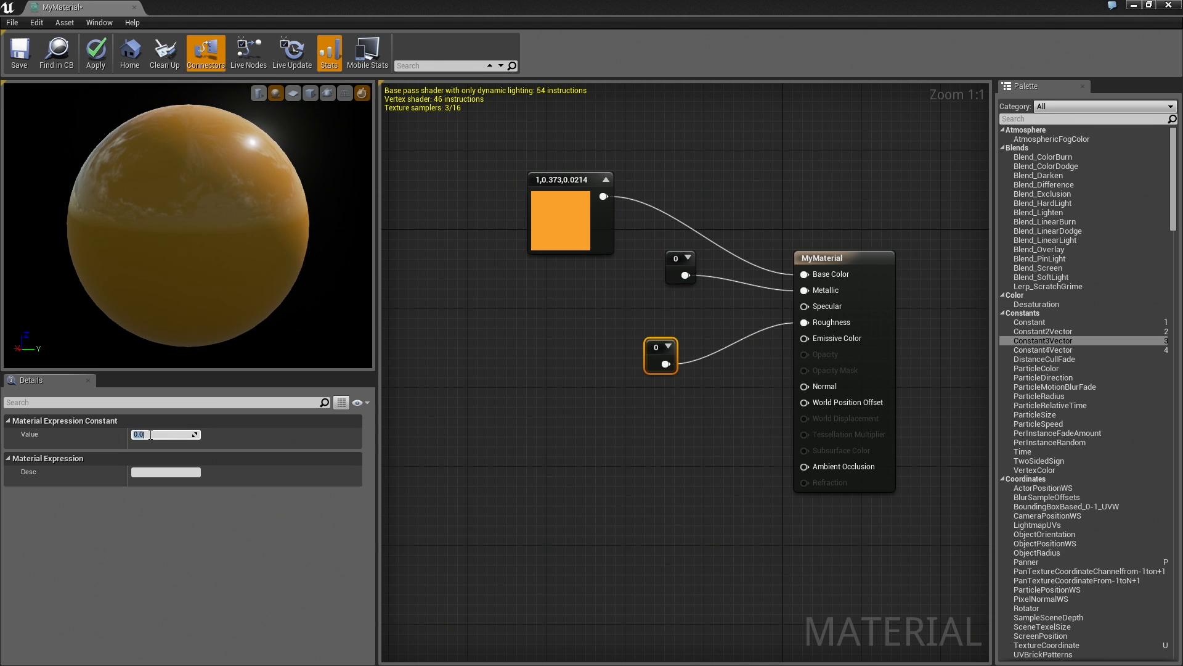
type("0.7")
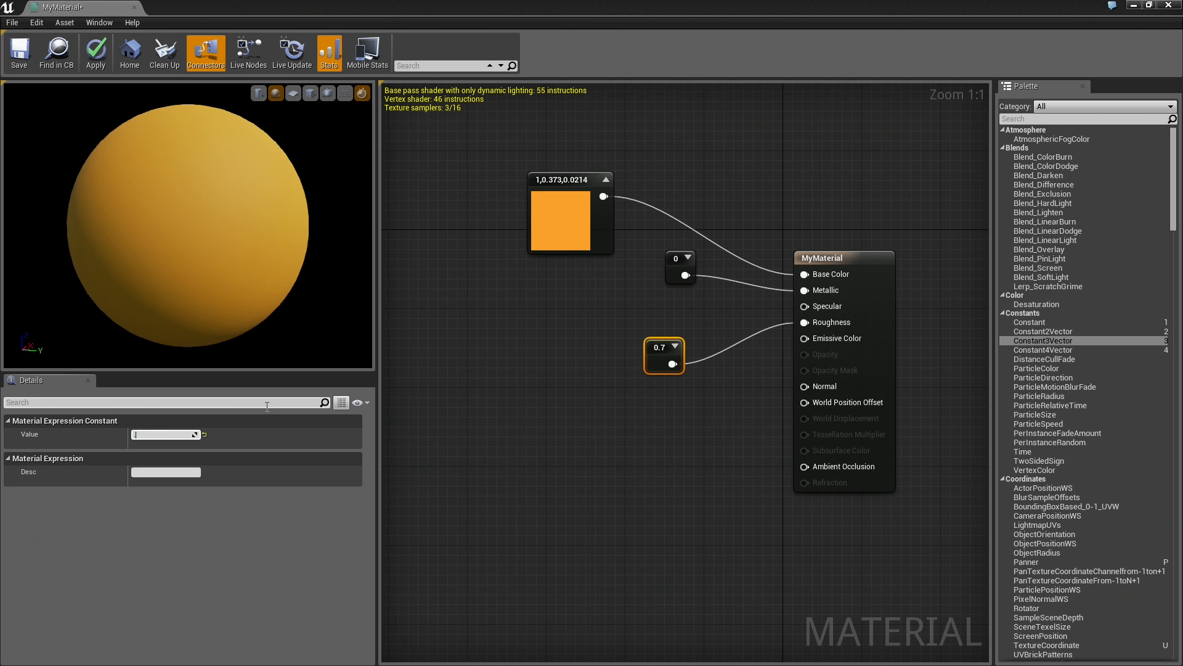
type("0.2")
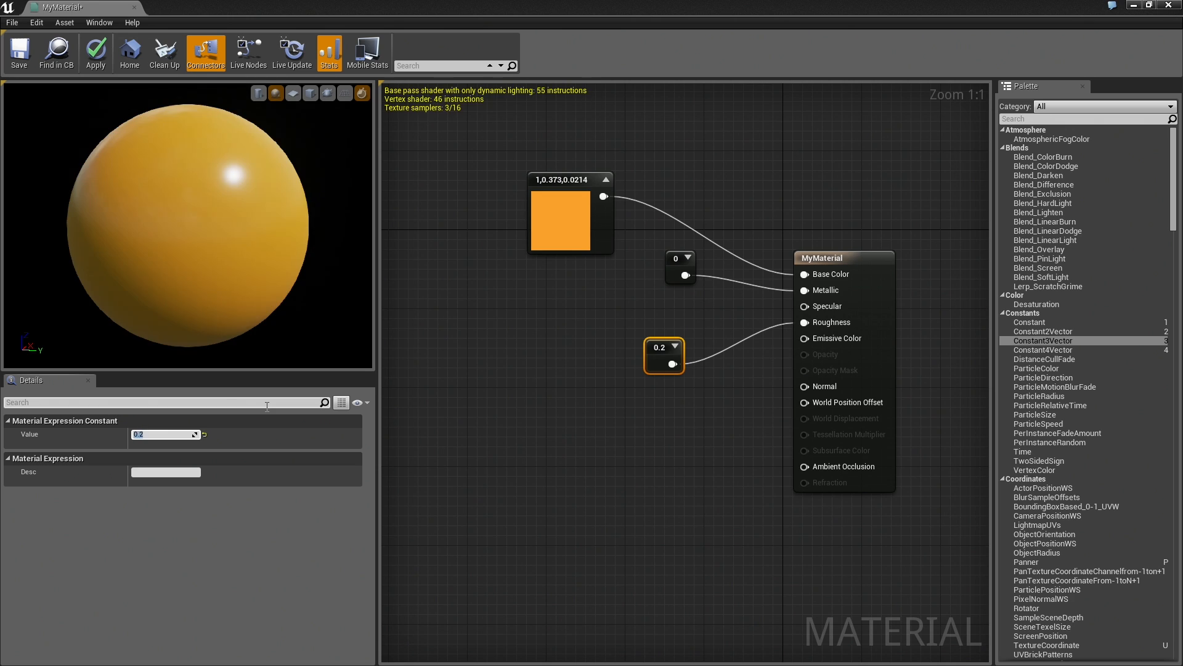
mouse_move(825, 306)
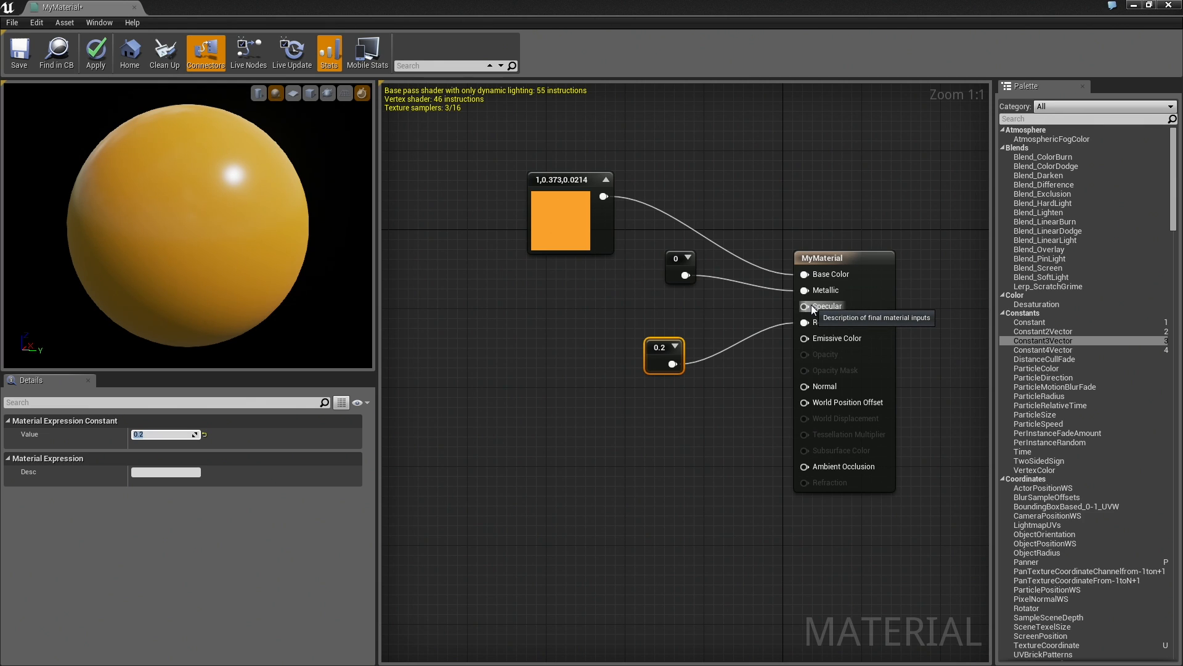
mouse_move(793, 308)
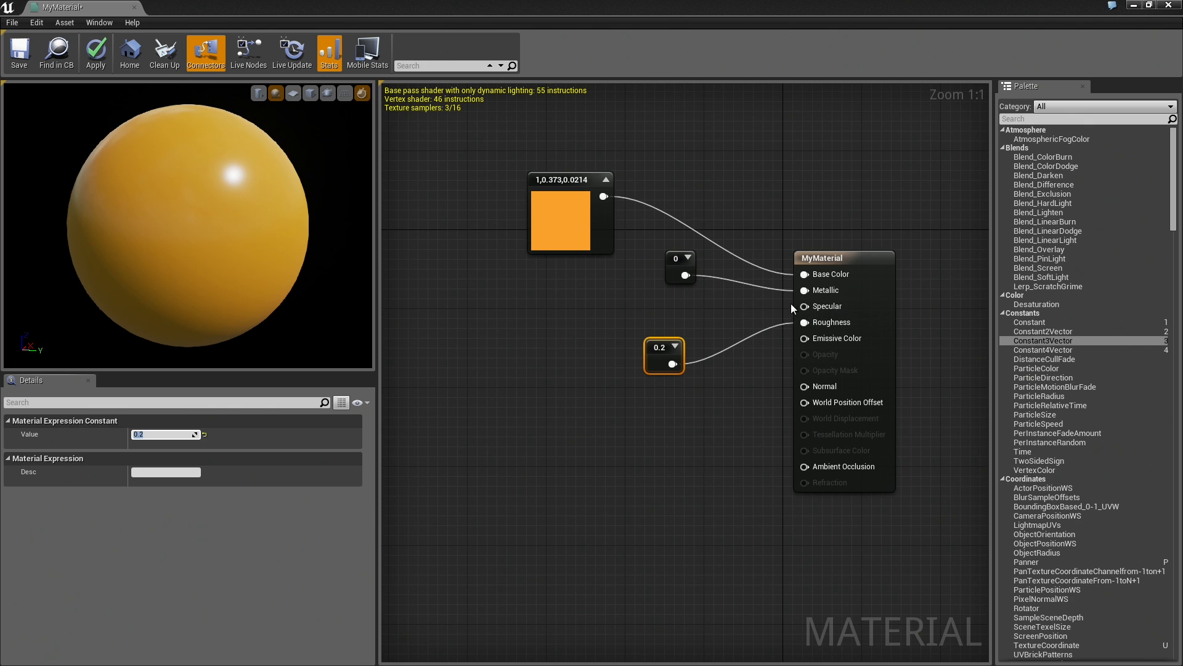
mouse_move(827, 306)
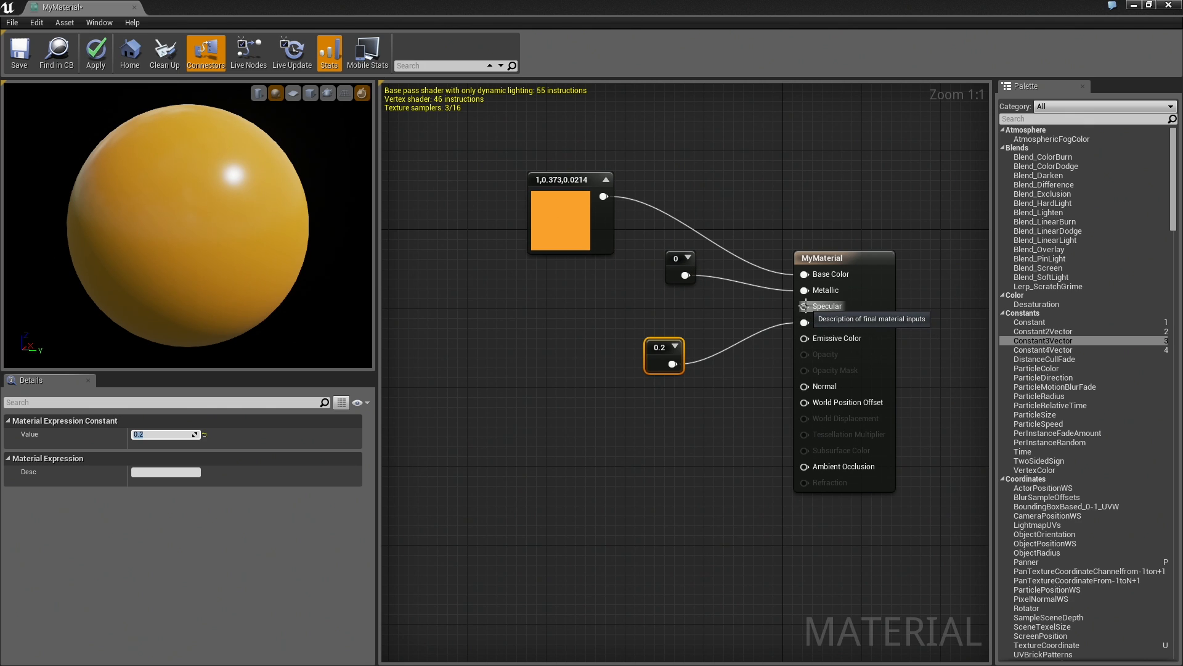
left_click_drag(665, 347, 671, 393)
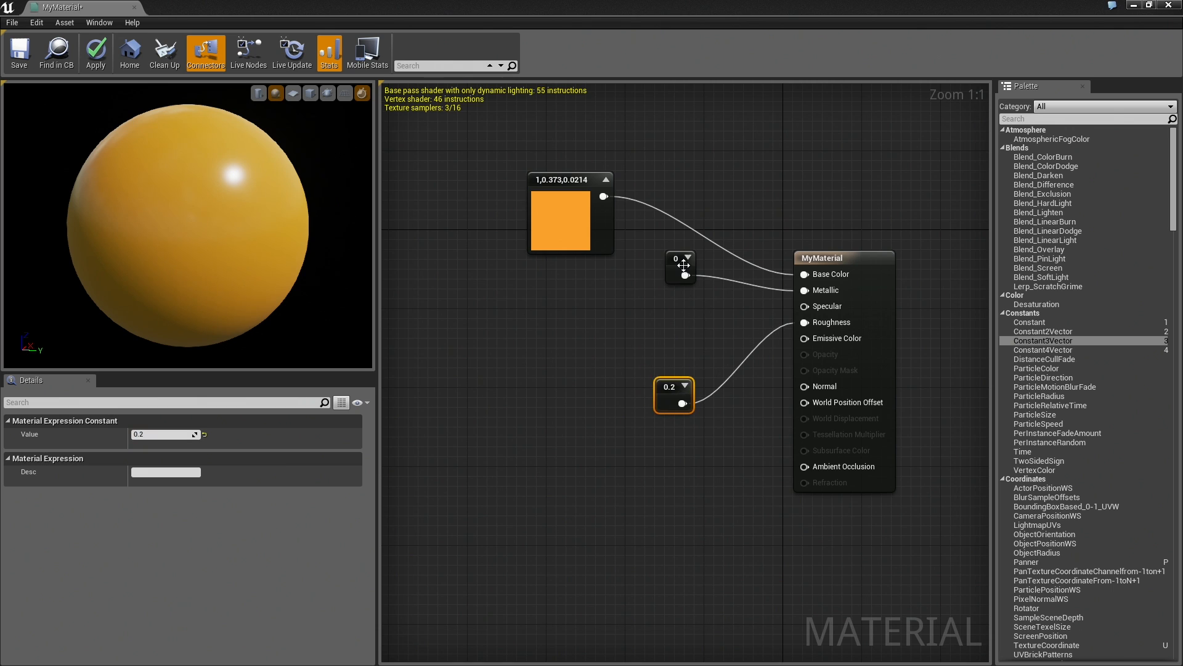
left_click(668, 258)
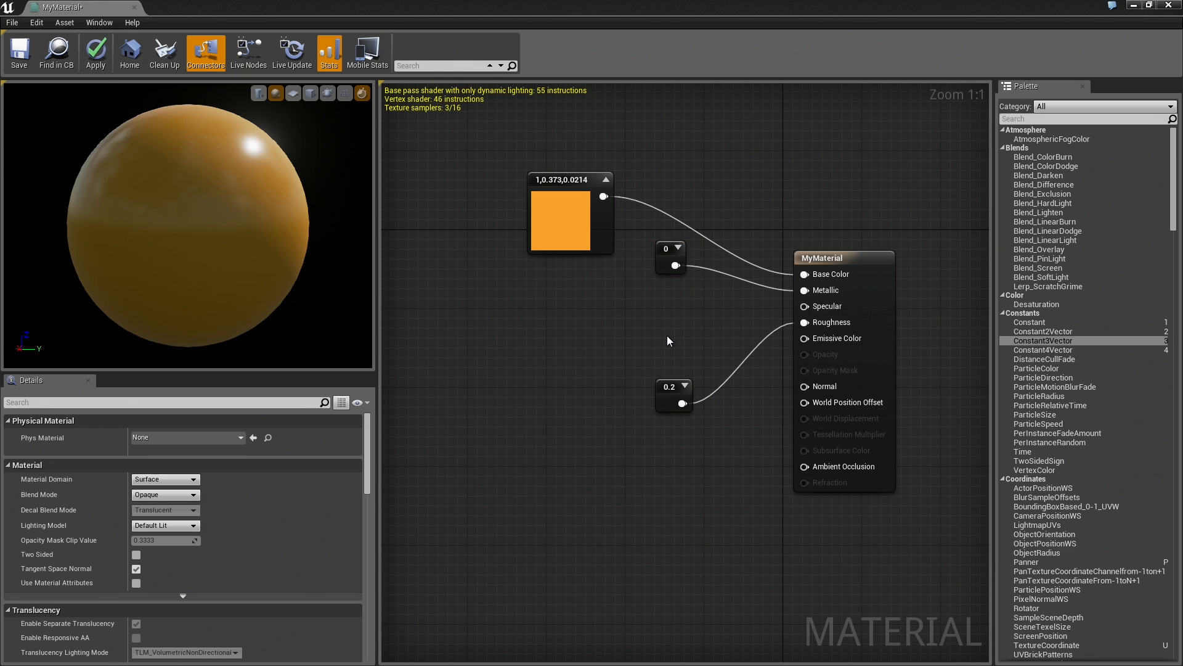
mouse_move(673, 347)
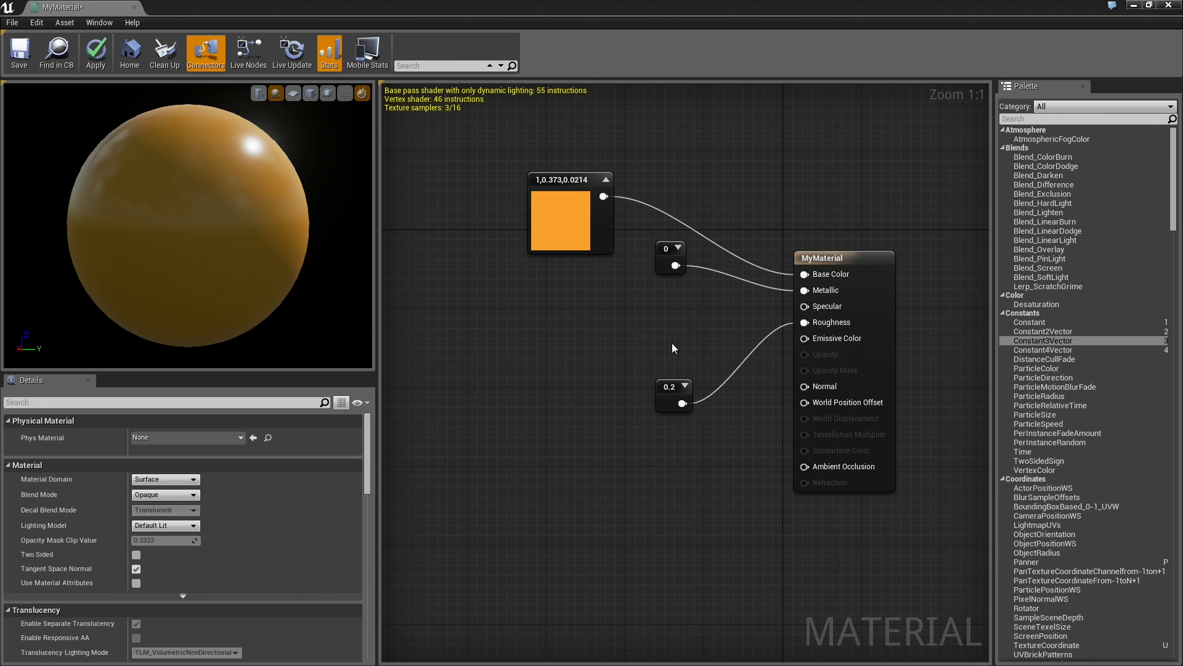
- Add a Specular constant, trying 0.5 before setting it to 1.0
left_click(672, 393)
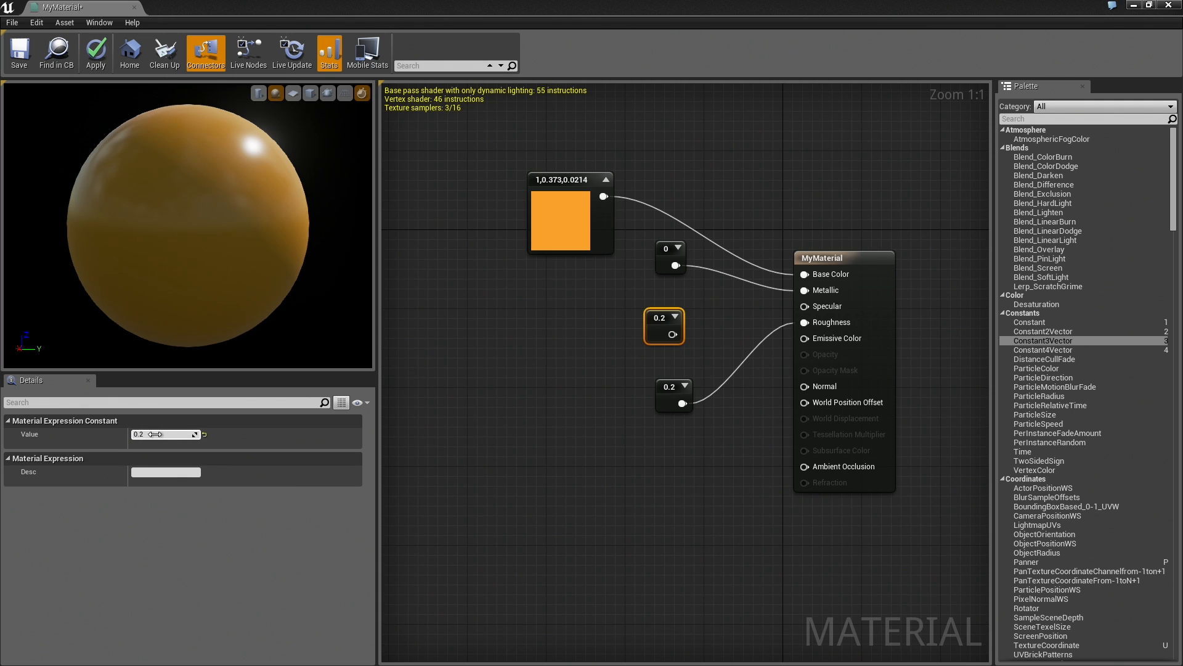
type("0.5")
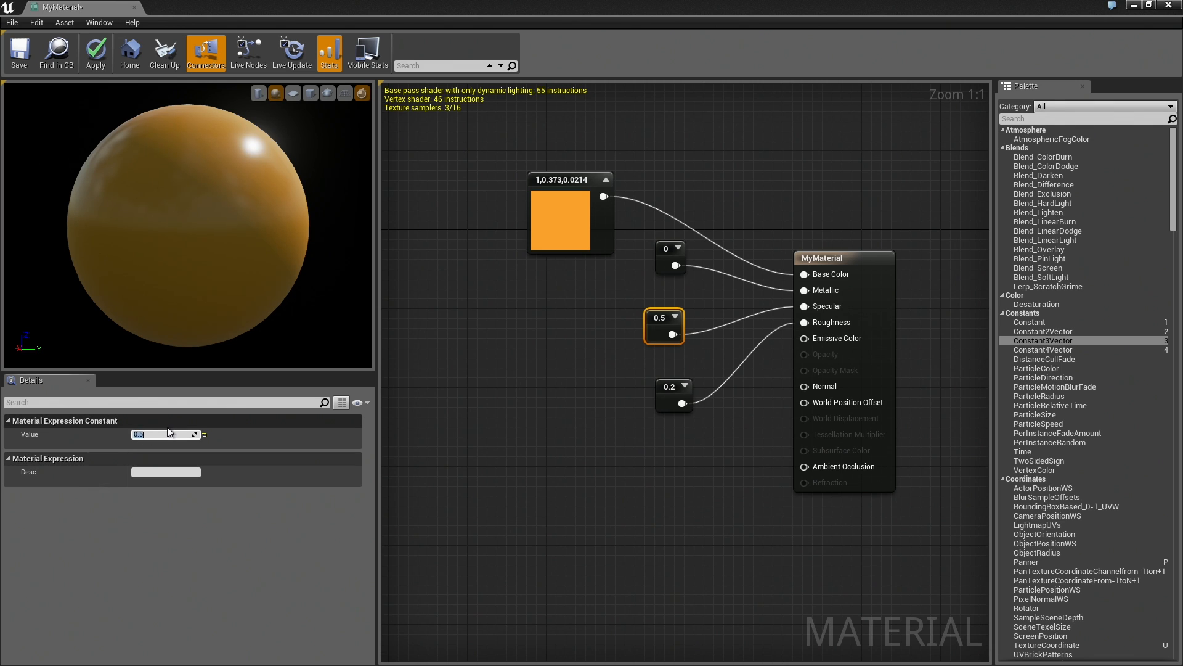
type("1.0")
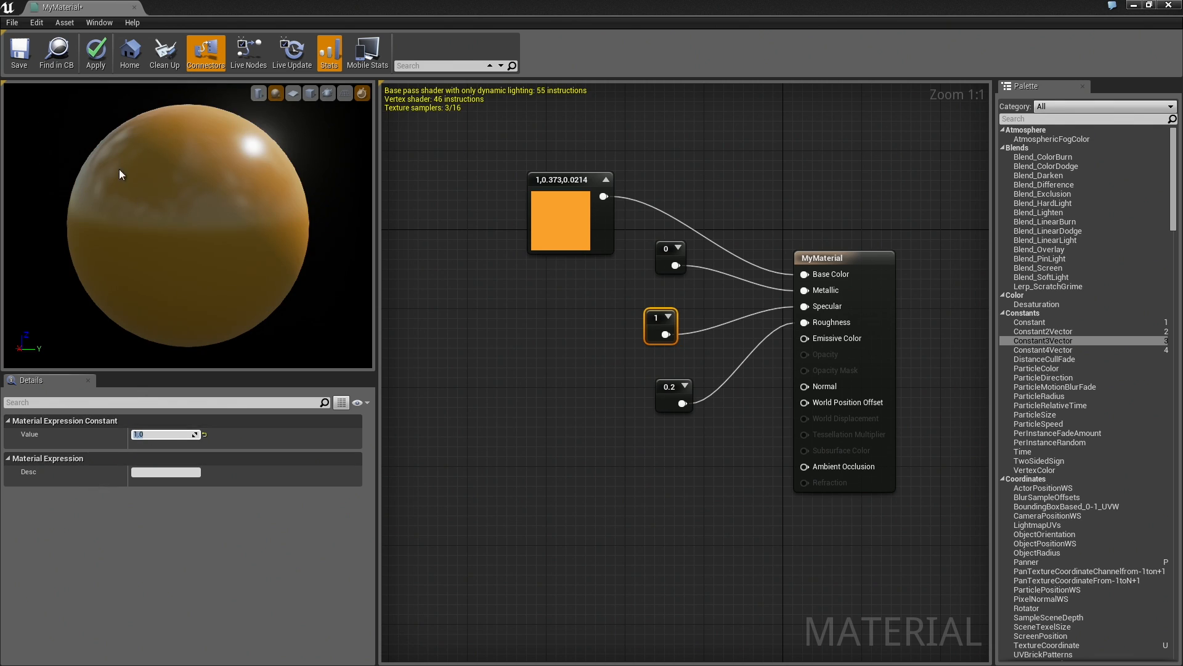
mouse_move(158, 222)
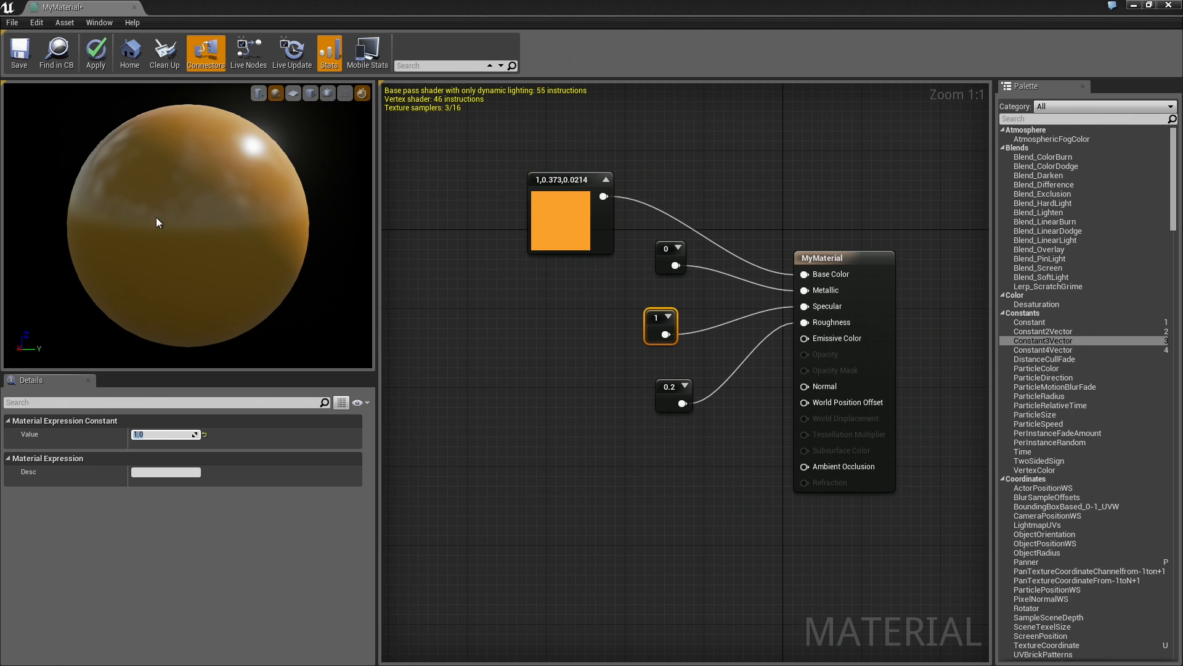
mouse_move(703, 327)
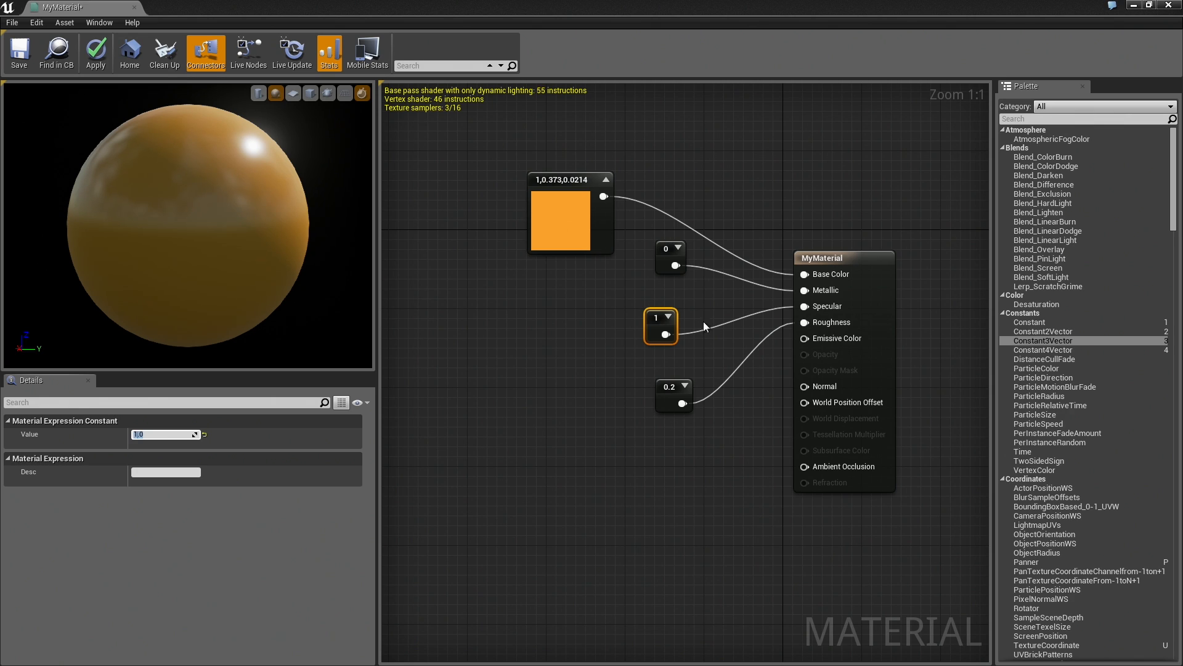
- Set the Roughness constant to 0.0 and reselect the Specular constant
left_click(672, 392)
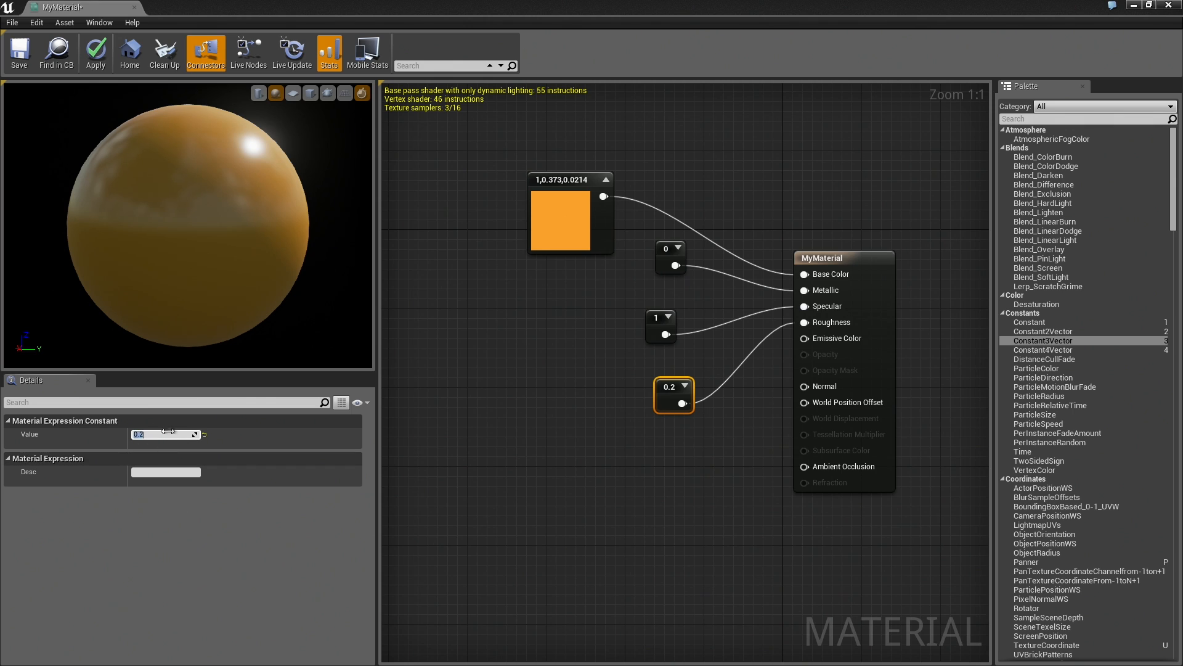
type("0.0")
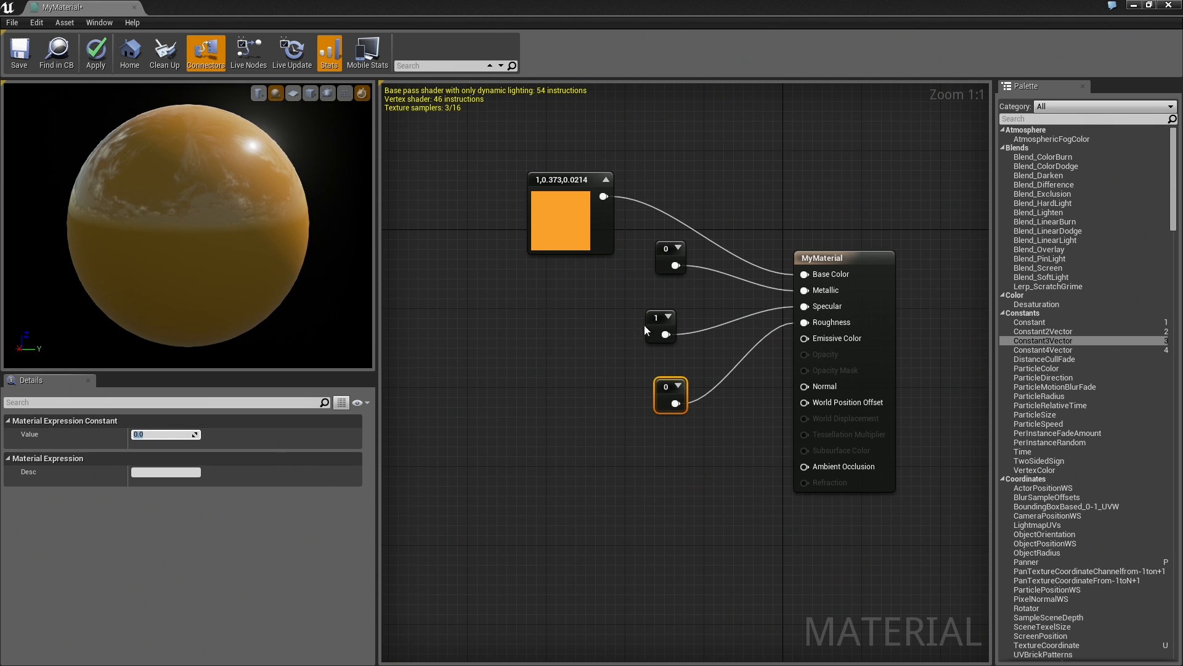
left_click(656, 317)
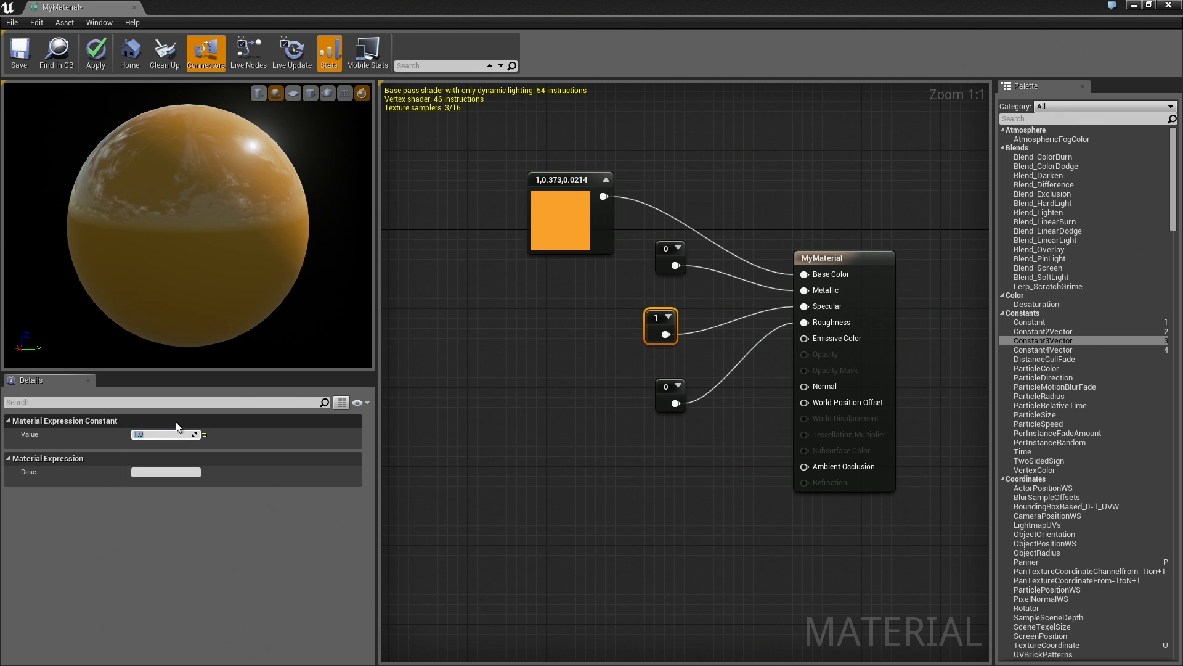
- Try Specular values 0.5, 1.0, 0.0 and 0.2, then reopen MyMaterial
type("0.5")
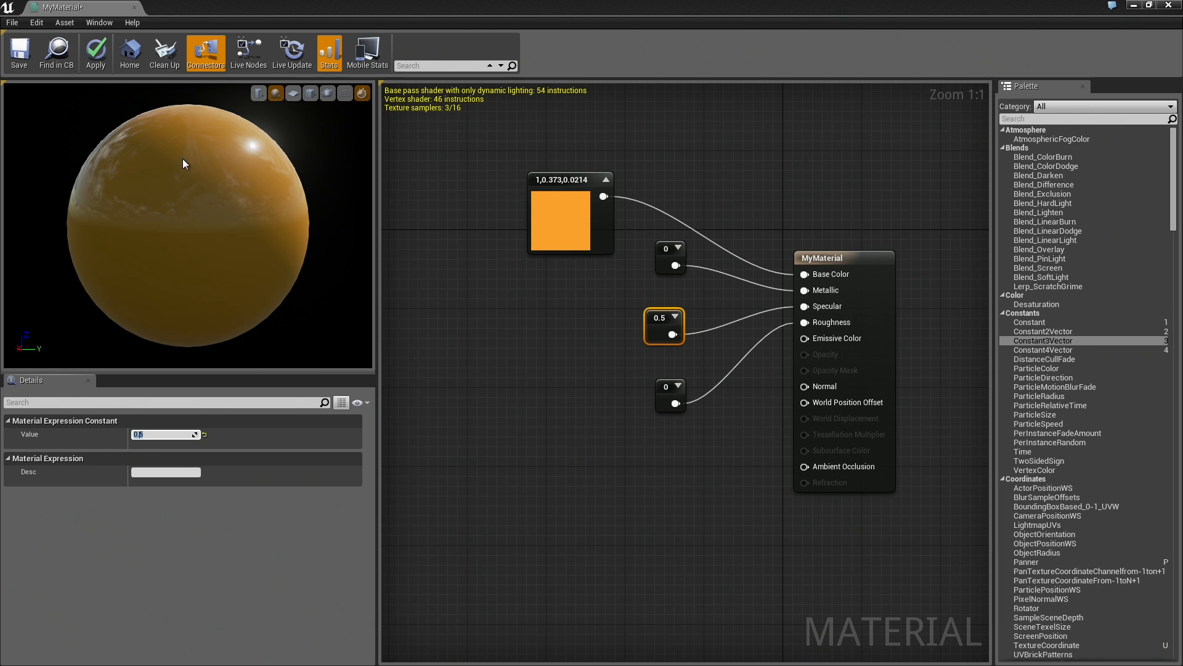
mouse_move(572, 389)
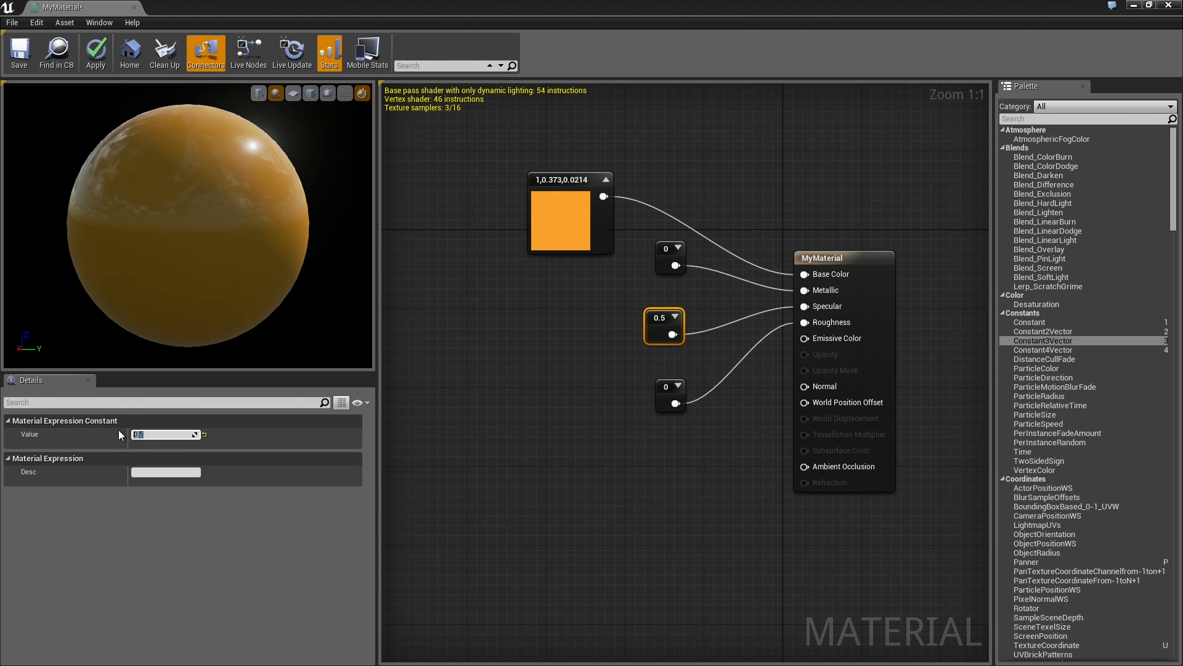
type("1.0")
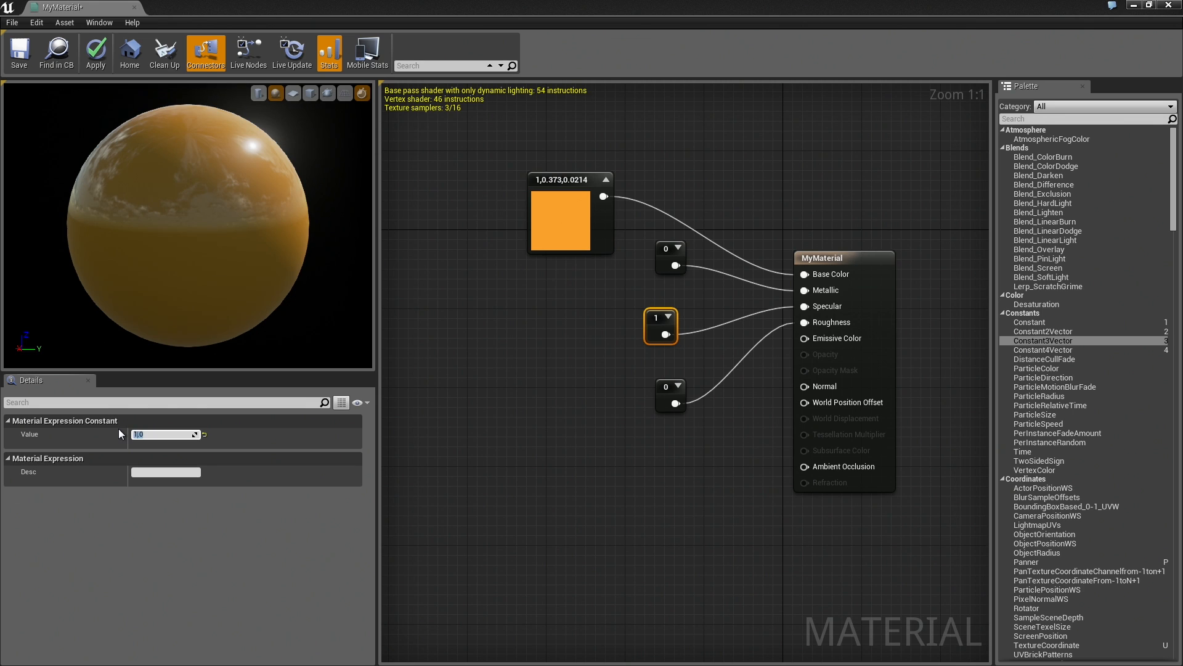
mouse_move(206, 219)
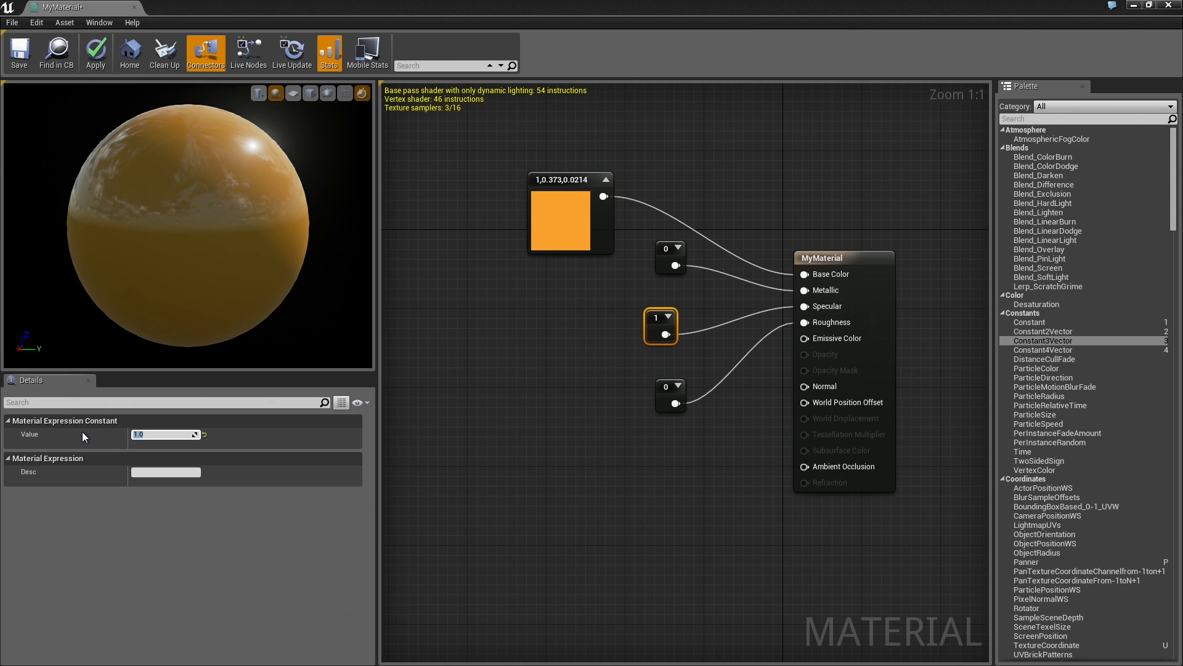
type("0.0")
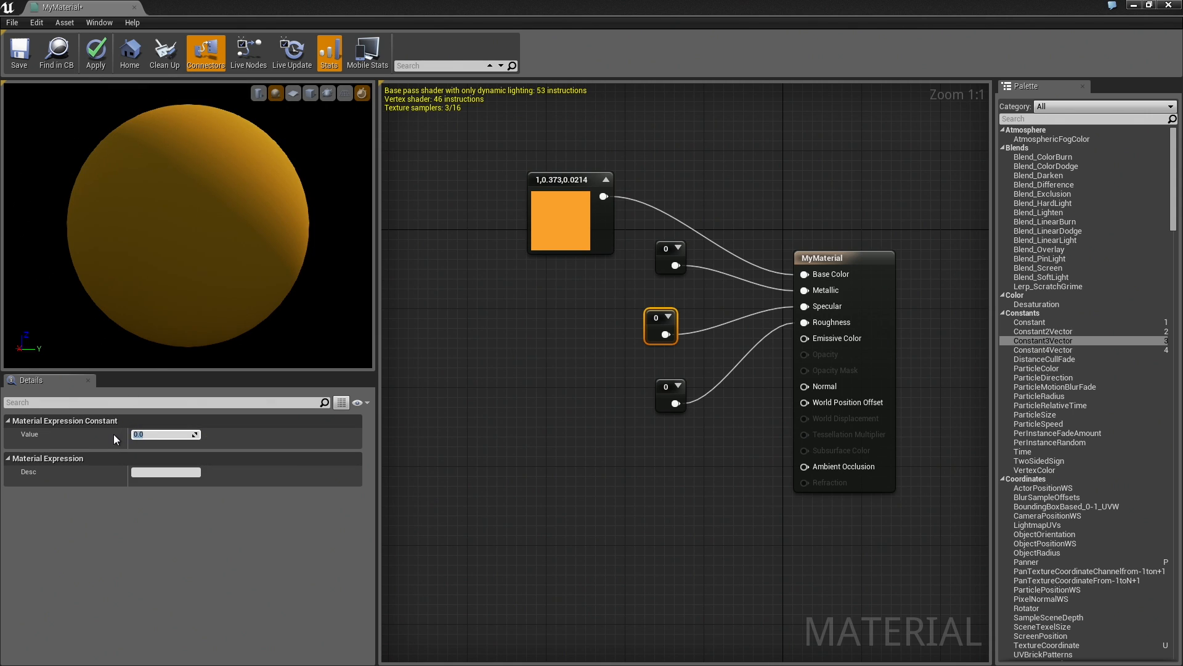
type("0.2")
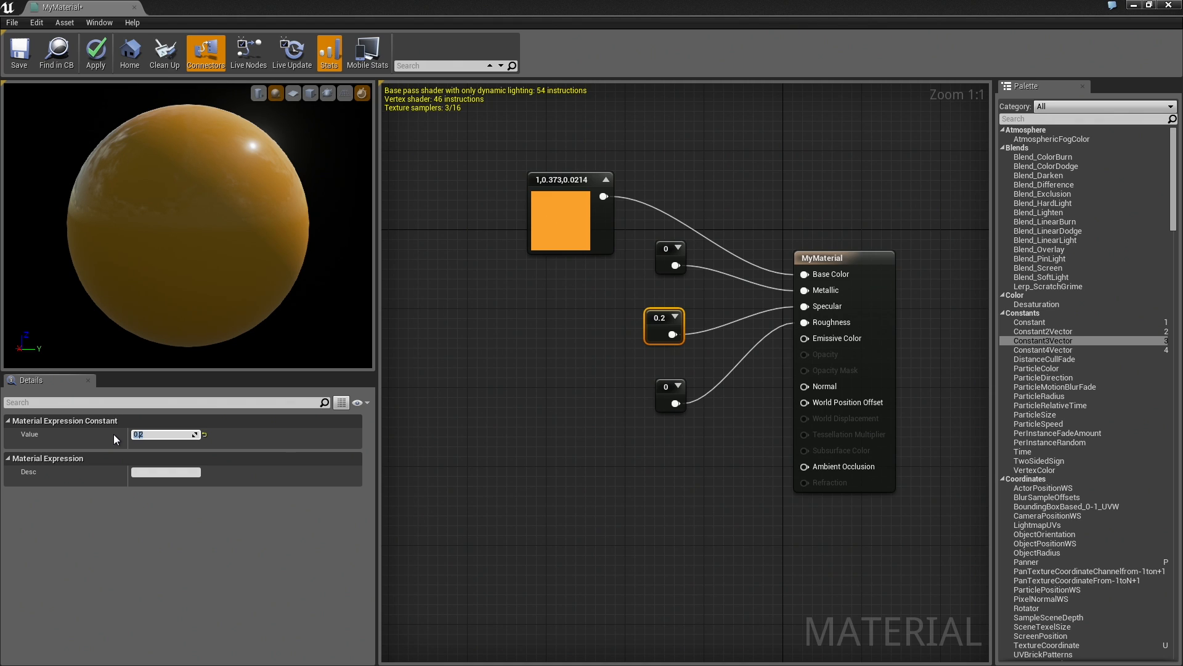
mouse_move(591, 416)
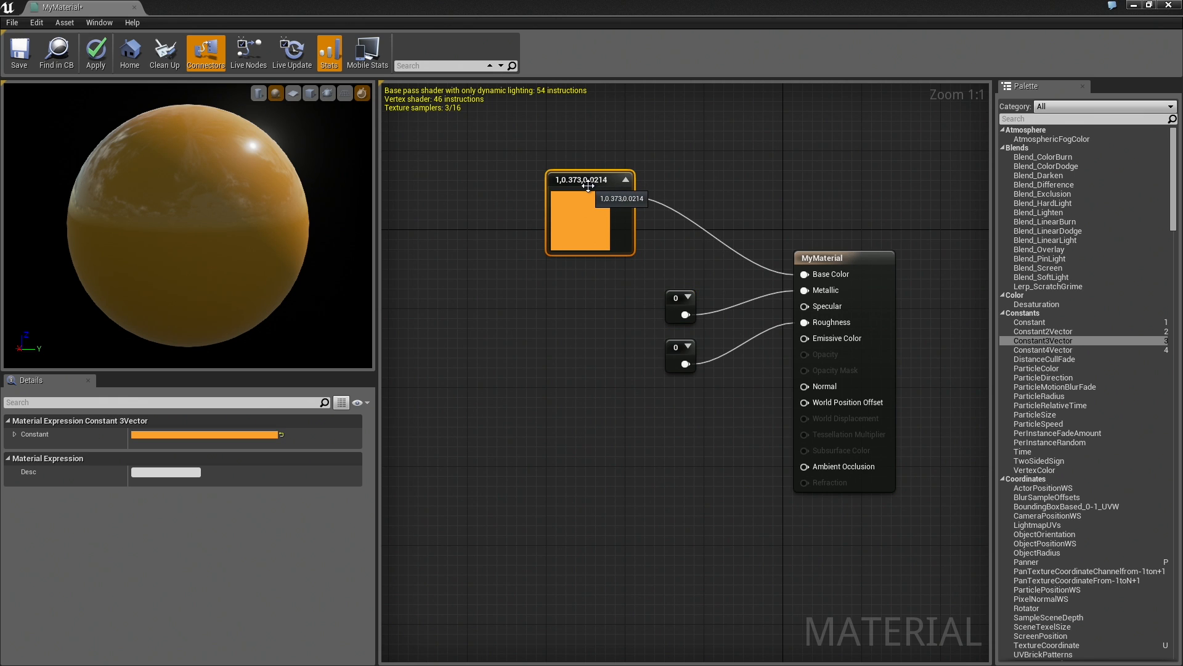
mouse_move(214, 11)
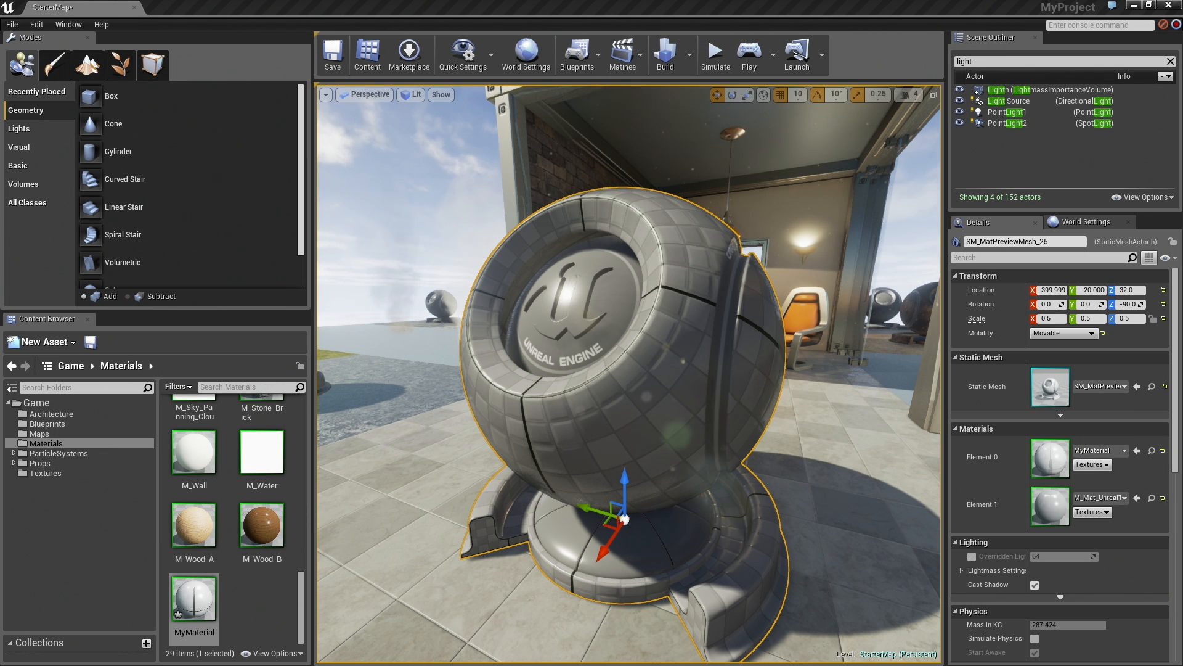
double_click(193, 596)
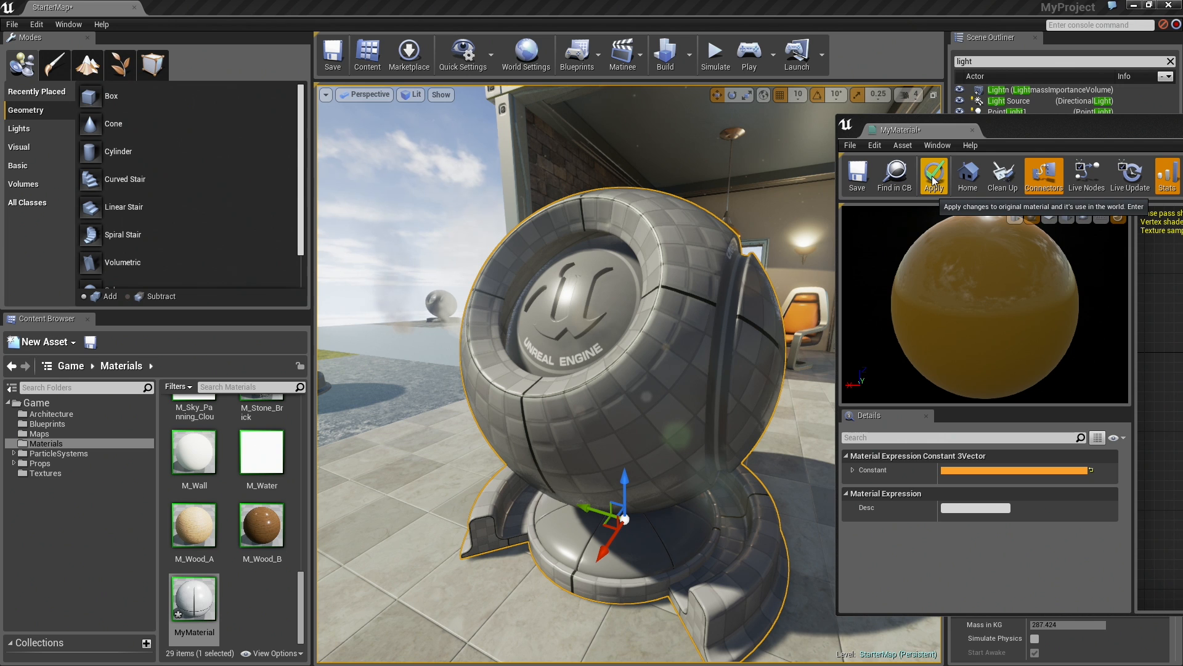
- Apply the MyMaterial edits from the Material Editor toolbar
left_click(935, 175)
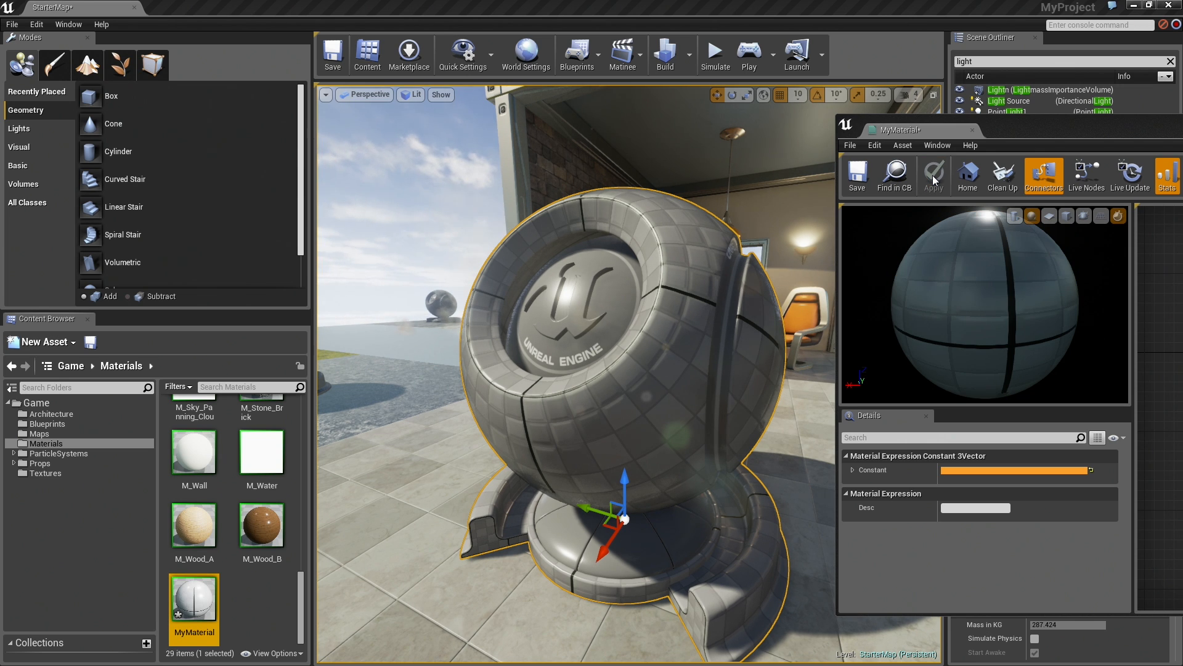
left_click(934, 175)
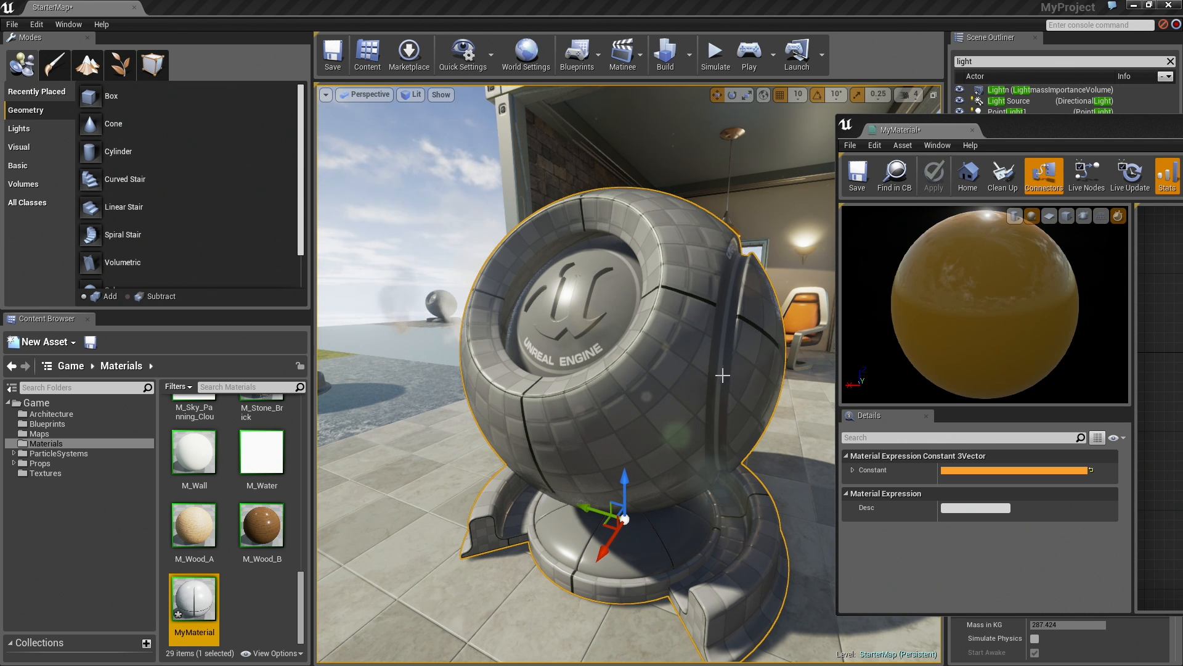
left_click(934, 175)
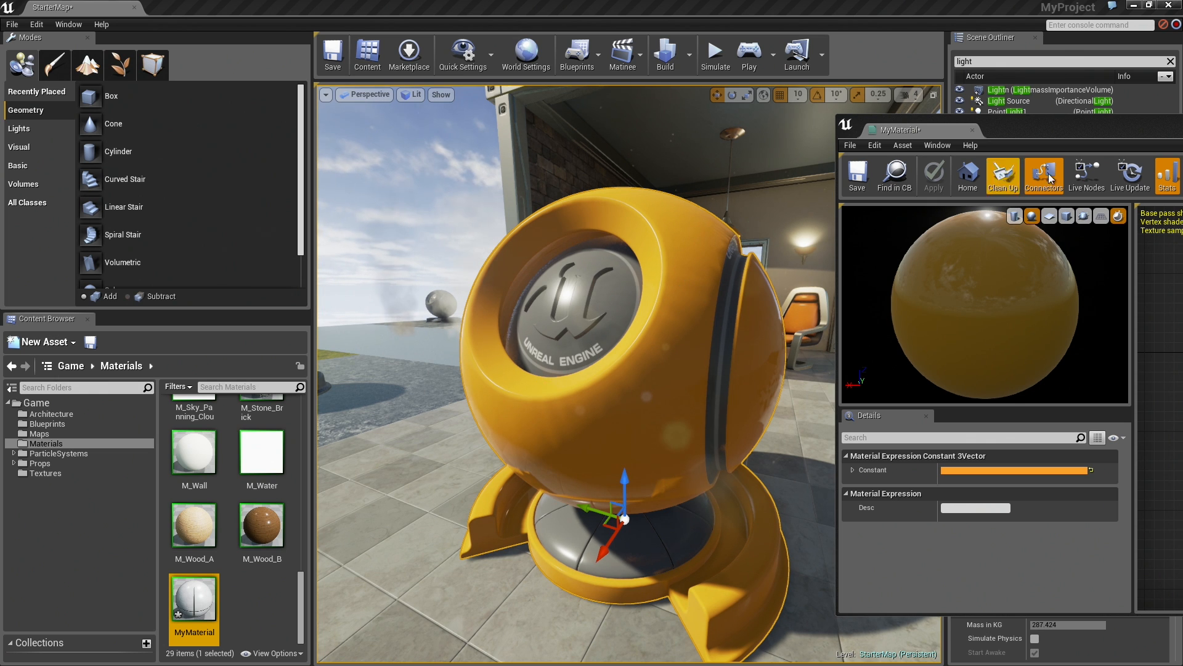